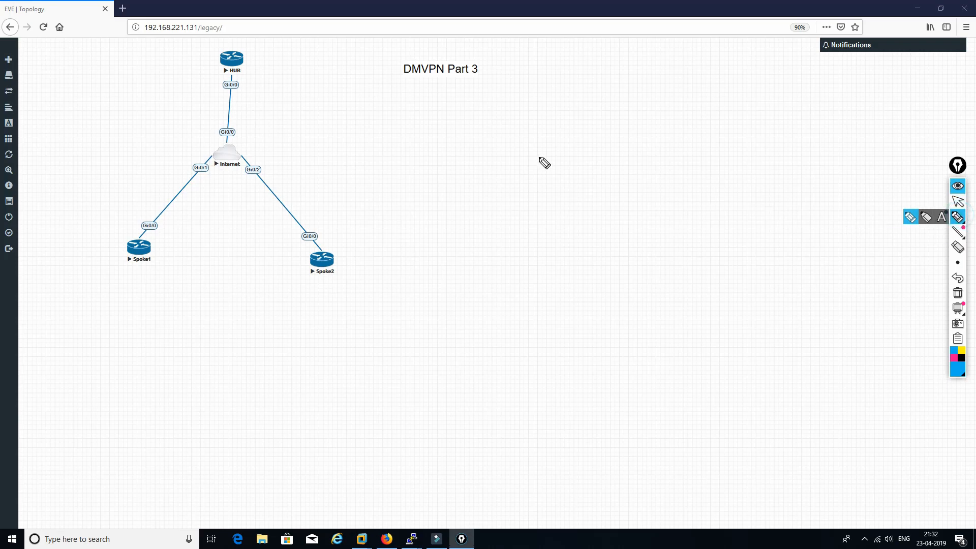
mouse_move(157, 232)
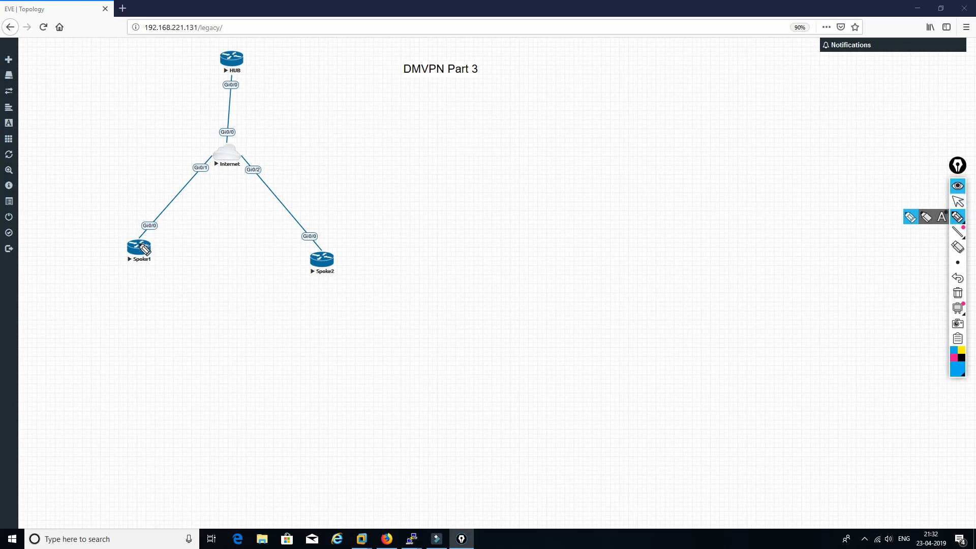
mouse_move(148, 253)
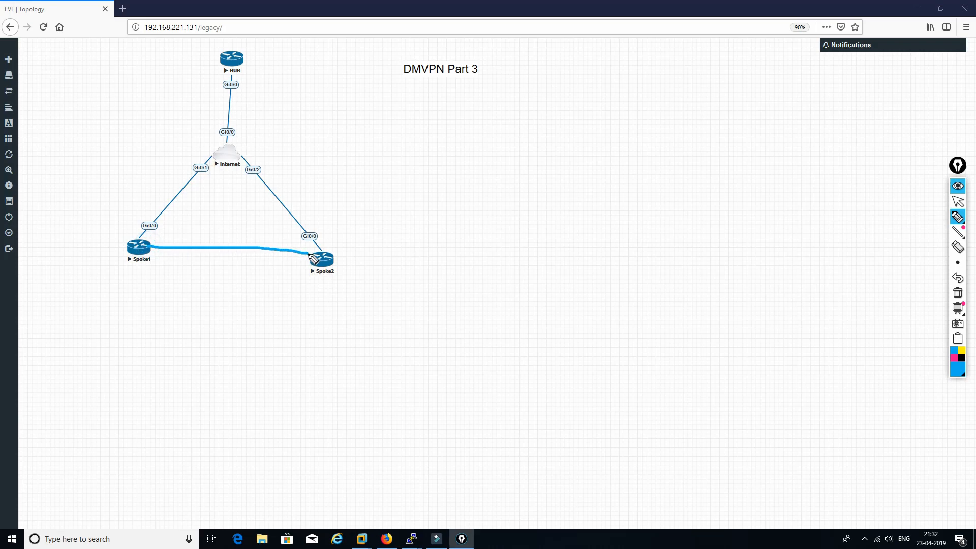
mouse_move(155, 251)
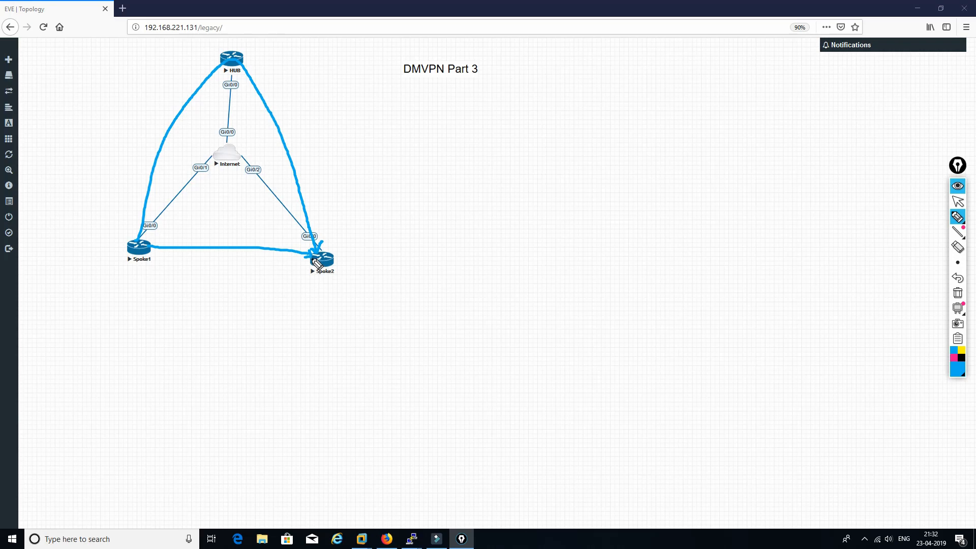
mouse_move(252, 80)
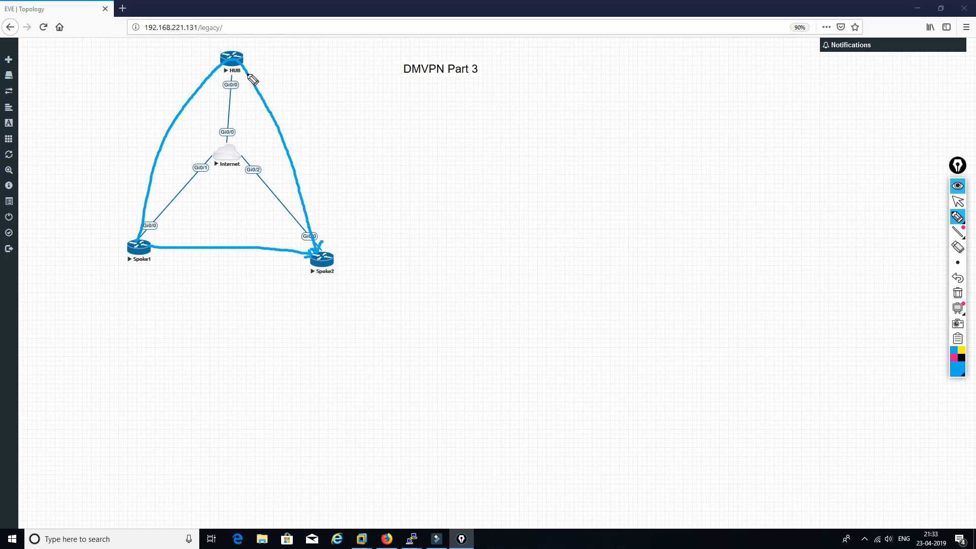
mouse_move(231, 83)
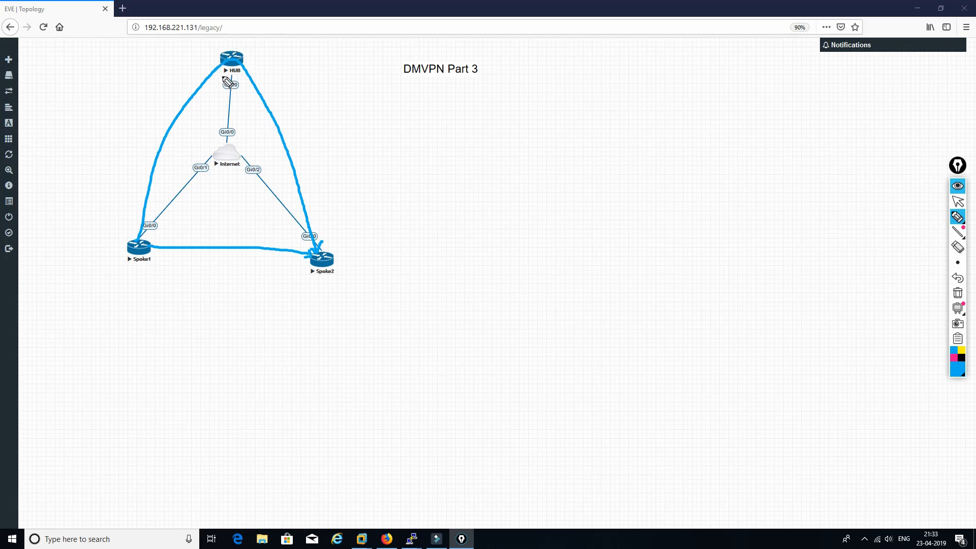
mouse_move(254, 84)
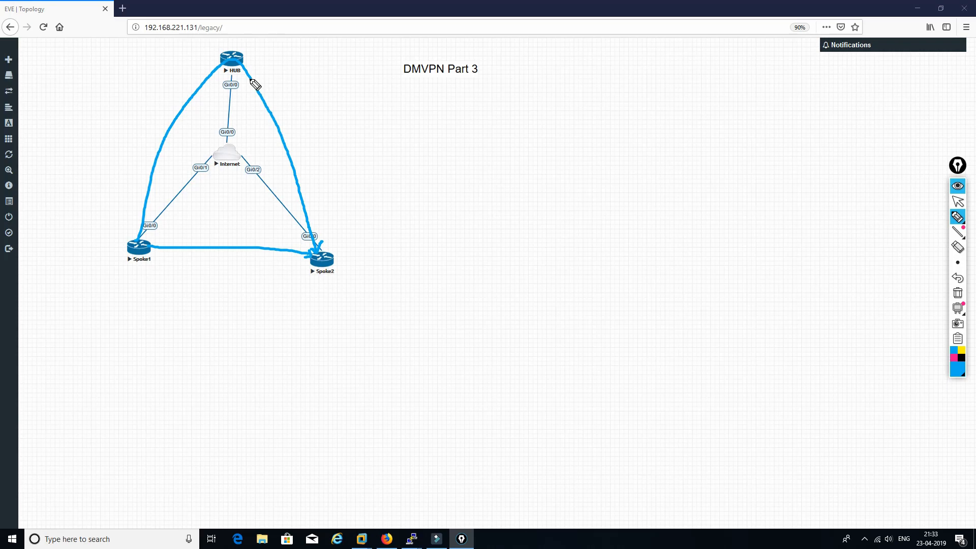
mouse_move(242, 93)
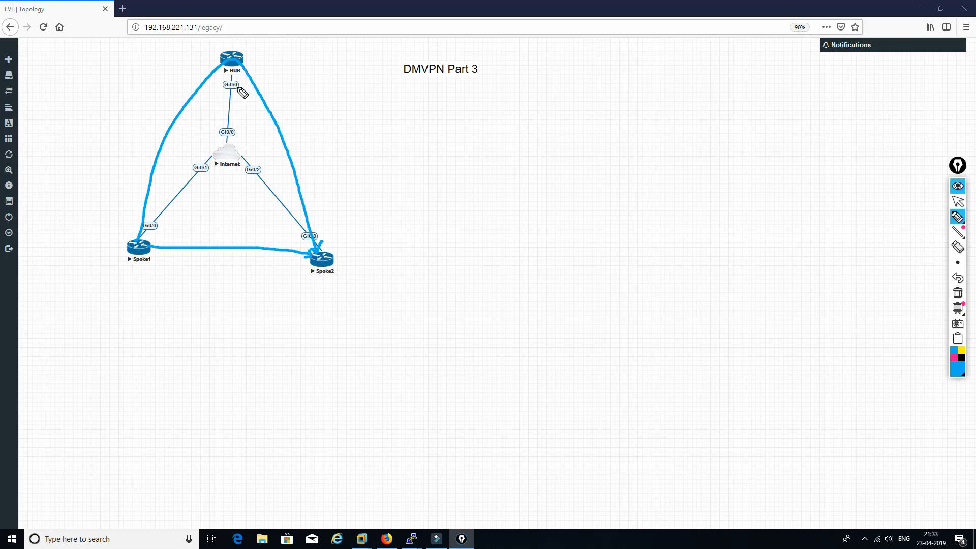
mouse_move(252, 146)
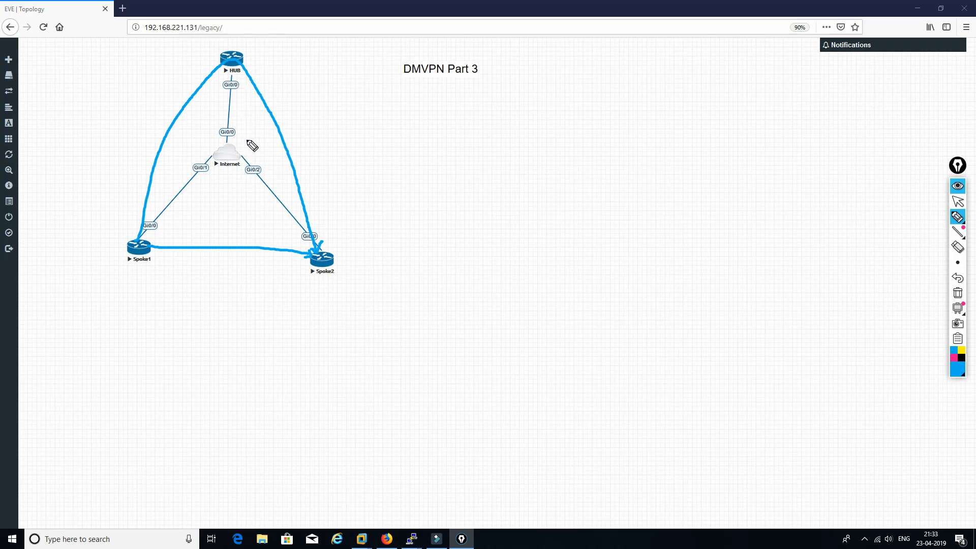
mouse_move(357, 122)
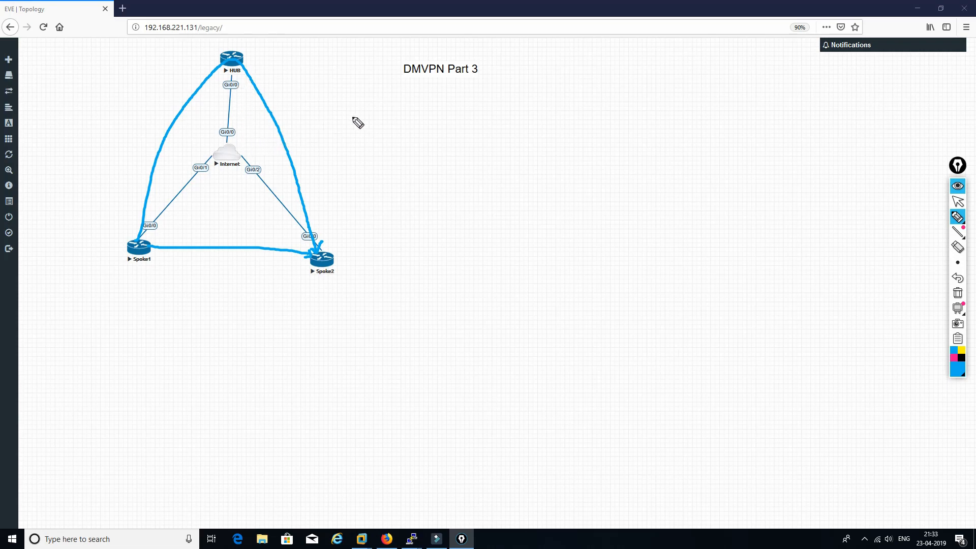
mouse_move(447, 78)
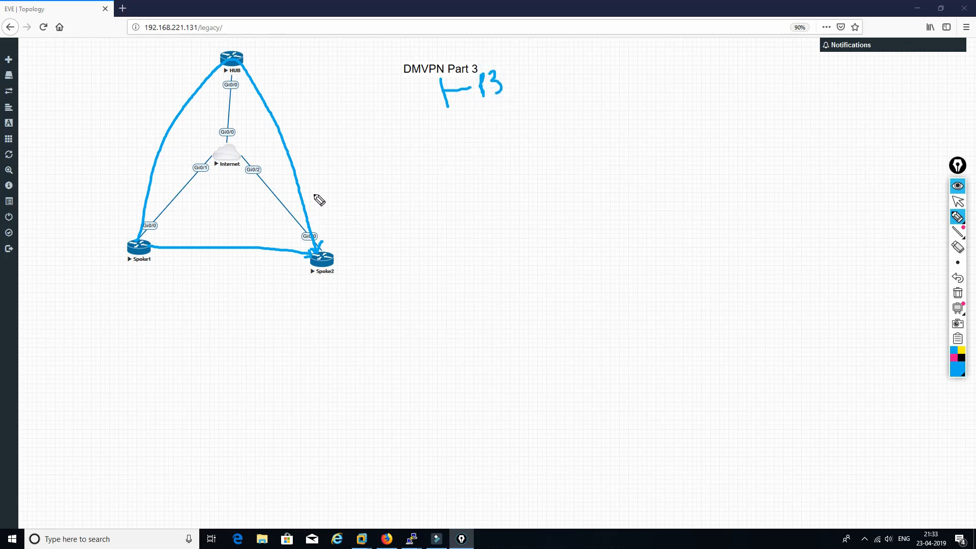
mouse_move(285, 188)
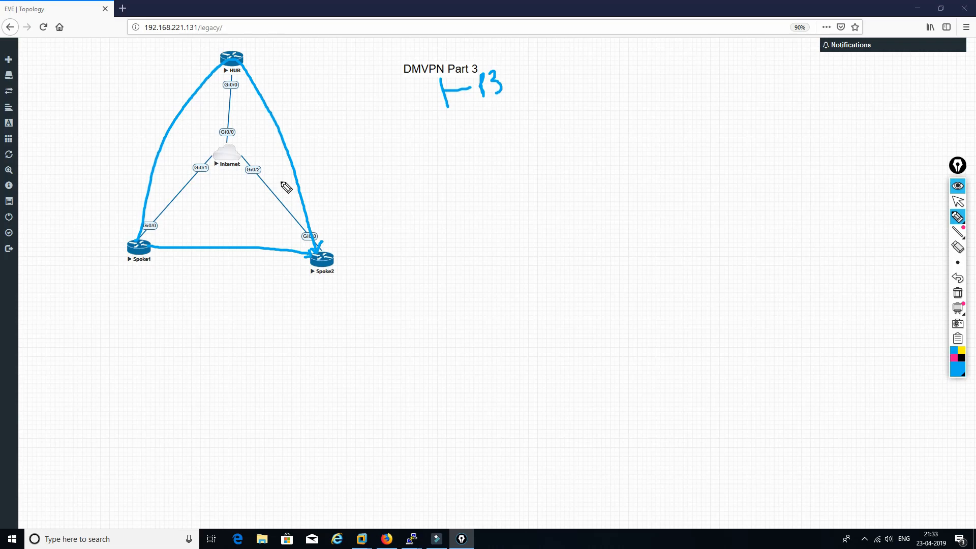
mouse_move(263, 209)
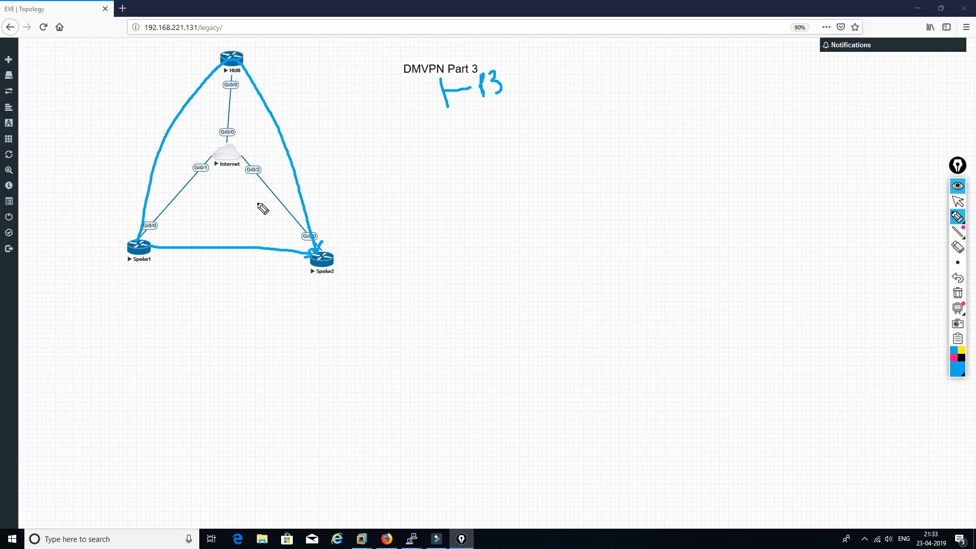
mouse_move(256, 218)
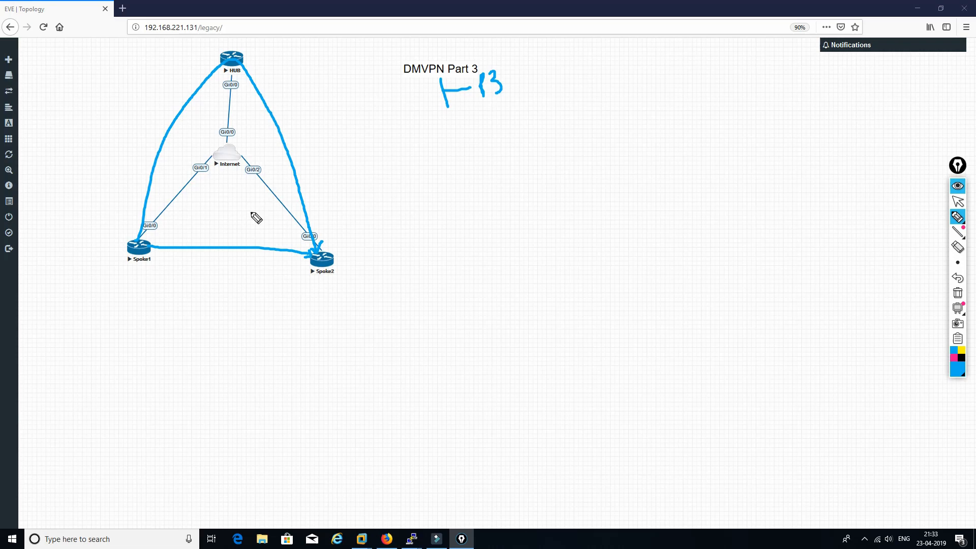
mouse_move(236, 227)
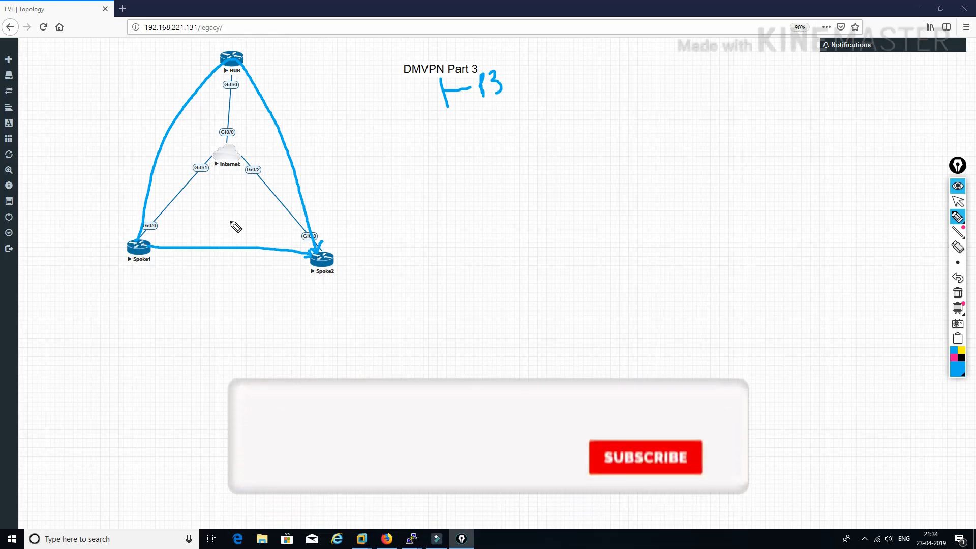
Select the annotation eraser to clear the hand-drawn sketches from the DMVPN topology canvas.
left_click(644, 456)
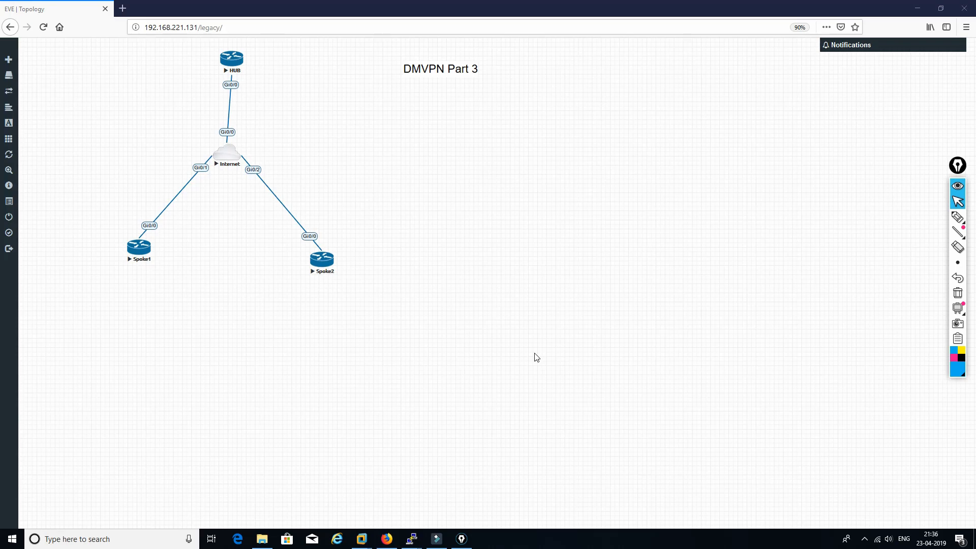
mouse_move(523, 383)
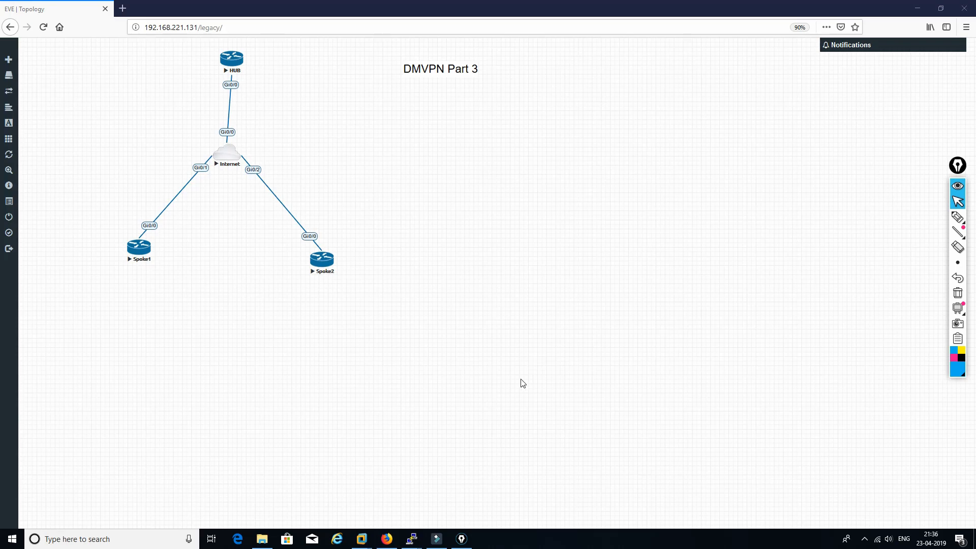
mouse_move(504, 390)
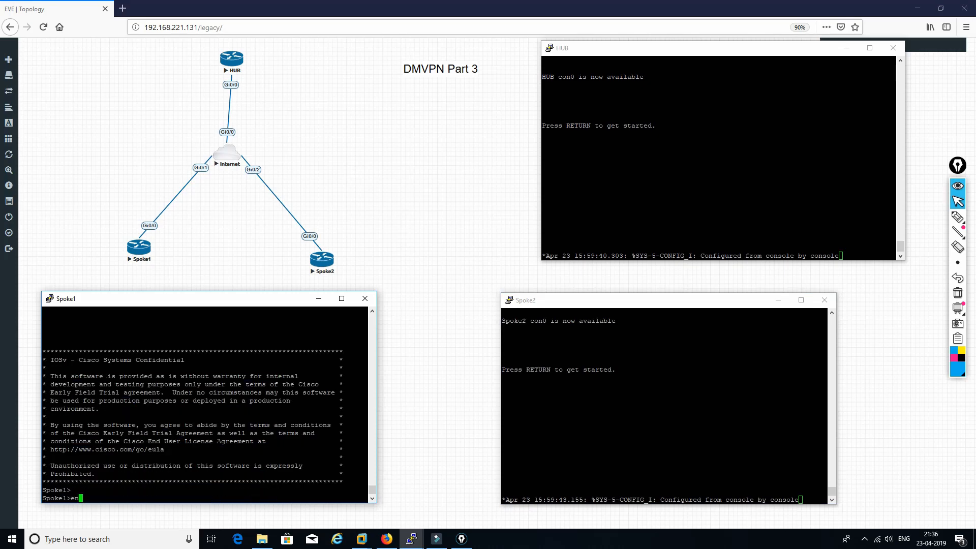
On HUB, create ISAKMP policy 10 with 3DES encryption, MD5 hash, pre-share authentication and group 2.
key("Return")
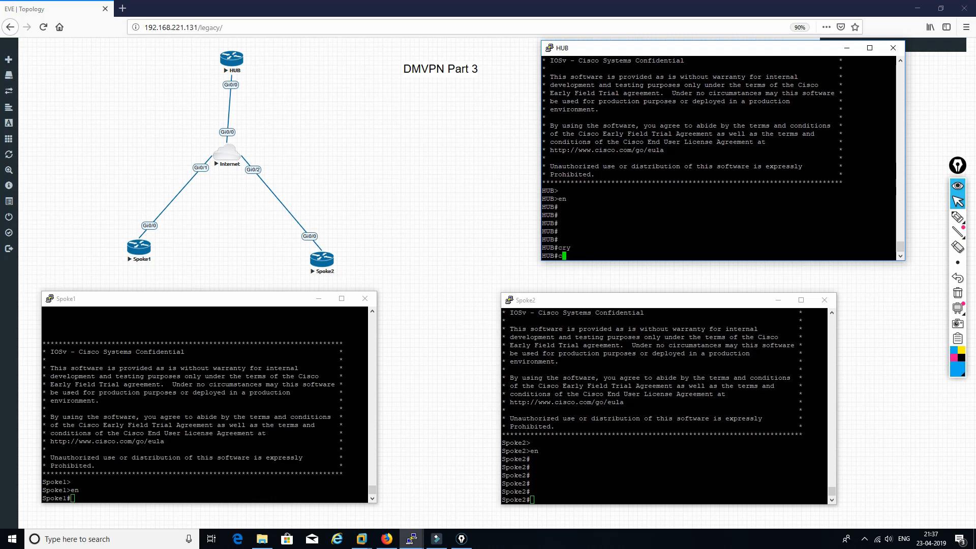
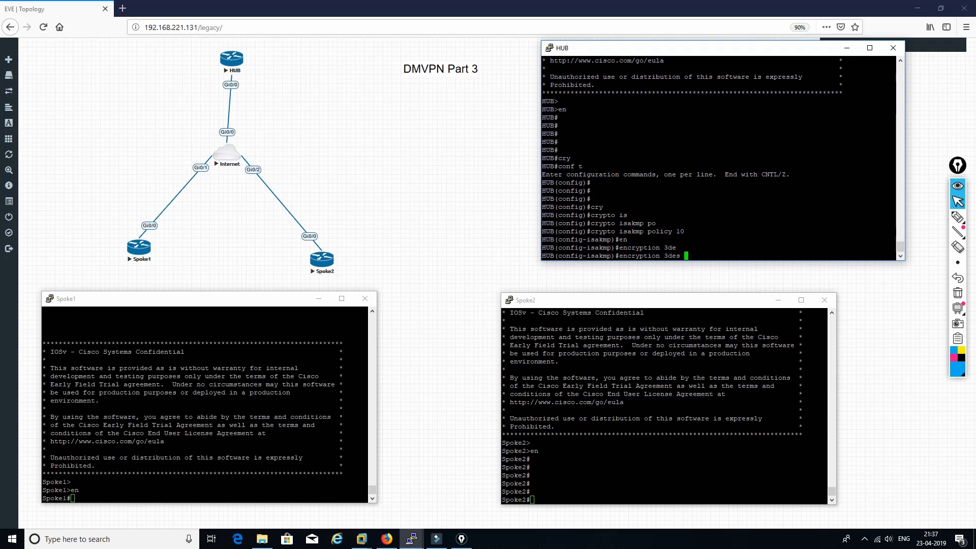
key("Return")
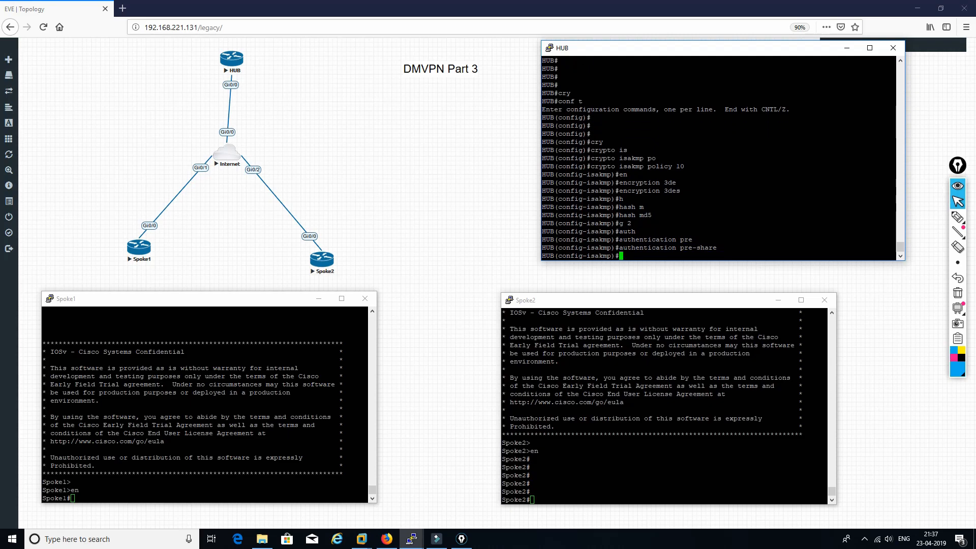
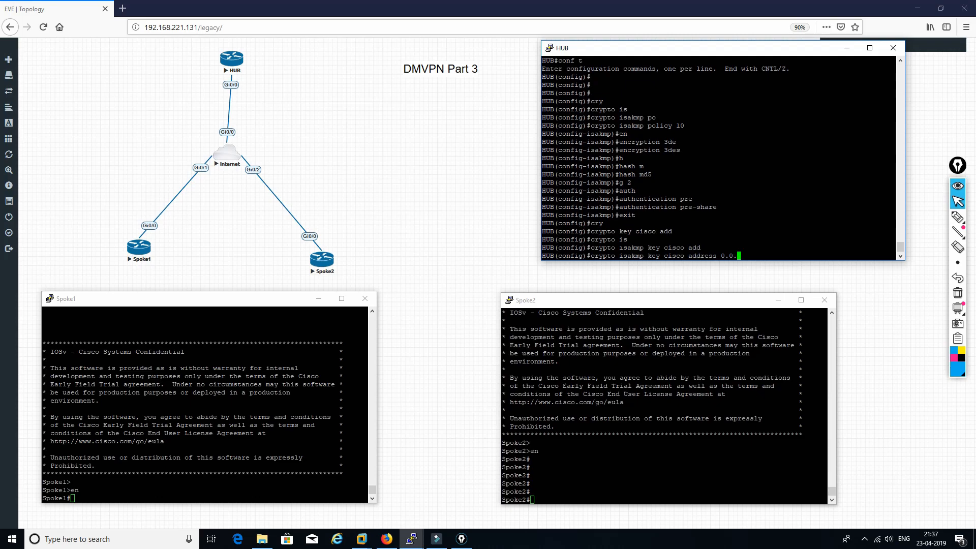
key("Return")
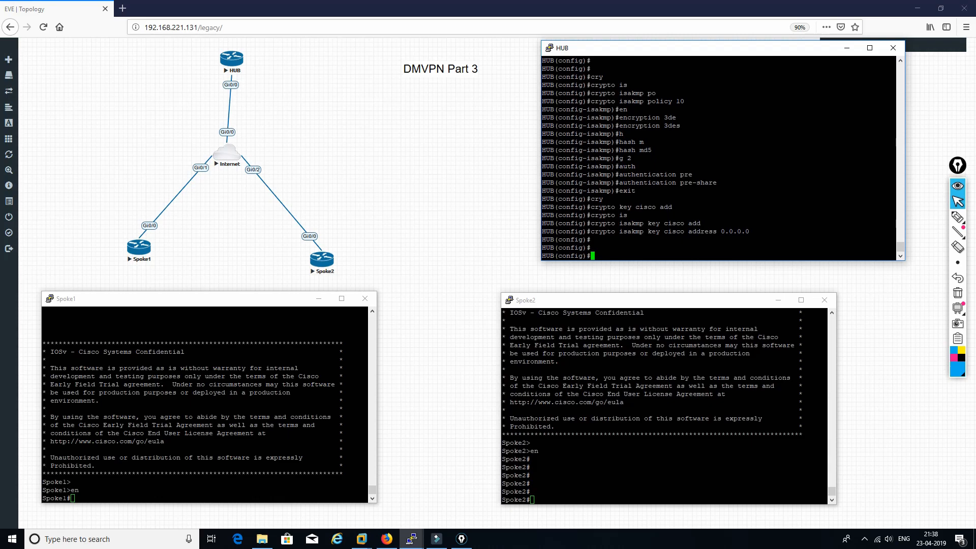
List HUB's crypto section of the running config with 'do sh run | sec cry'.
type("do sh run")
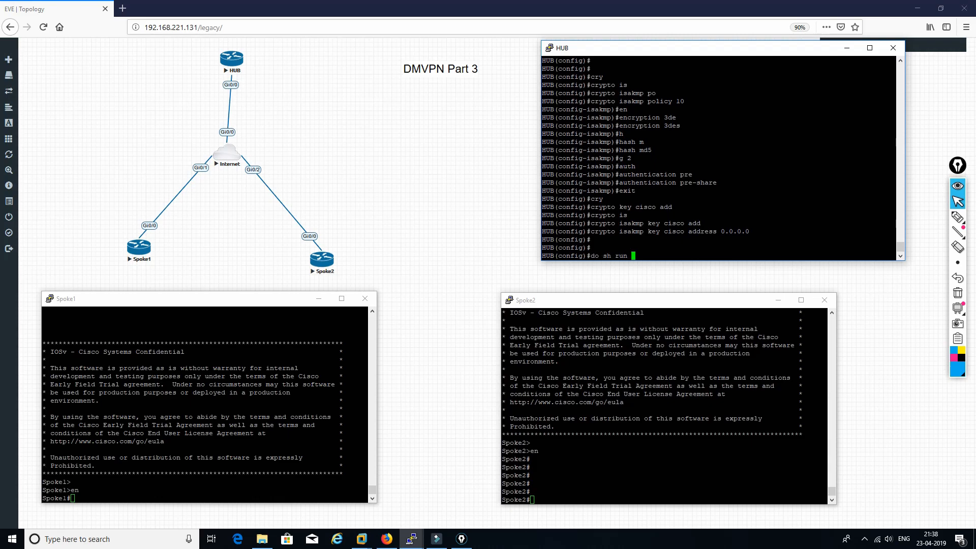
key("Return")
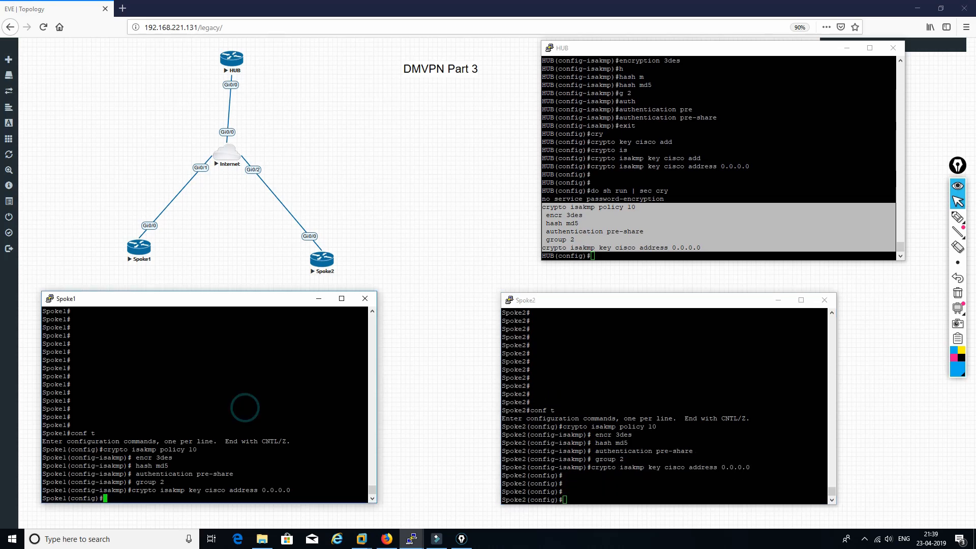
On Spoke1, define transform-set TSET (esp-3des esp-md5-hmac) and IPsec profile IPSEC using TSET.
type("cry")
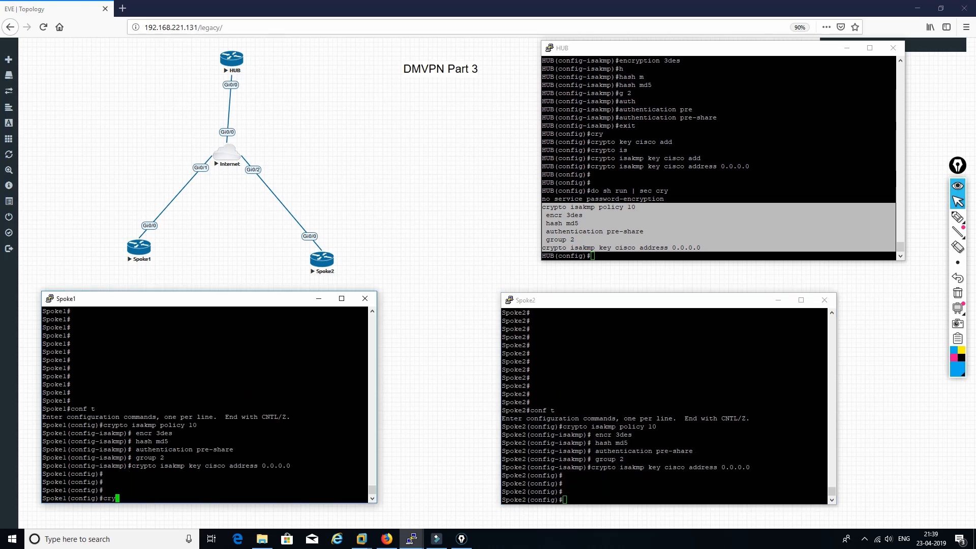
type("crypto ipsec transform-set TSET")
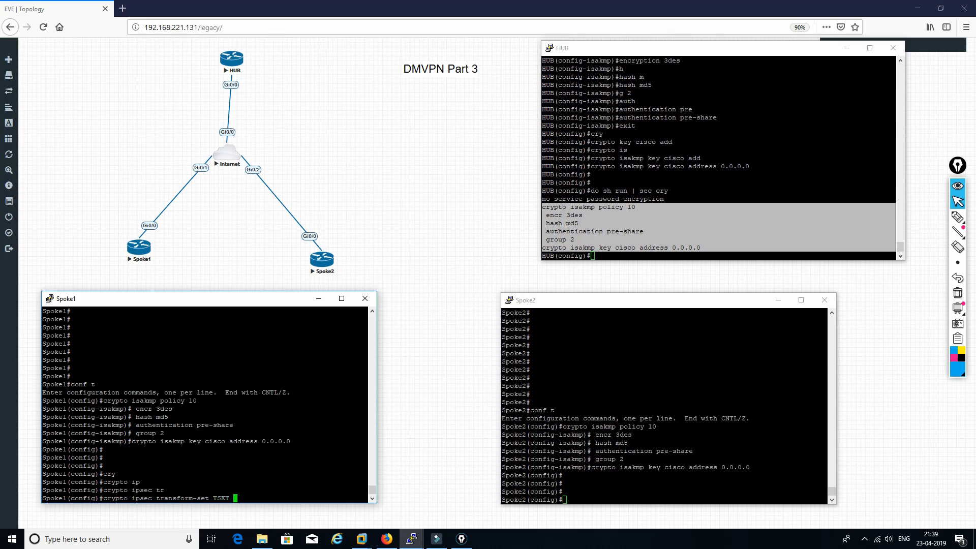
type("esp-md5-hmac ess")
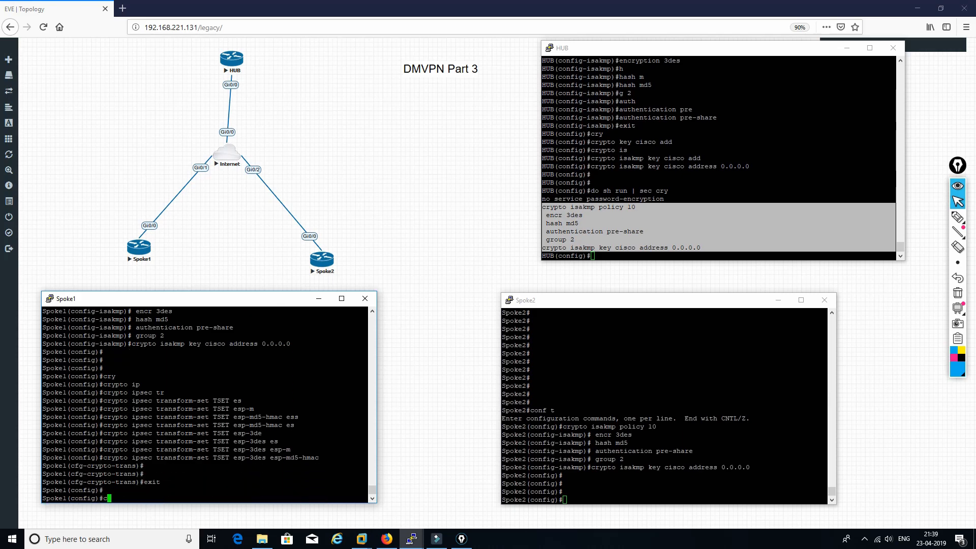
type("crypto ipsec profile IPSEC")
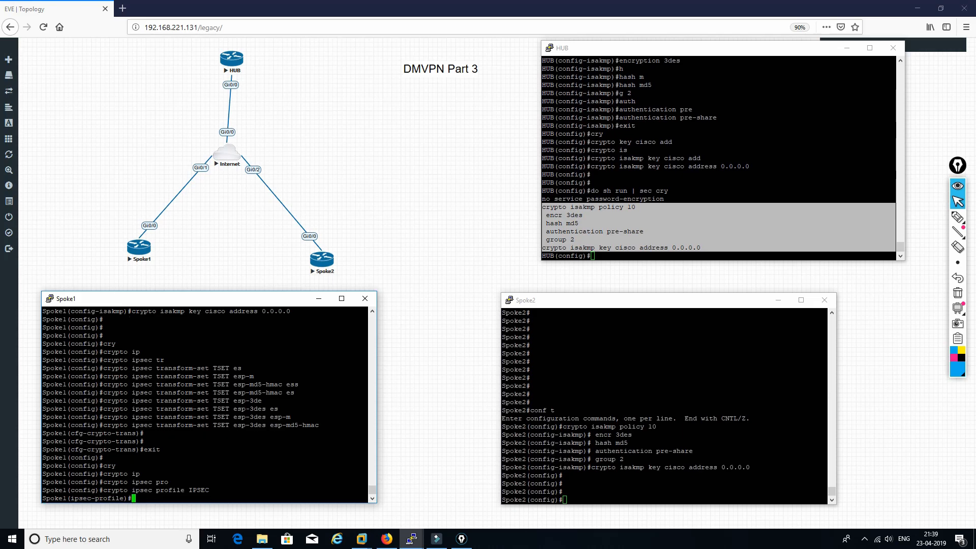
type("set transform-set TSET")
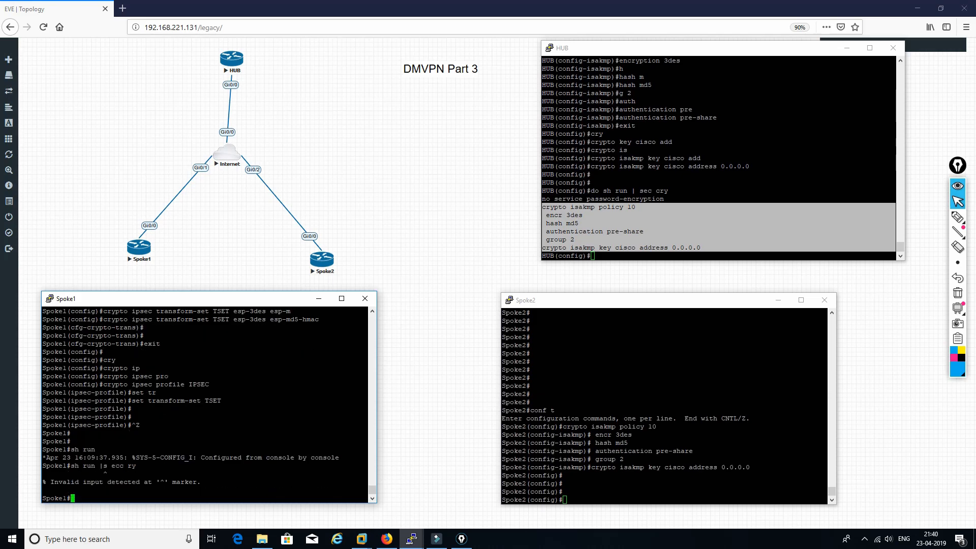
List Spoke1's crypto configuration with 'sh run | sec cry', retyping after a typo.
type("sh run |s ecc ry")
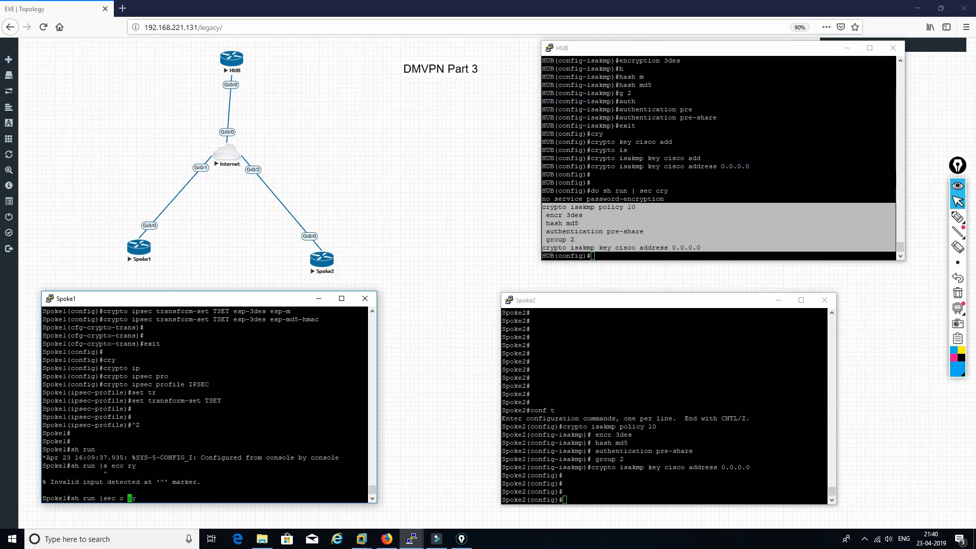
key("Return")
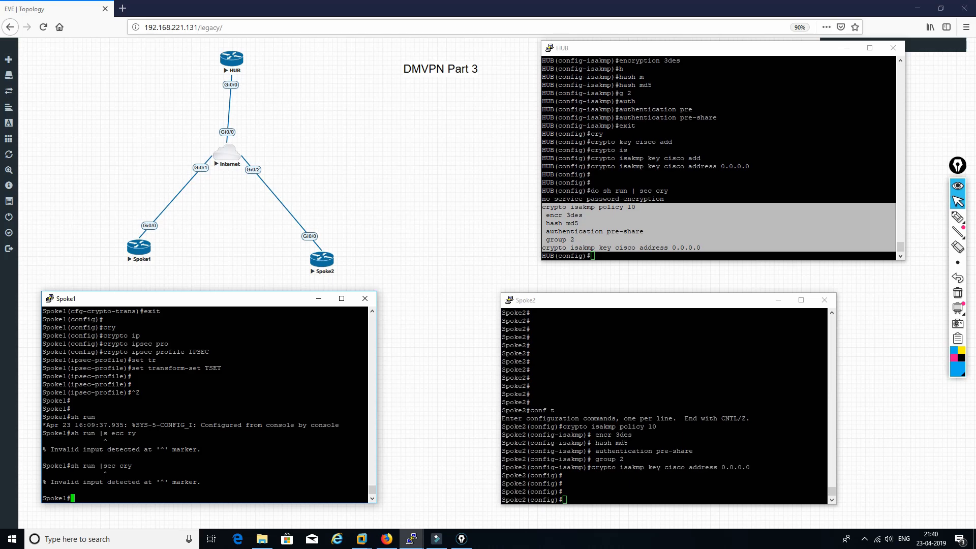
type("sh run |sec cry")
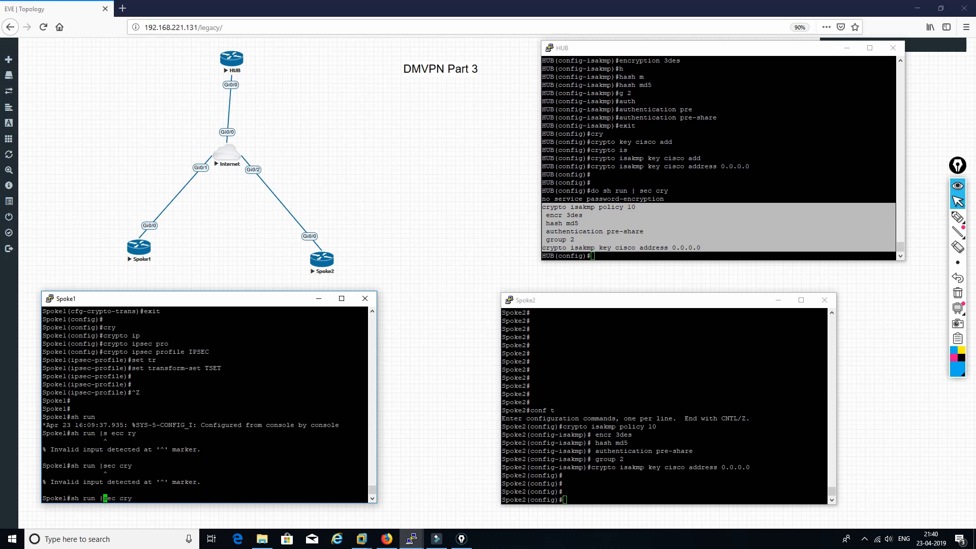
key("Return")
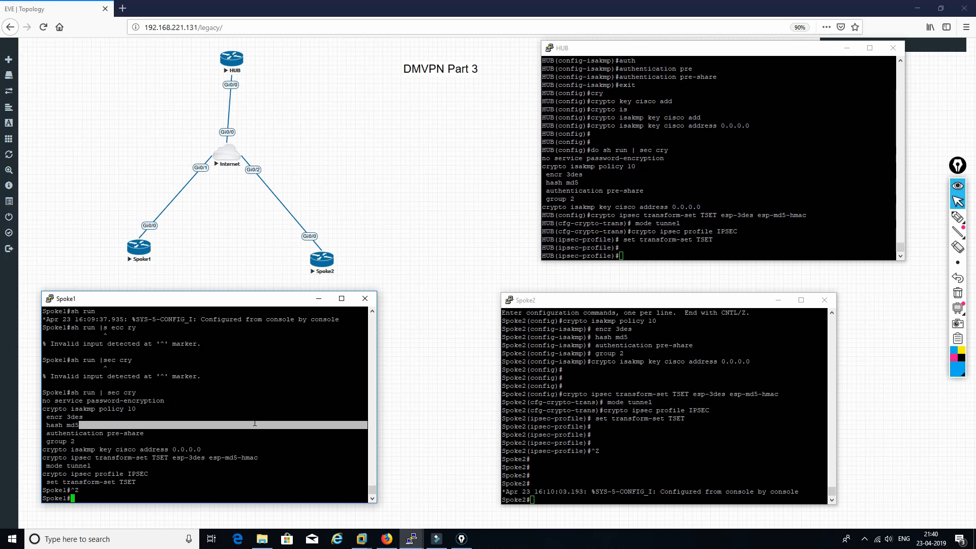
Shut down interface Tunnel0 from config mode on the routers.
type("conf t")
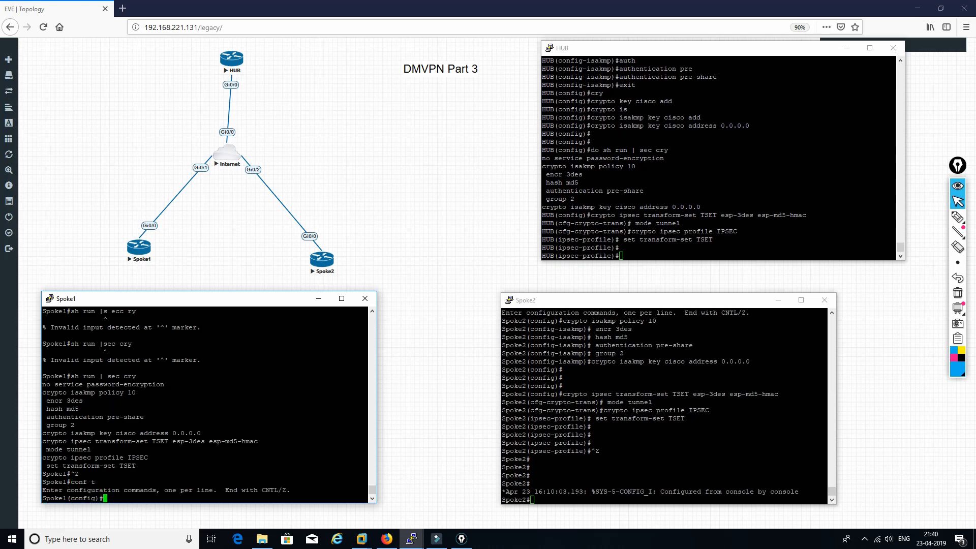
type("int tunt")
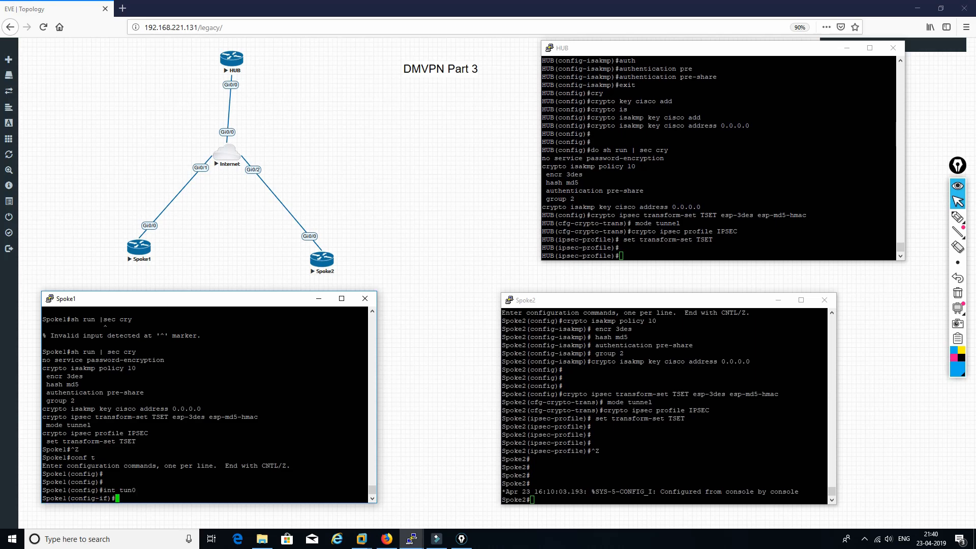
type("sh")
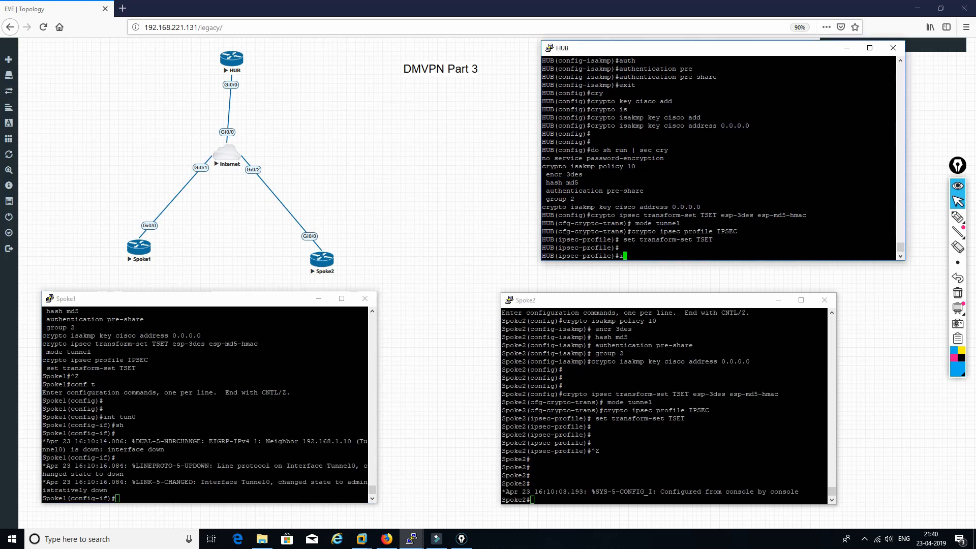
type("int tun 0")
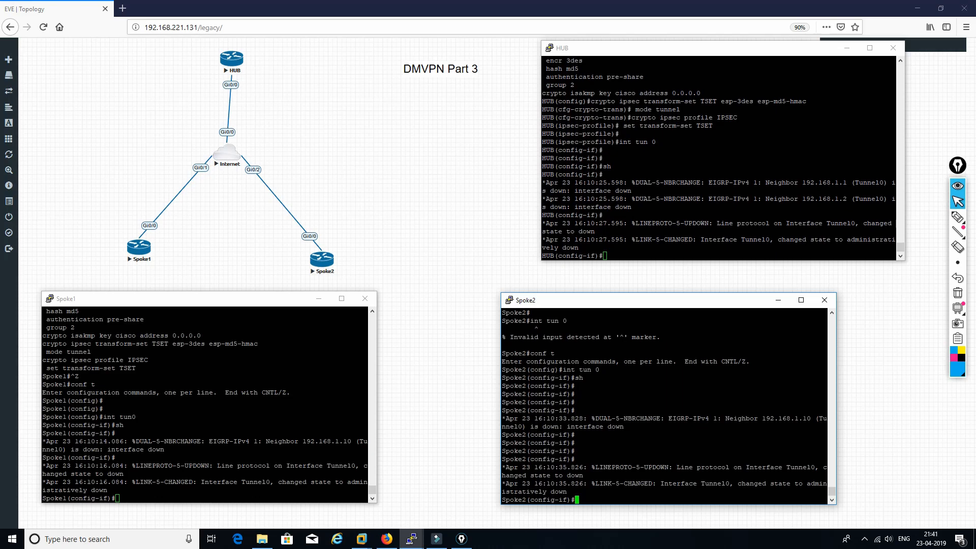
mouse_move(348, 166)
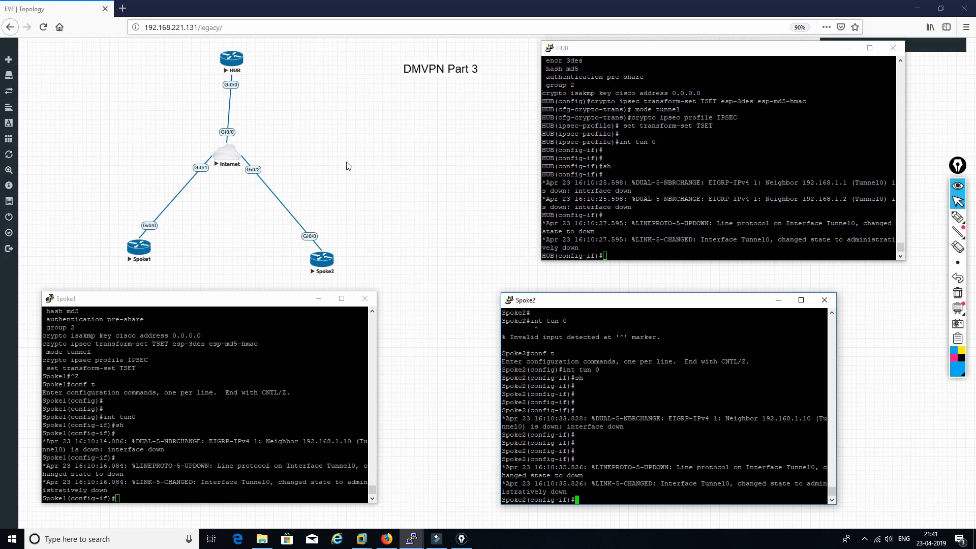
mouse_move(137, 257)
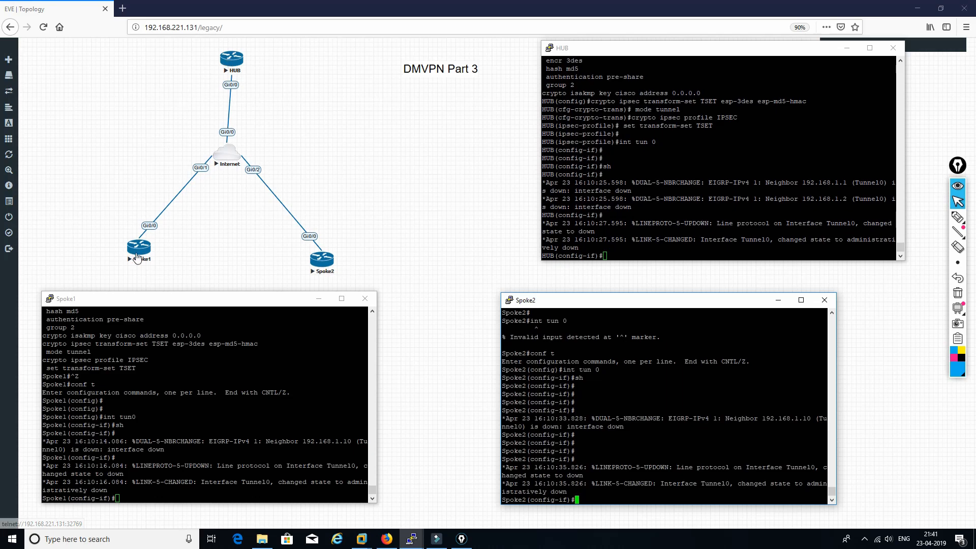
mouse_move(371, 250)
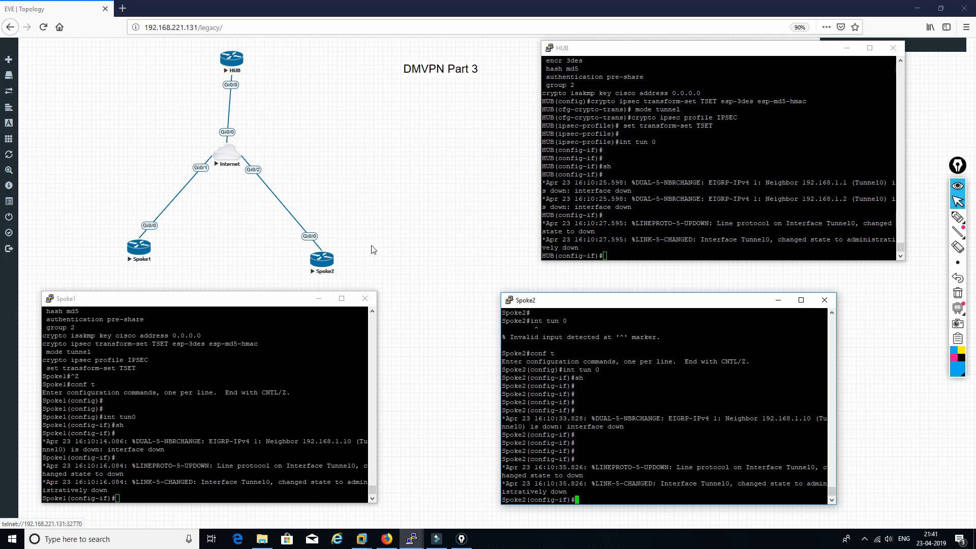
mouse_move(331, 273)
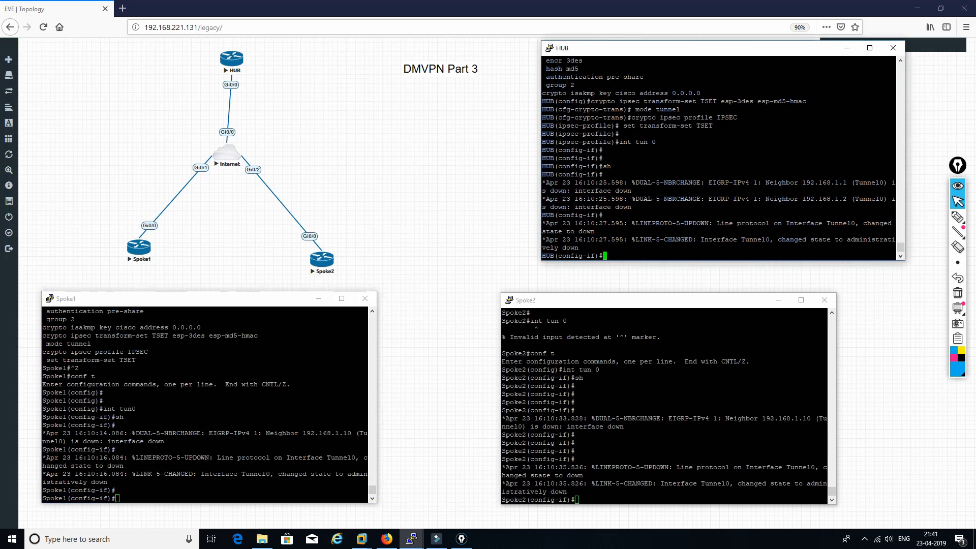
Add ip nhrp redirect on HUB's Tunnel0 and ip nhrp shortcut on the spokes' tunnels.
type("ip nhrp")
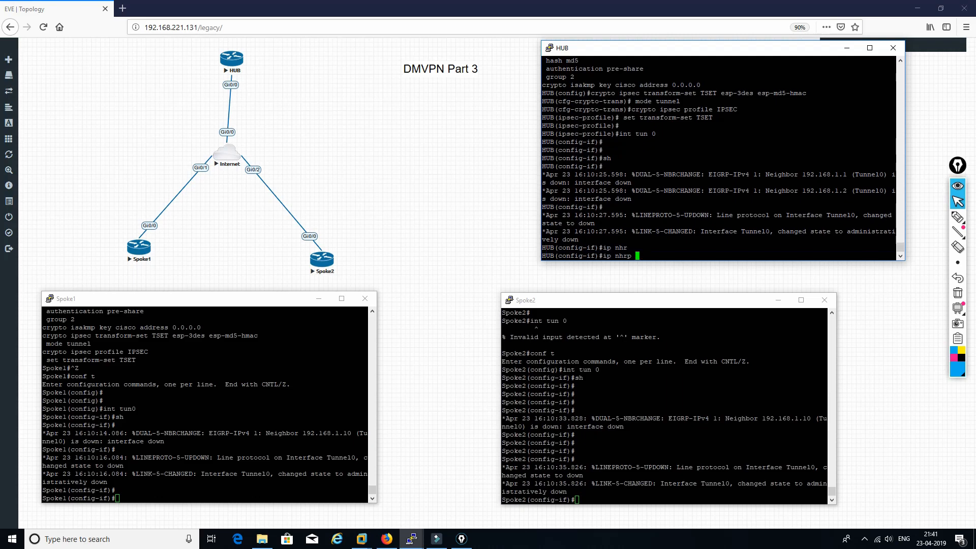
type("redirect")
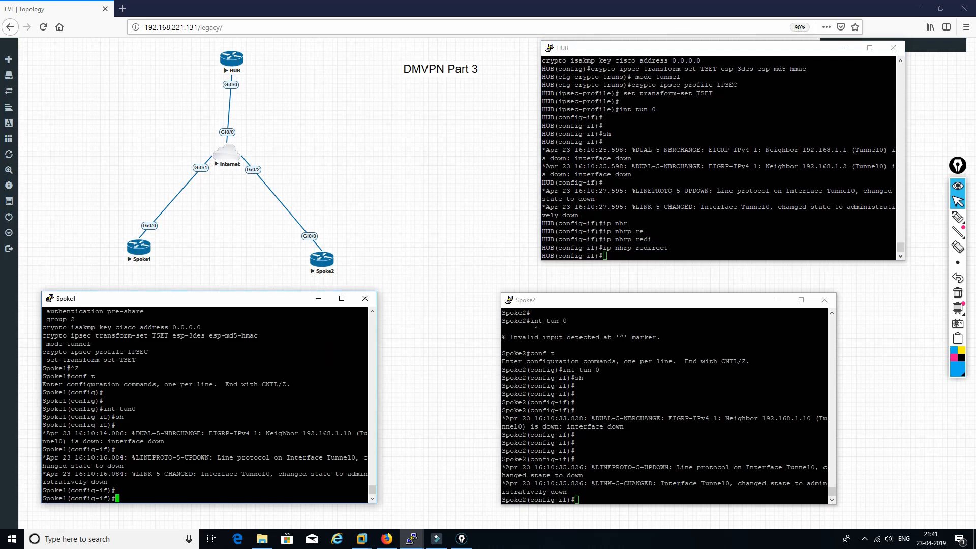
type("ip nhrp shortcut")
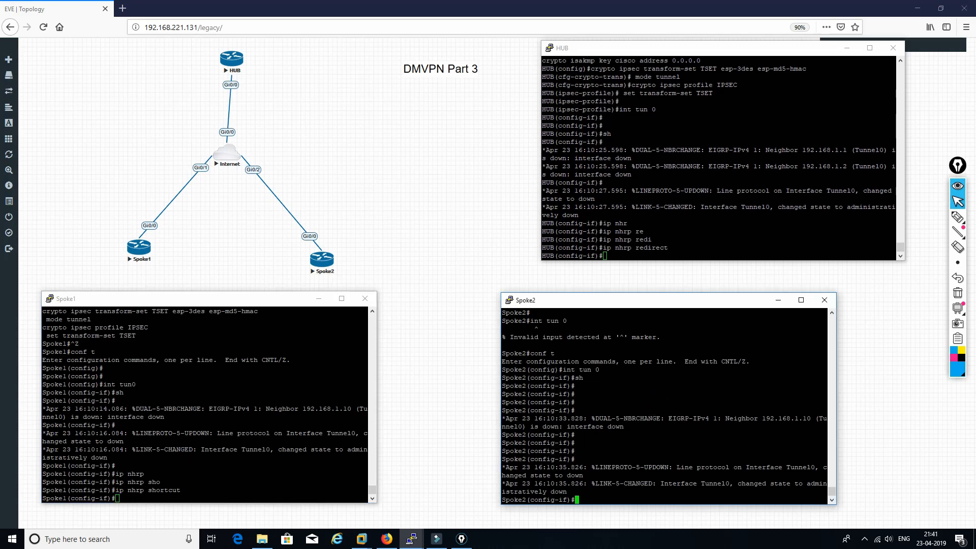
type("ip nhrp shortcut")
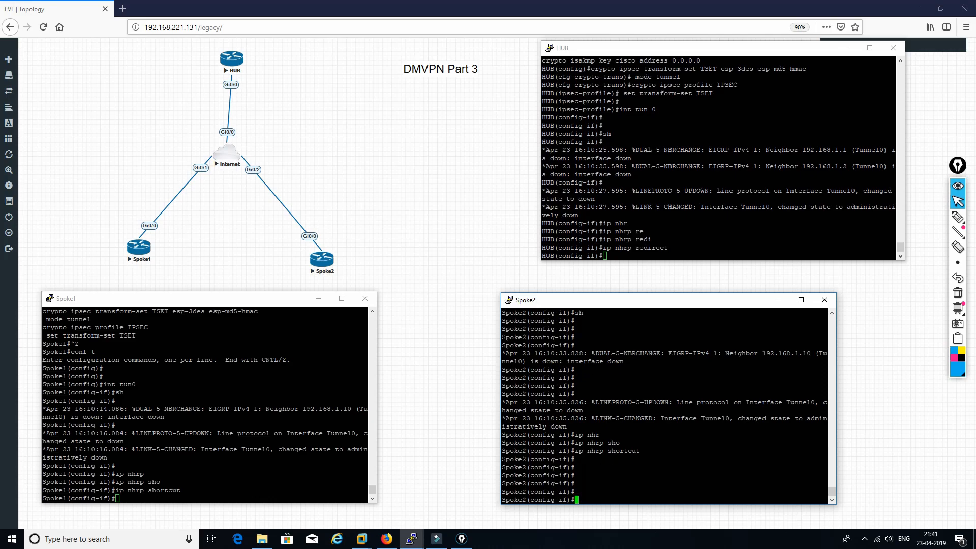
mouse_move(659, 265)
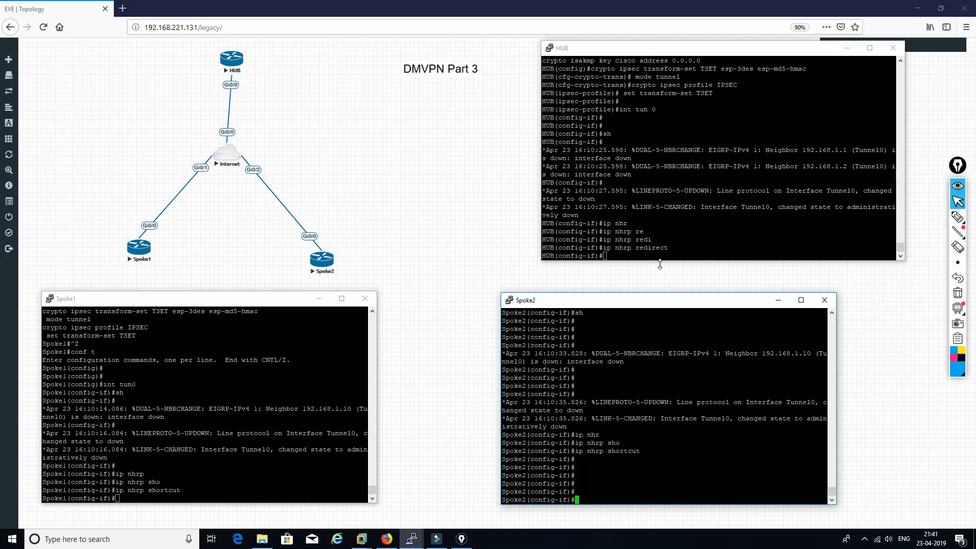
type("ip next-hop-self eigrp 1")
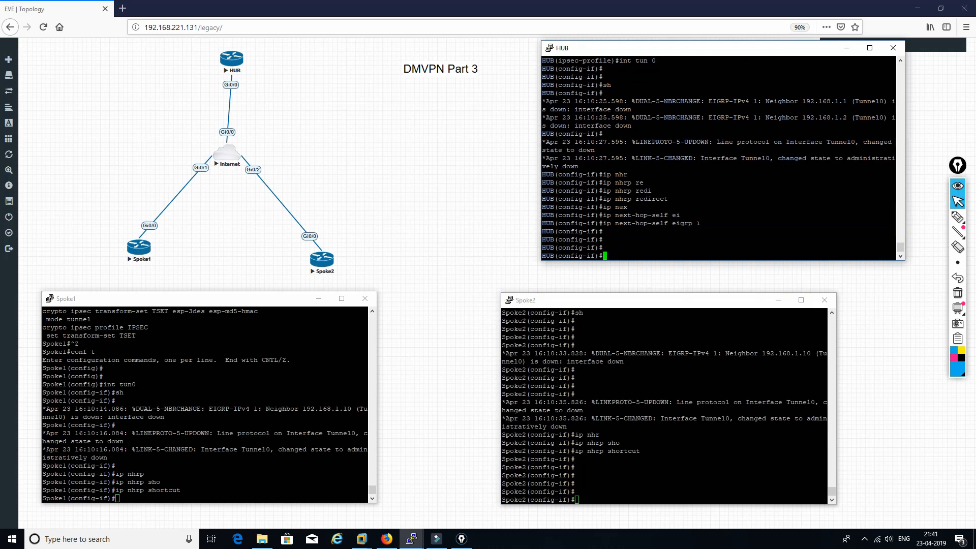
Display the Tunnel0 running config on HUB, Spoke1 and Spoke2 with 'do sh run int tun0'.
type("do sh ru")
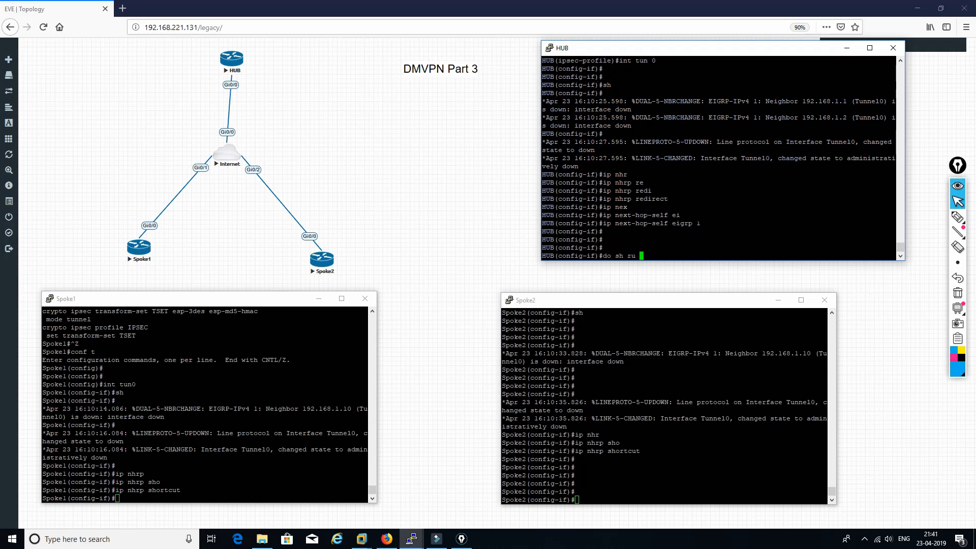
type("n")
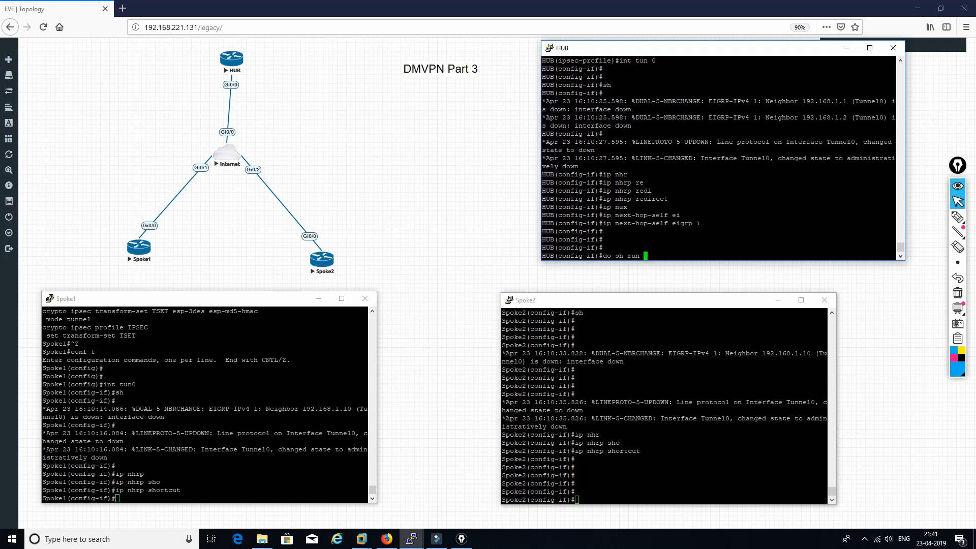
type("int tun0")
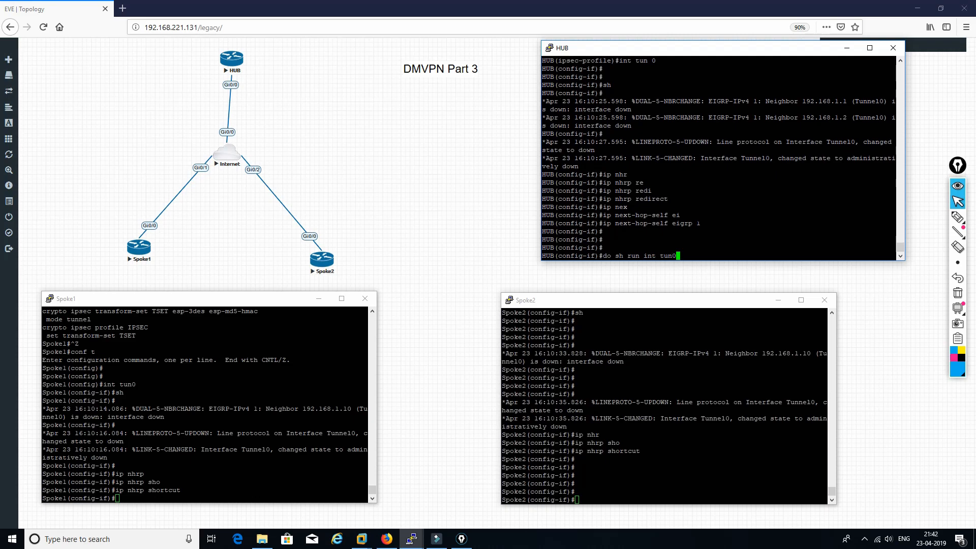
key("Return")
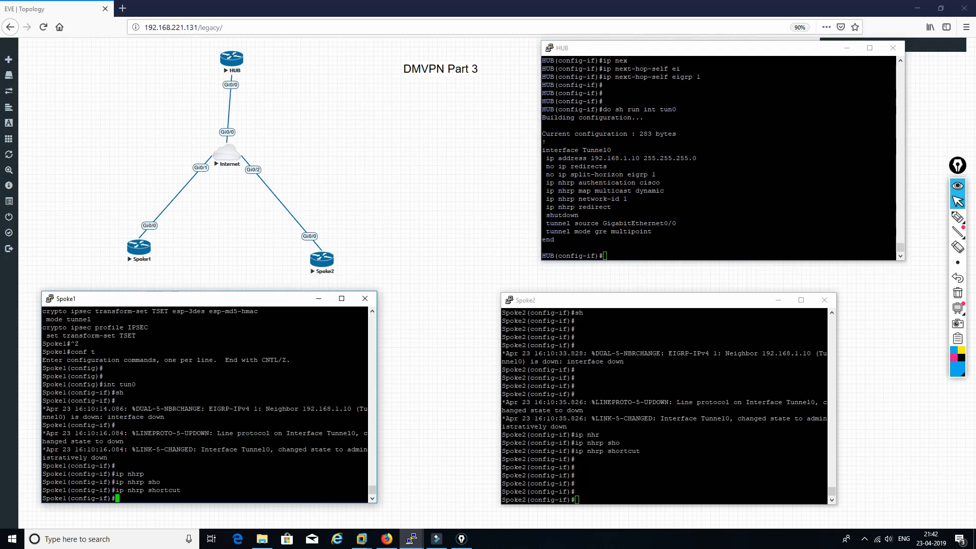
type("do sh run int t")
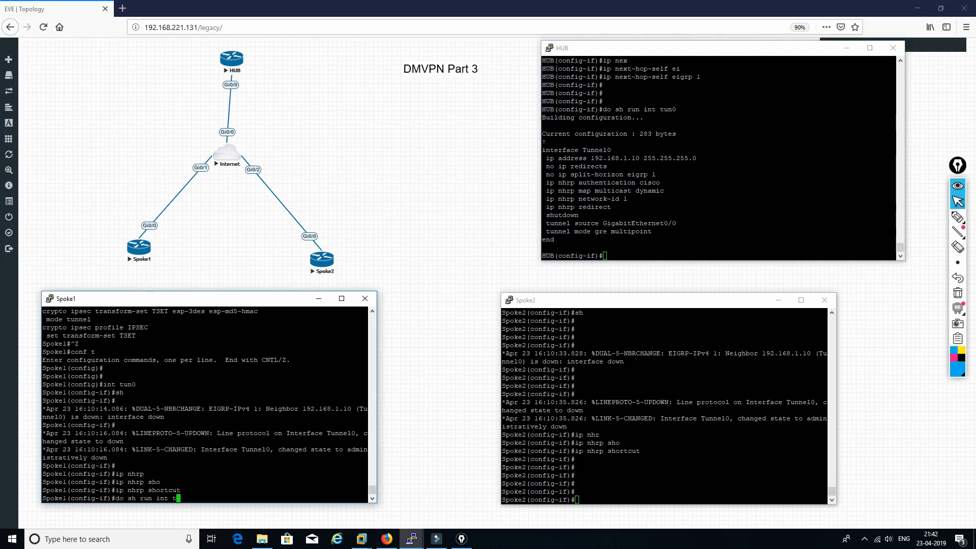
key("Return")
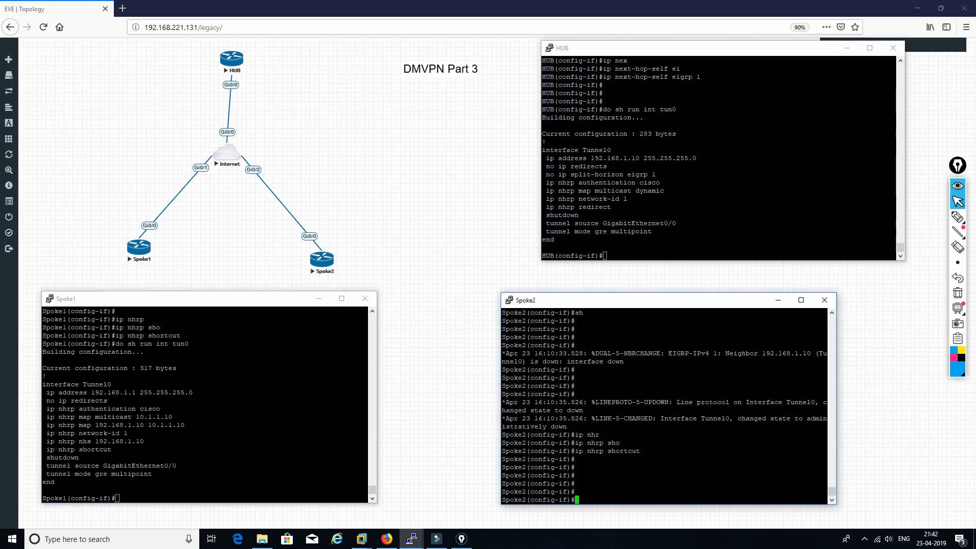
type("do sh run int tun")
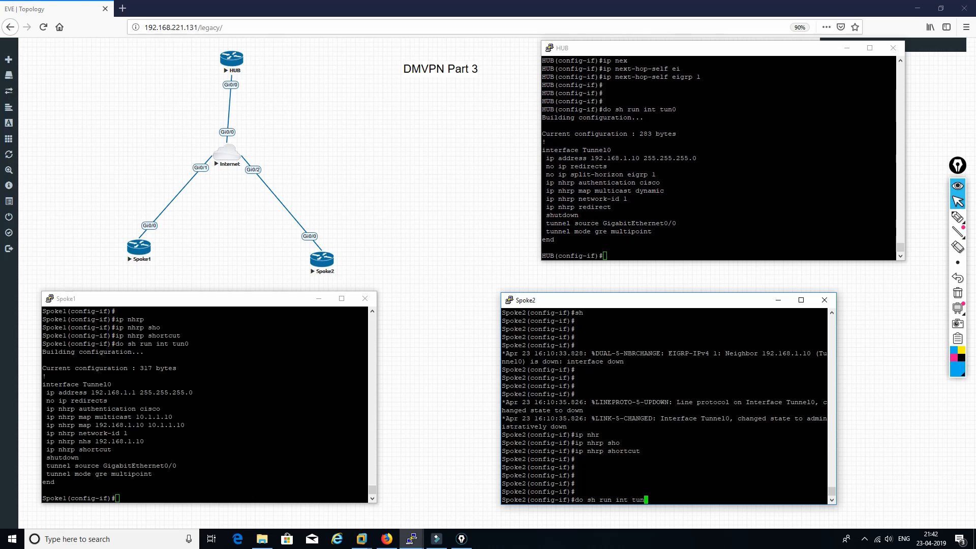
key("Return")
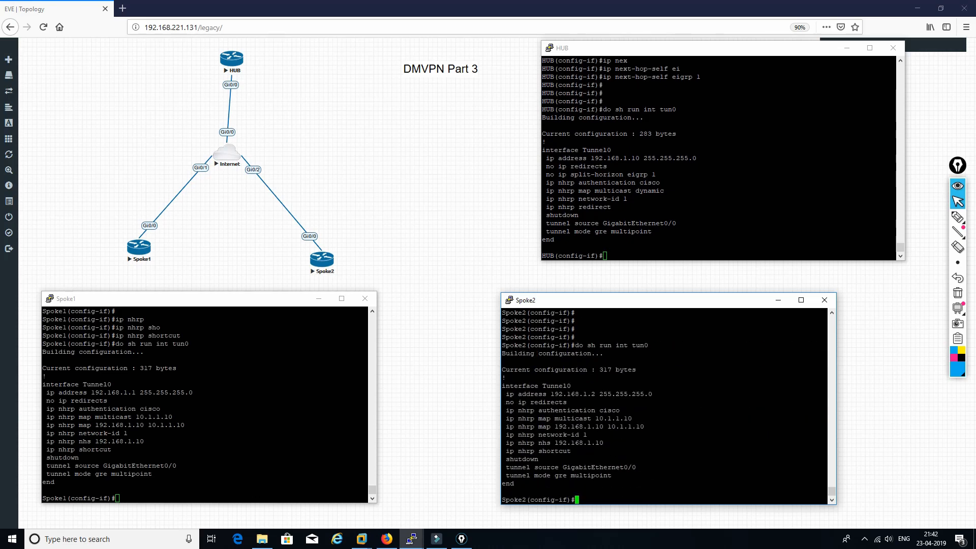
mouse_move(370, 445)
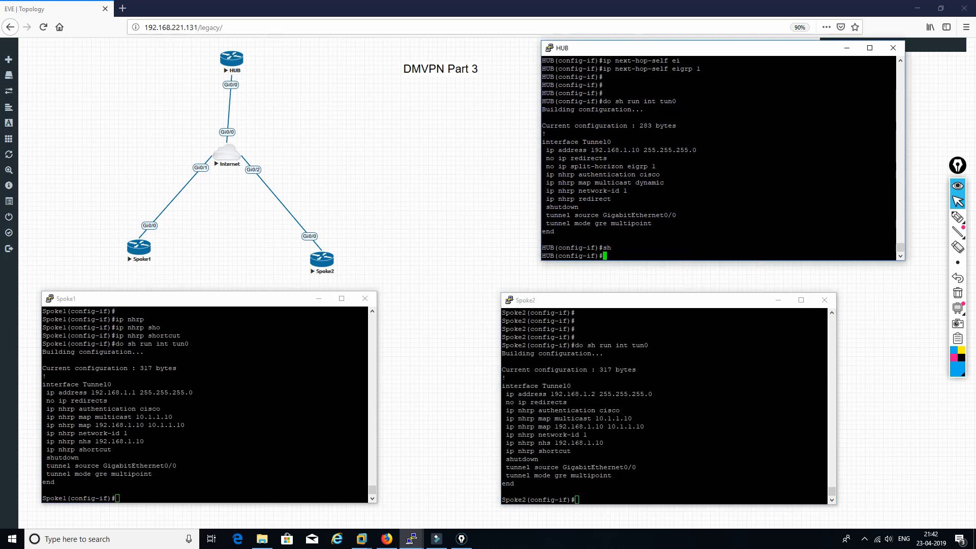
Issue no shutdown on Tunnel0 so the tunnel interfaces come back up.
type("no sh")
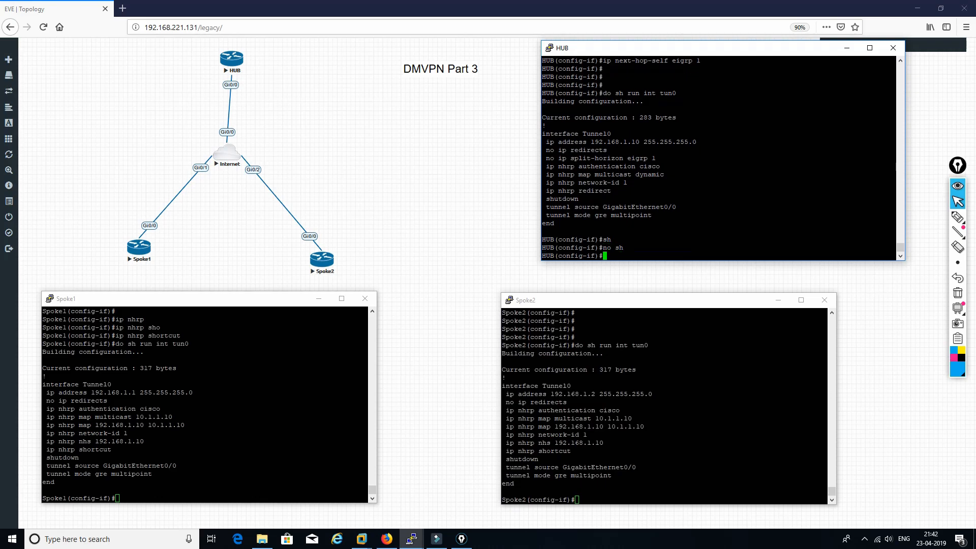
type("no s")
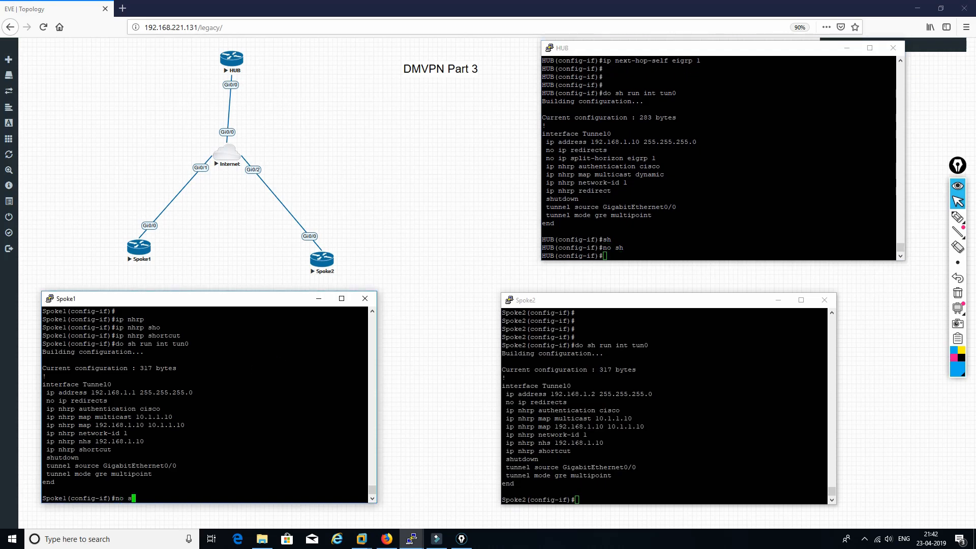
key("Return")
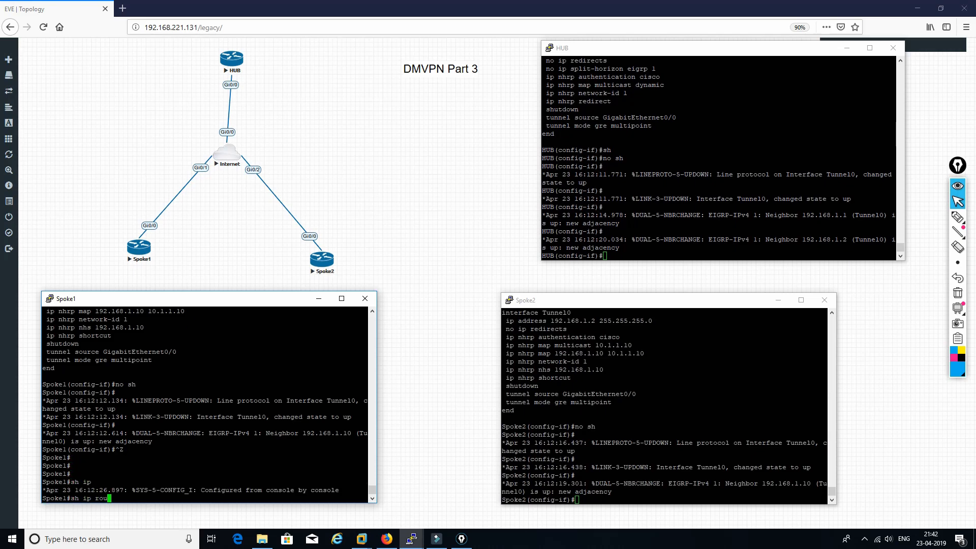
Show Spoke1's routing table and scroll through the HUB console output.
key("Return")
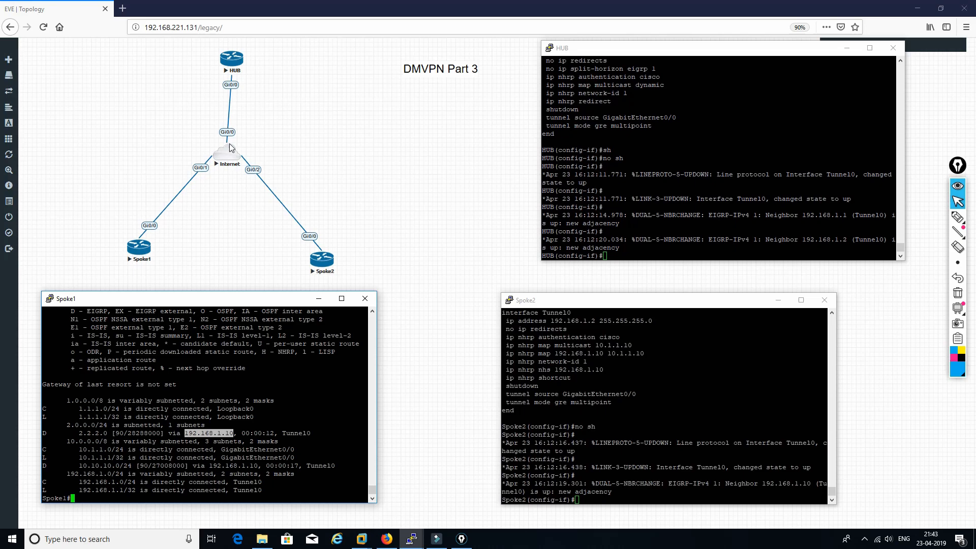
mouse_move(259, 101)
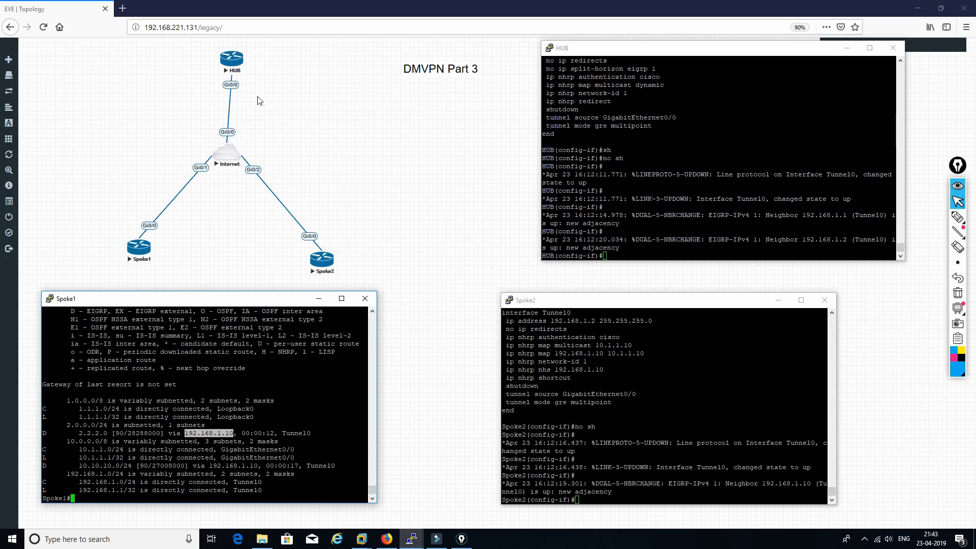
mouse_move(376, 146)
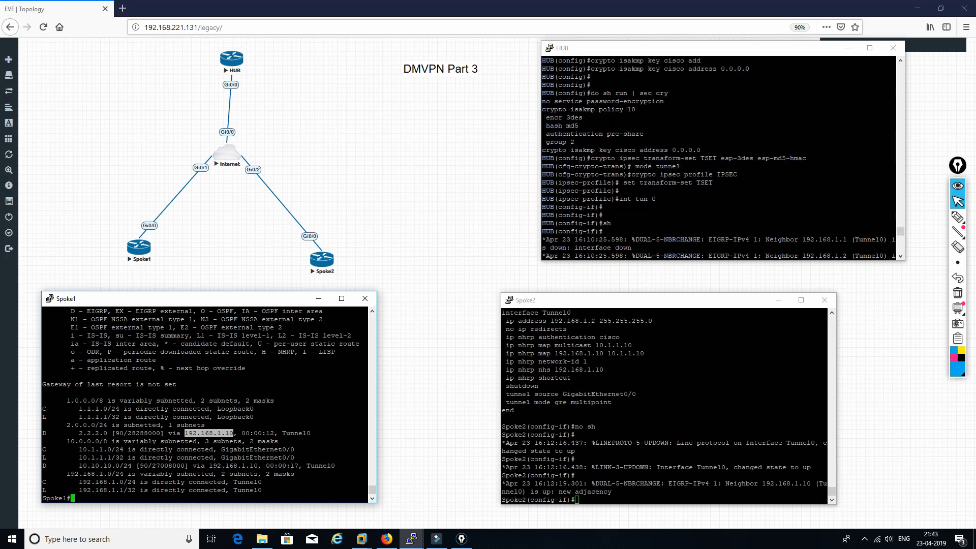
scroll("down", 3)
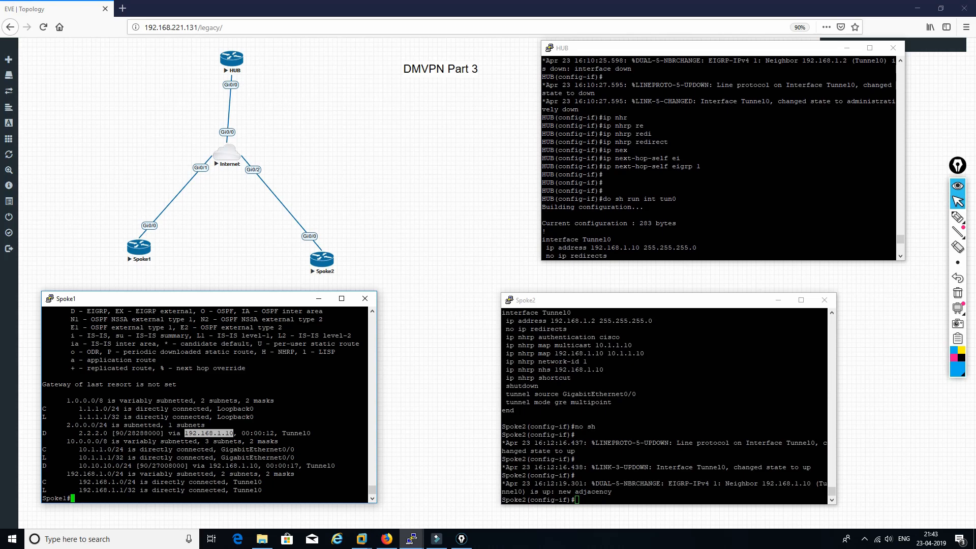
mouse_move(220, 80)
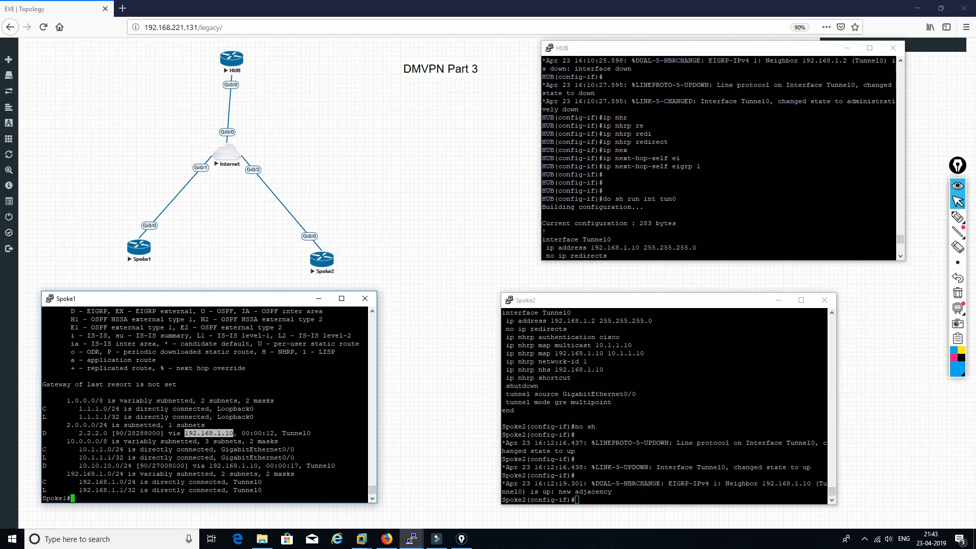
type("sh")
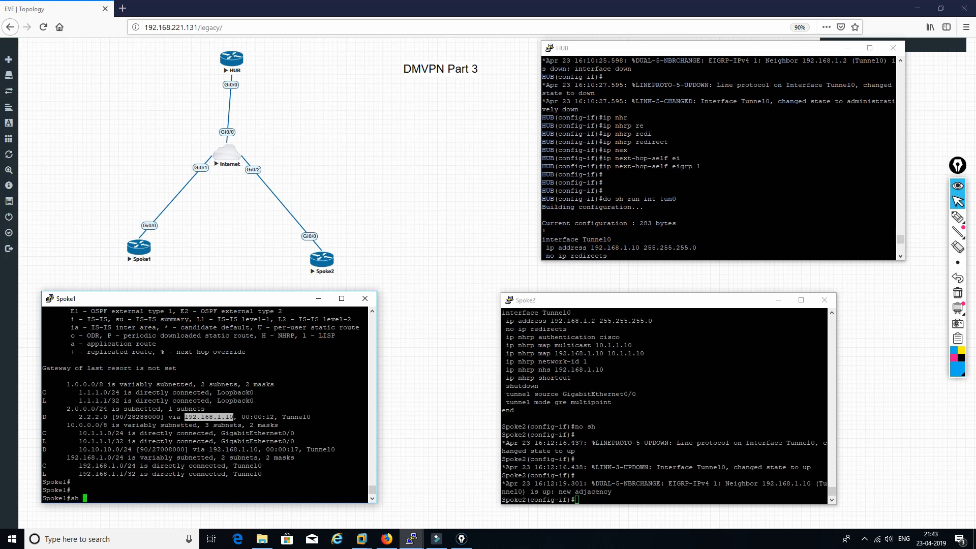
Show Spoke1's internal CEF entry for 192.168.1.10 and mark the adjacency ID in the output.
type("ip cef")
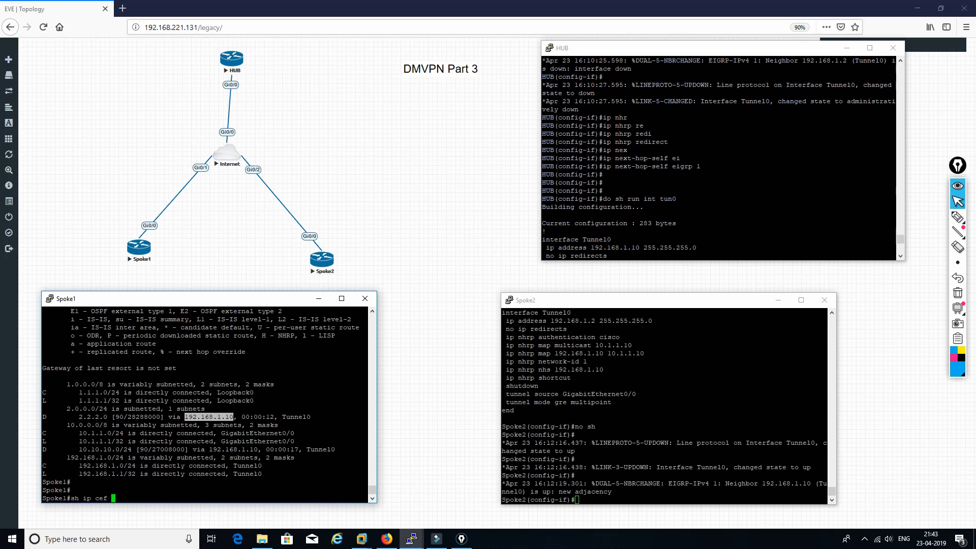
type("192.168.1.10 internal")
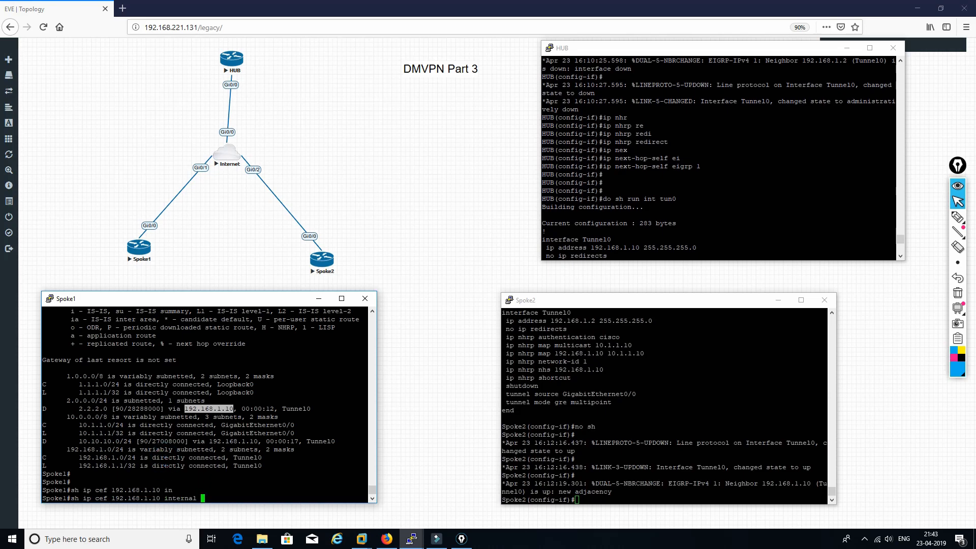
key("Return")
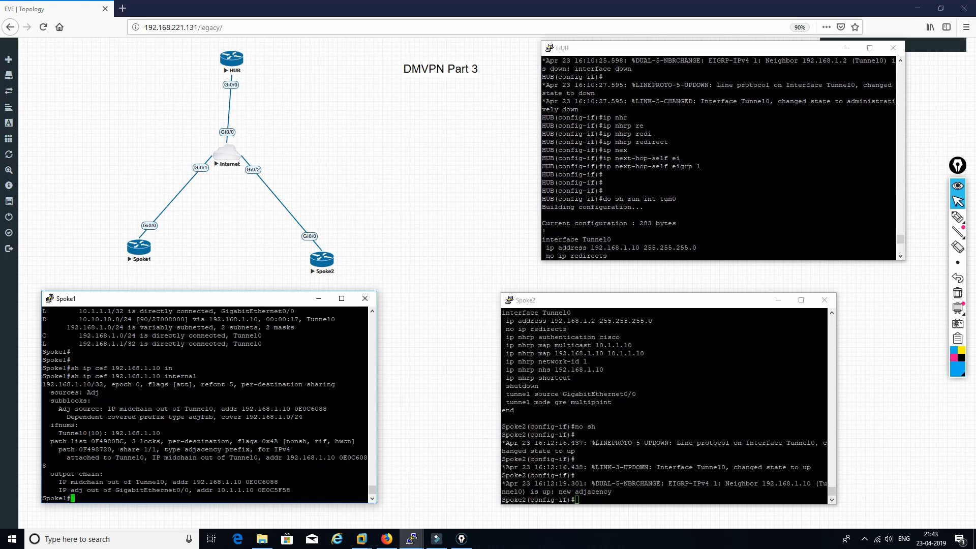
double_click(262, 481)
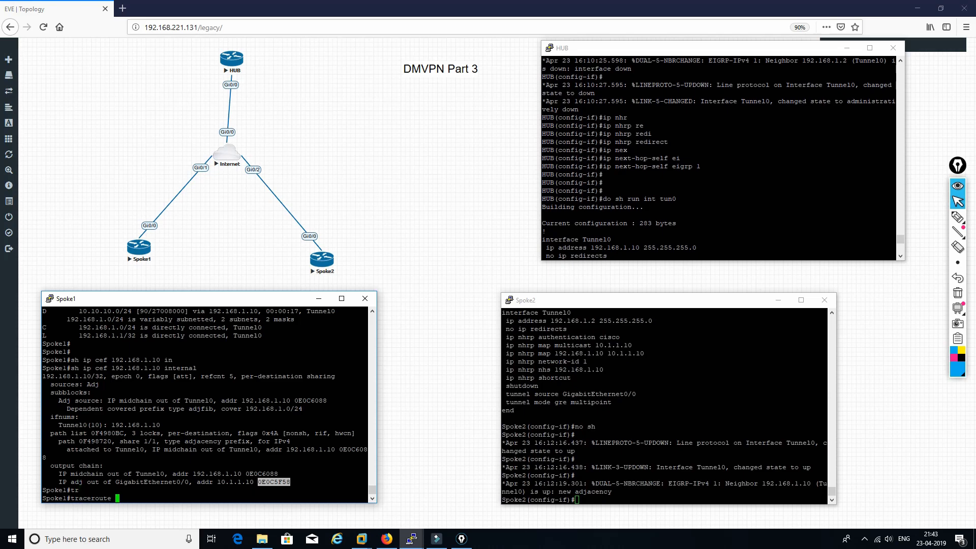
Turn on NHRP debugging on Spoke1.
type("2.2.2.")
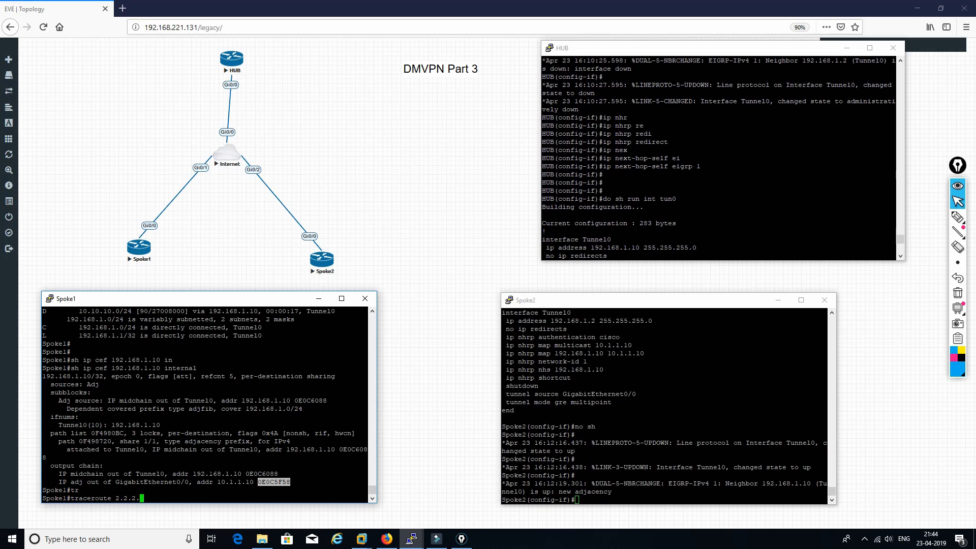
type("debug nhr")
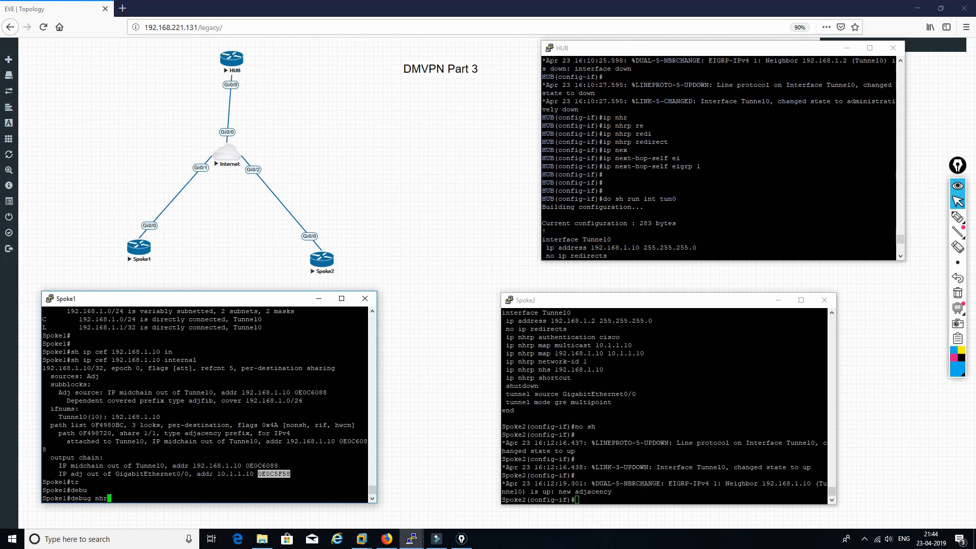
key("Return")
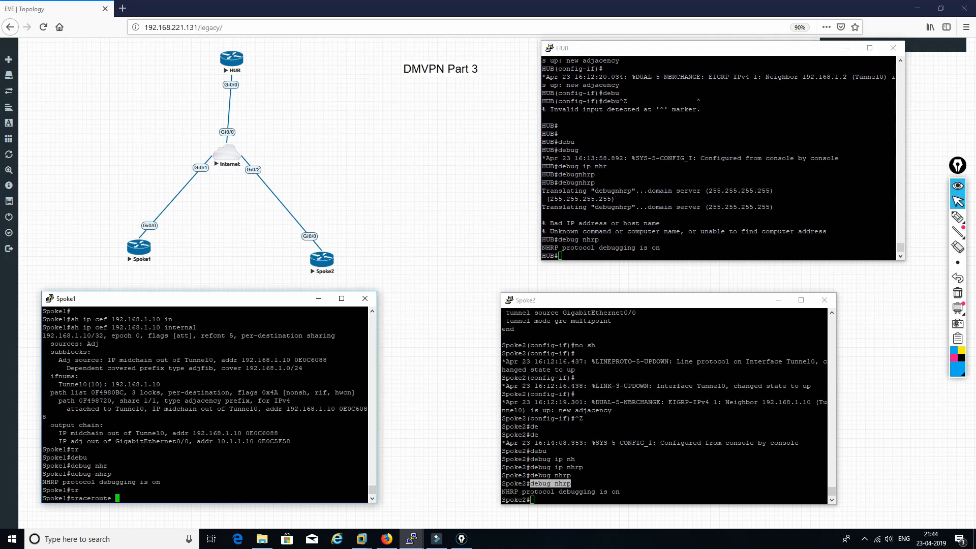
Trace the route from Spoke1 to 2.2.2.2 through the hub.
type("2.2.2")
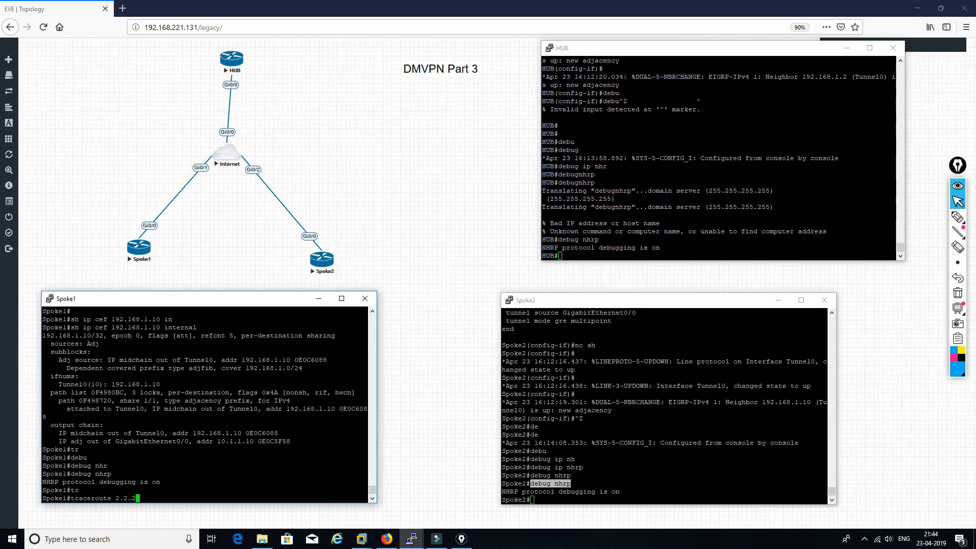
type("2")
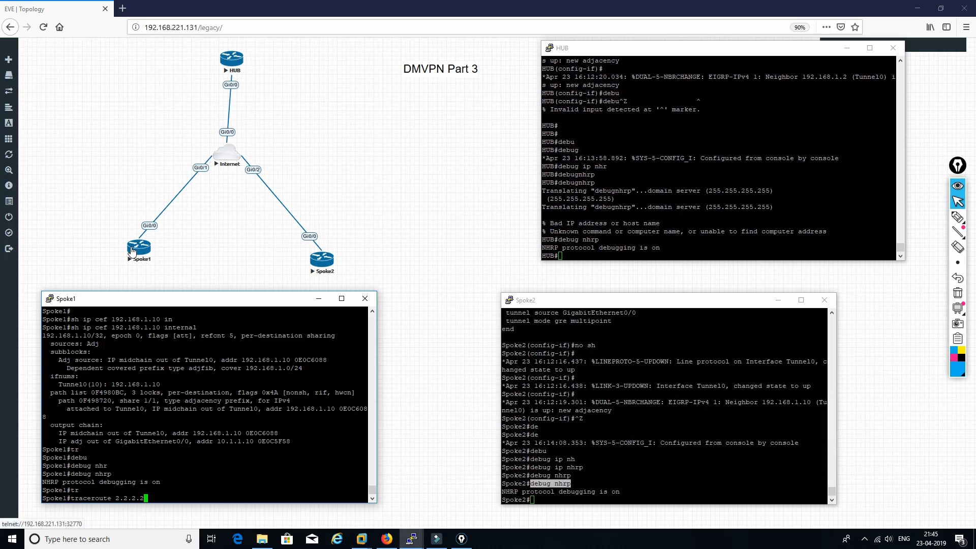
mouse_move(372, 294)
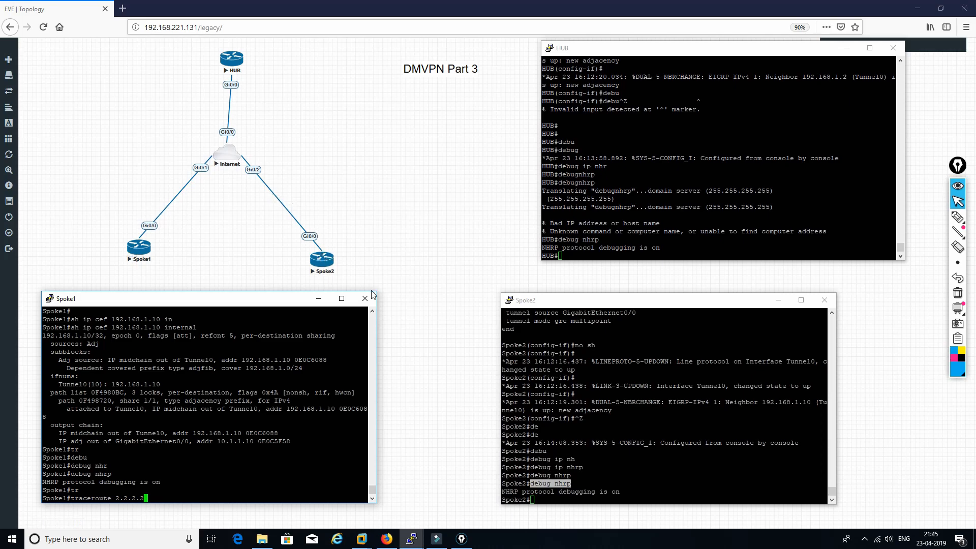
key("Return")
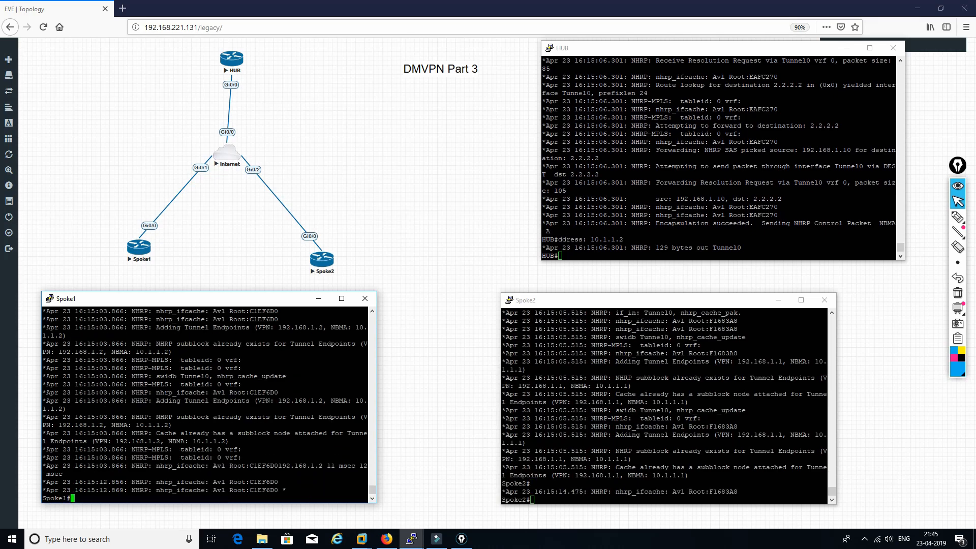
Note hub 192.168.1.10 as first hop, then rerun traceroute 2.2.2.2 on Spoke1.
type("sh ip route")
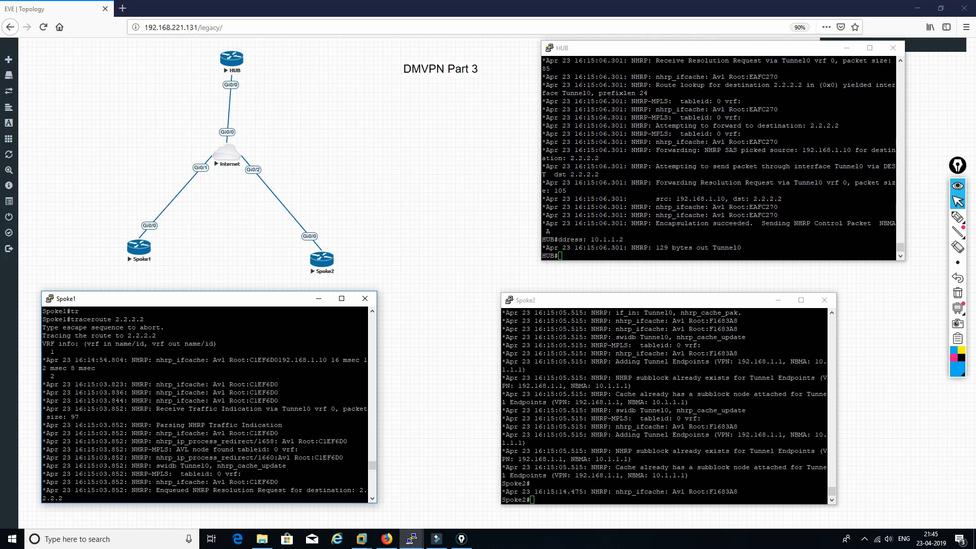
double_click(298, 360)
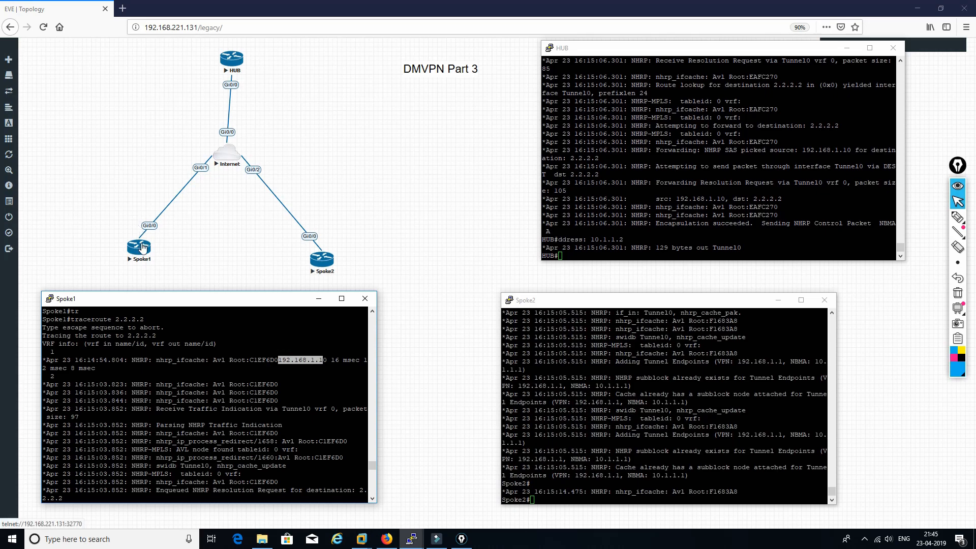
mouse_move(223, 71)
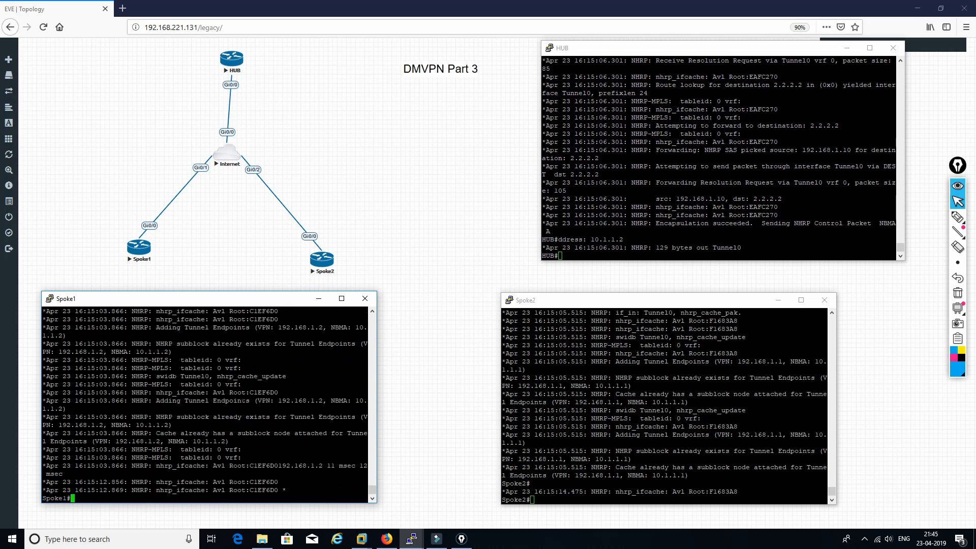
type("traceroute 2.2.2.2")
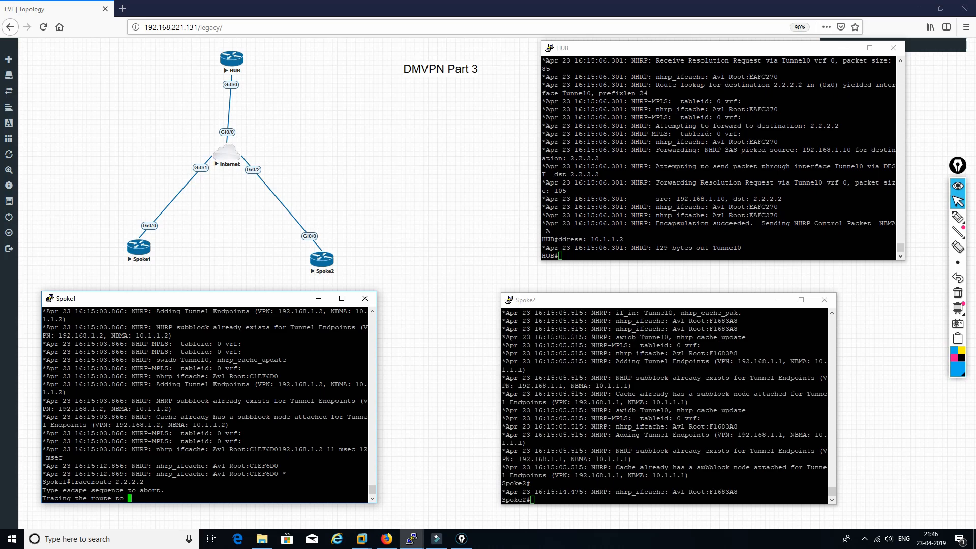
mouse_move(419, 253)
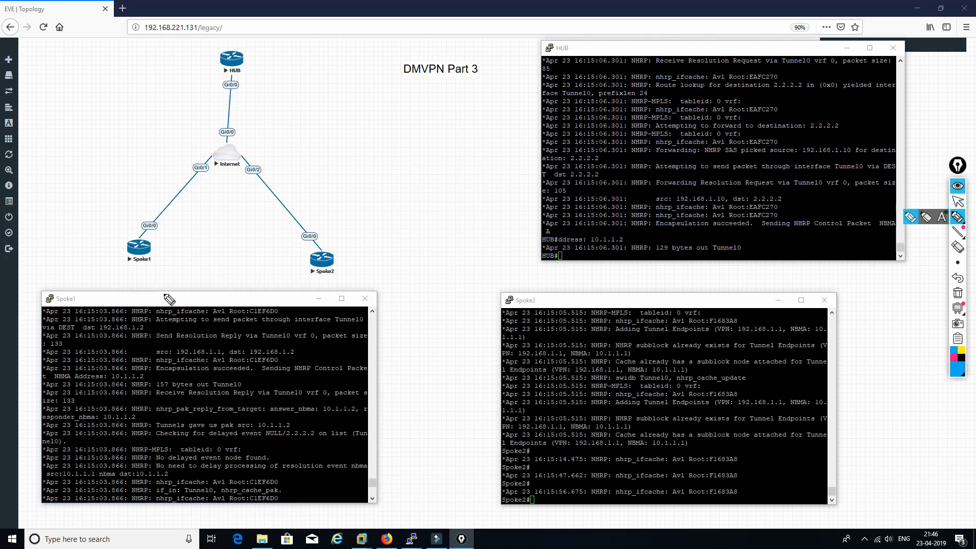
mouse_move(142, 249)
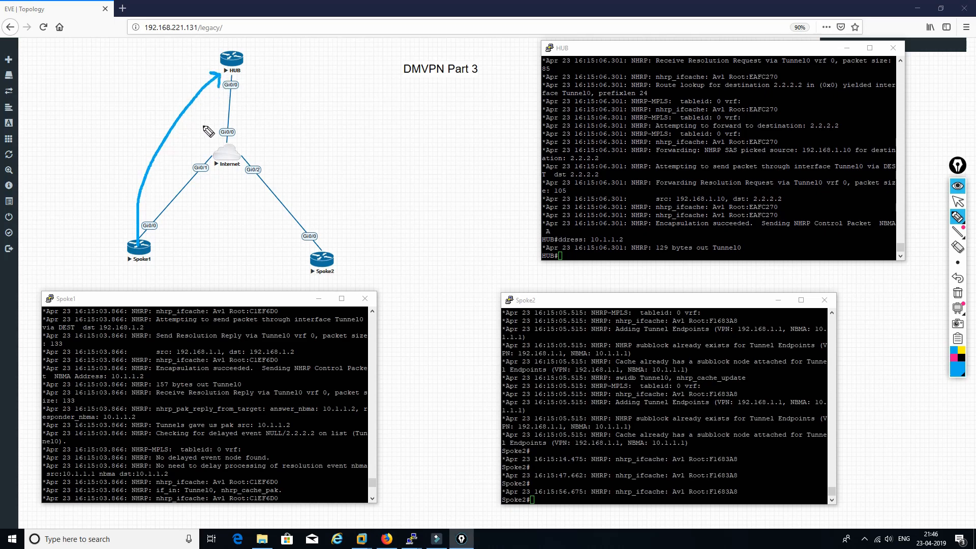
mouse_move(274, 429)
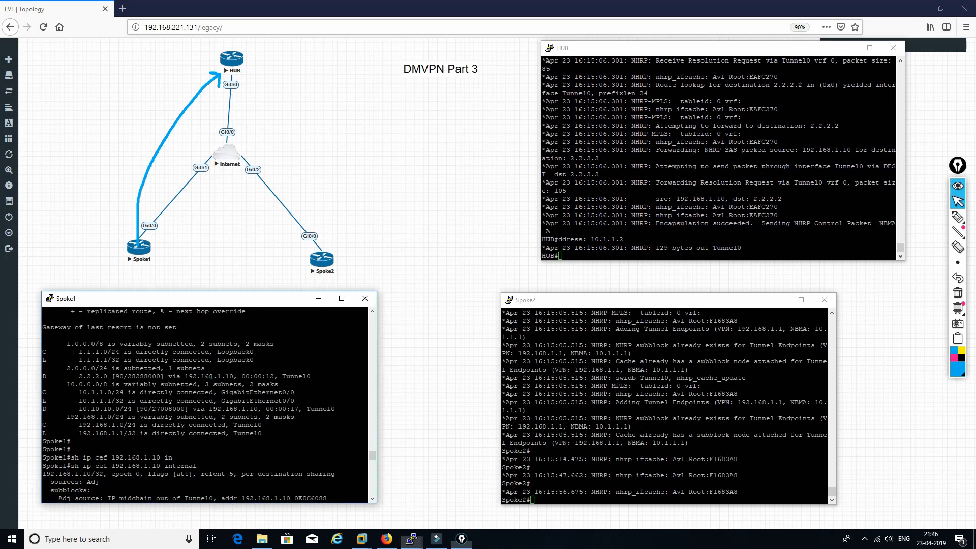
double_click(208, 377)
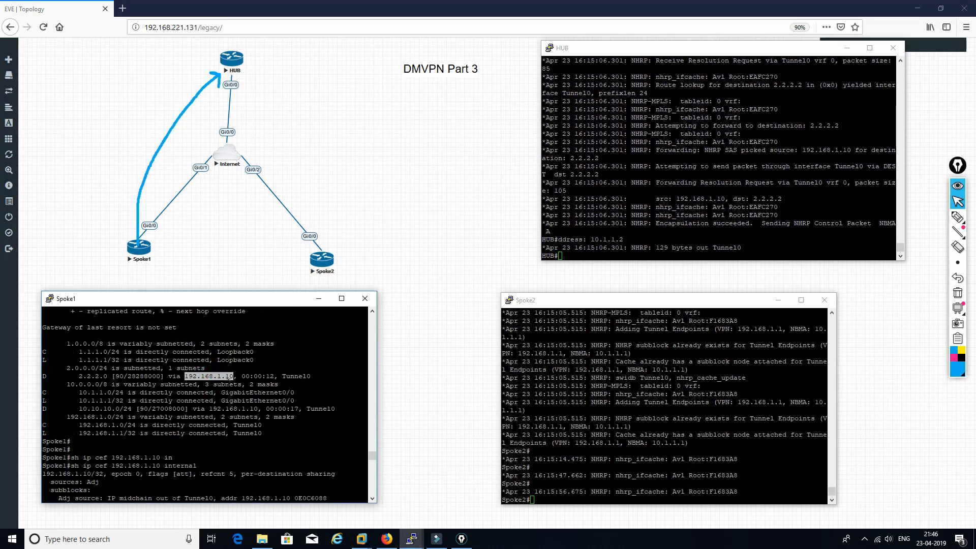
mouse_move(959, 203)
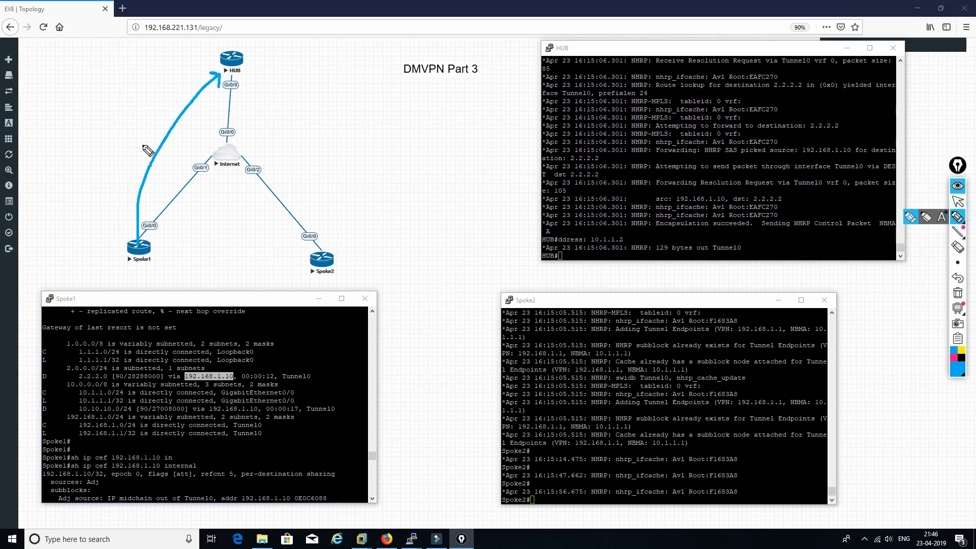
mouse_move(646, 123)
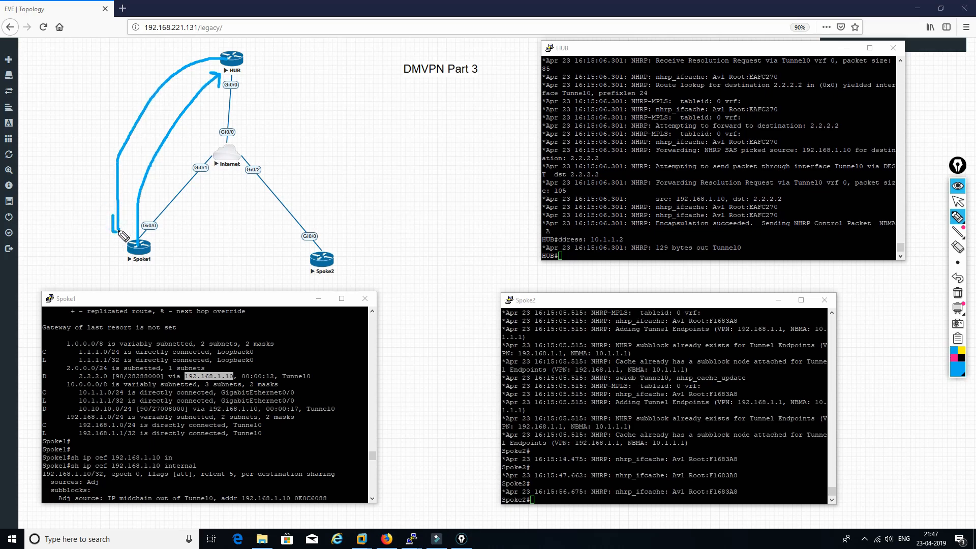
mouse_move(130, 226)
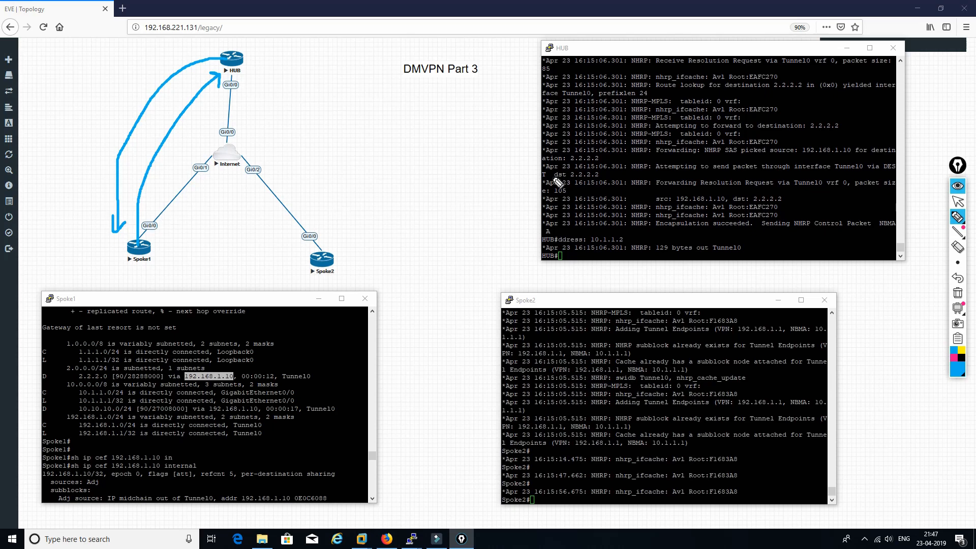
mouse_move(928, 194)
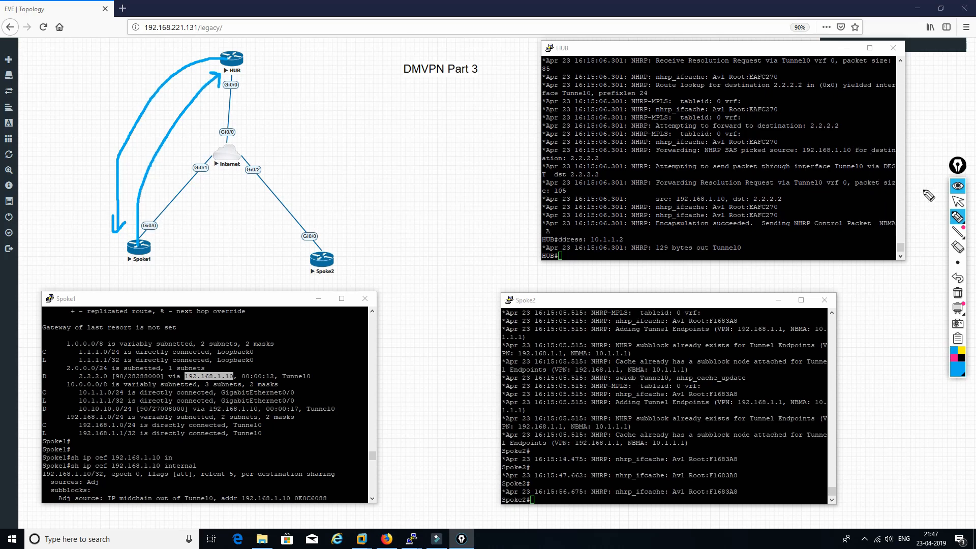
mouse_move(901, 245)
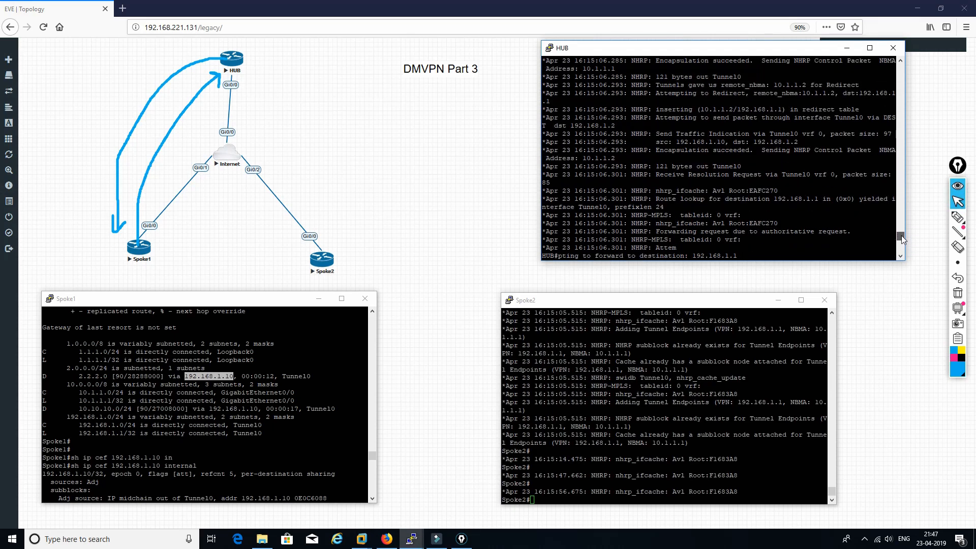
scroll("up", 3)
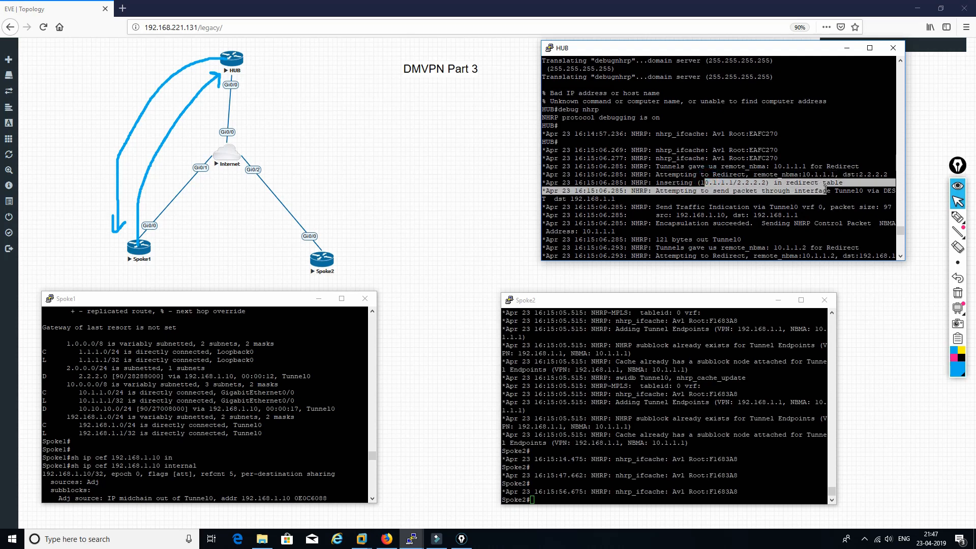
scroll("down", 3)
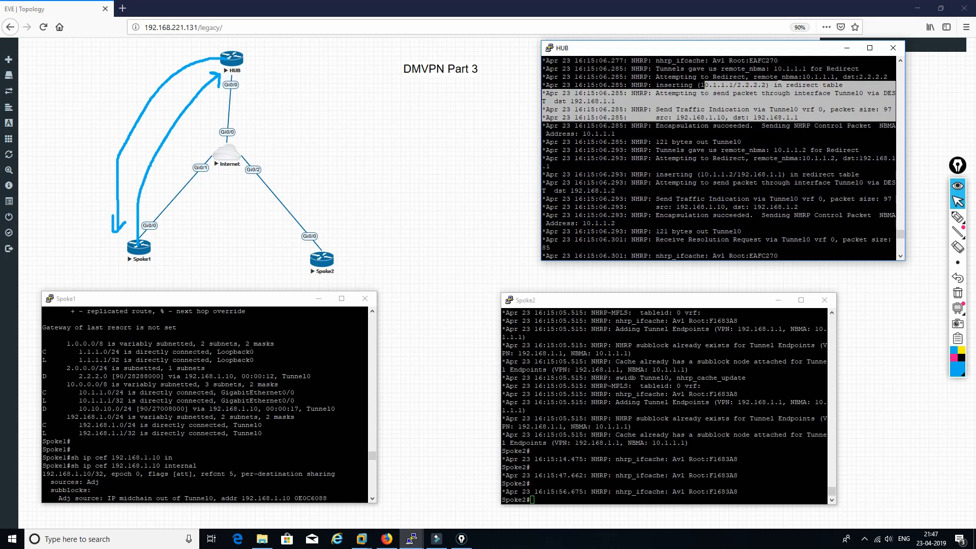
mouse_move(226, 166)
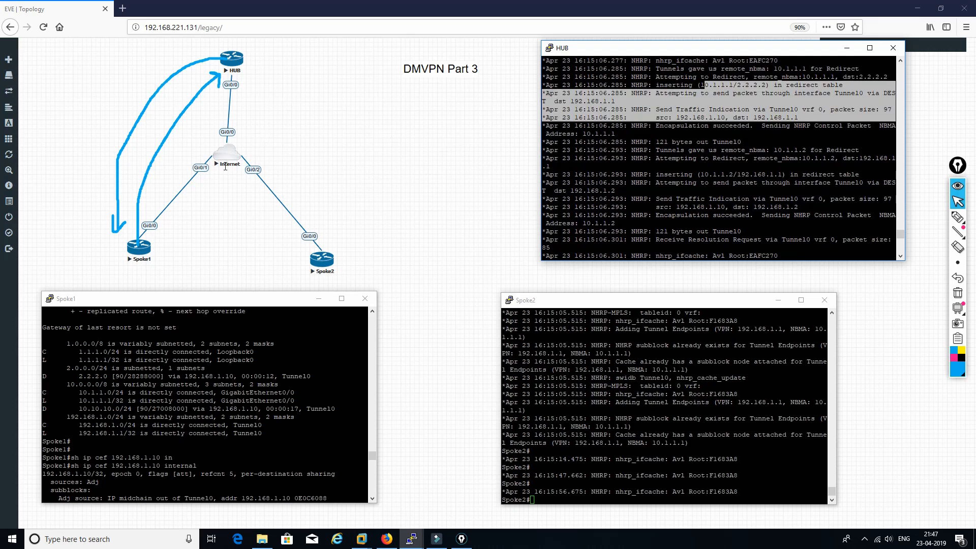
mouse_move(142, 259)
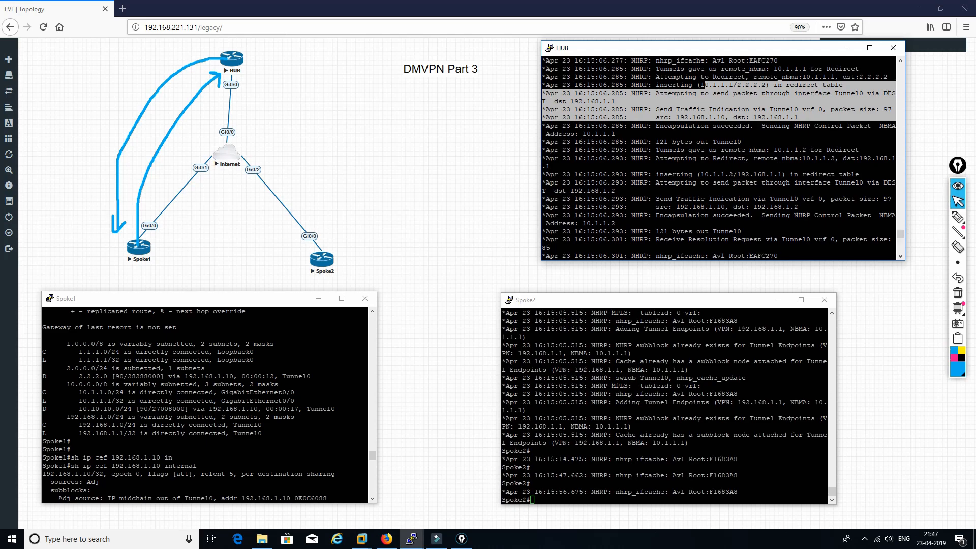
mouse_move(456, 227)
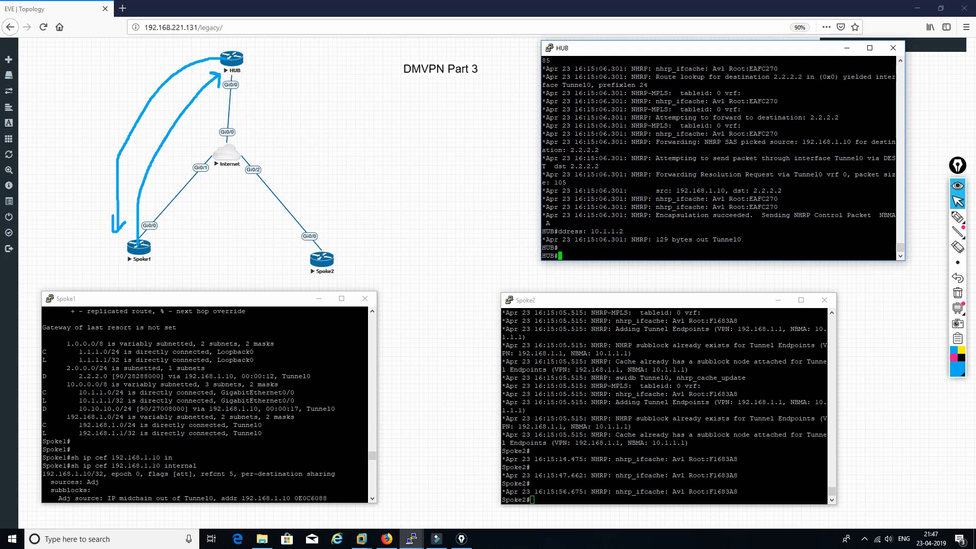
Show the hub's routing table and highlight next hop 192.168.1.2 for 2.2.2.0/24.
type("sh ip ro")
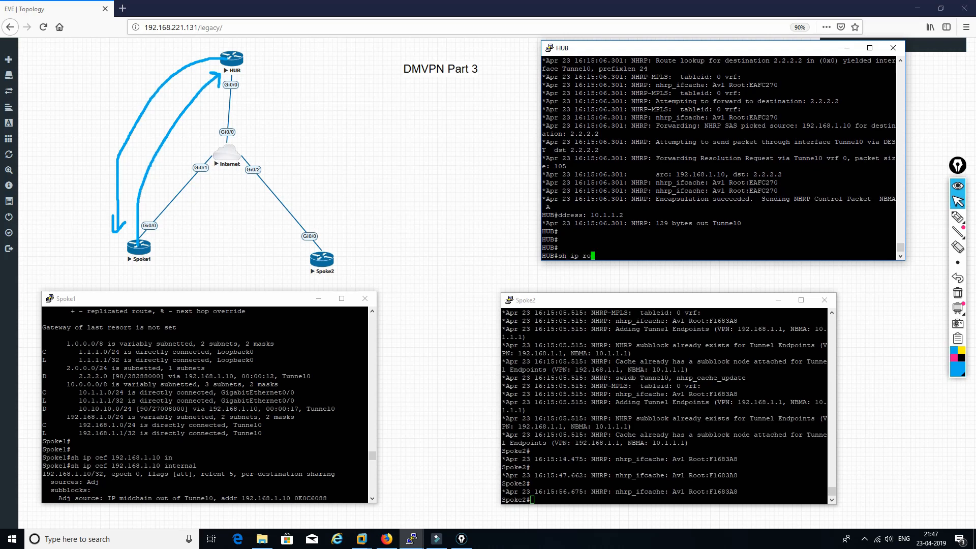
key("Return")
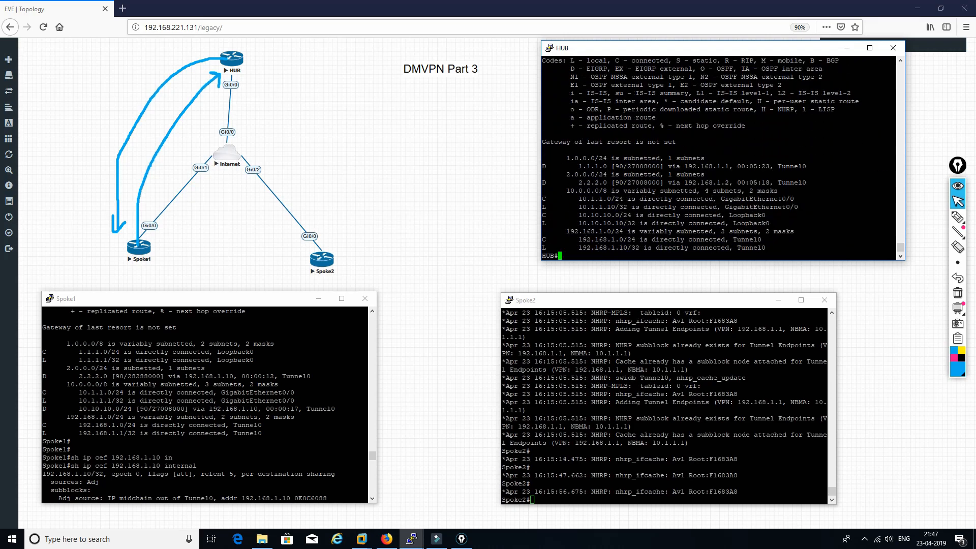
double_click(705, 182)
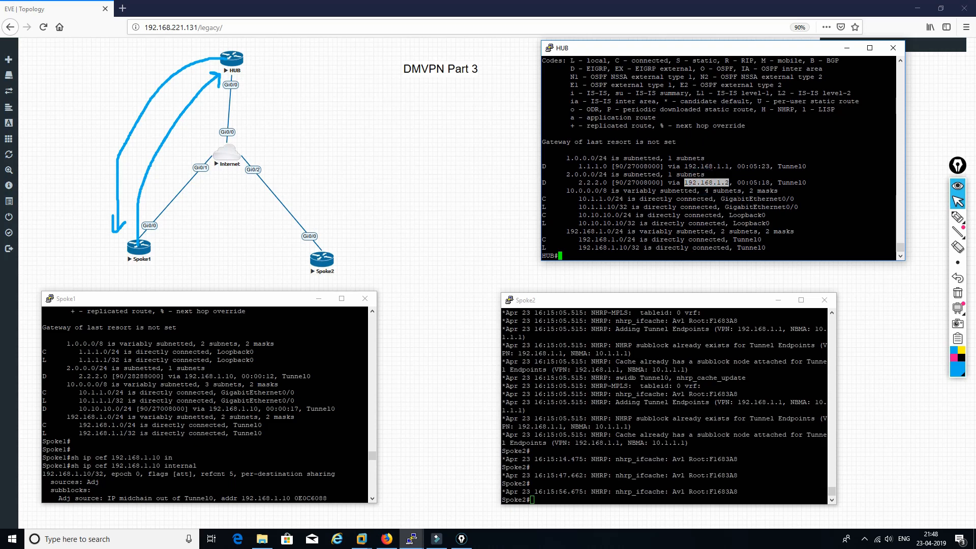
mouse_move(140, 251)
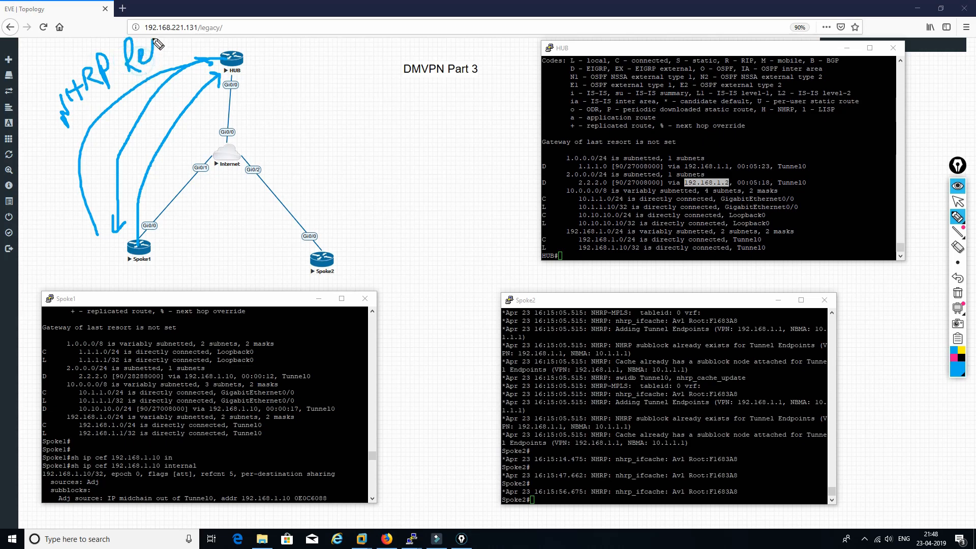
mouse_move(103, 102)
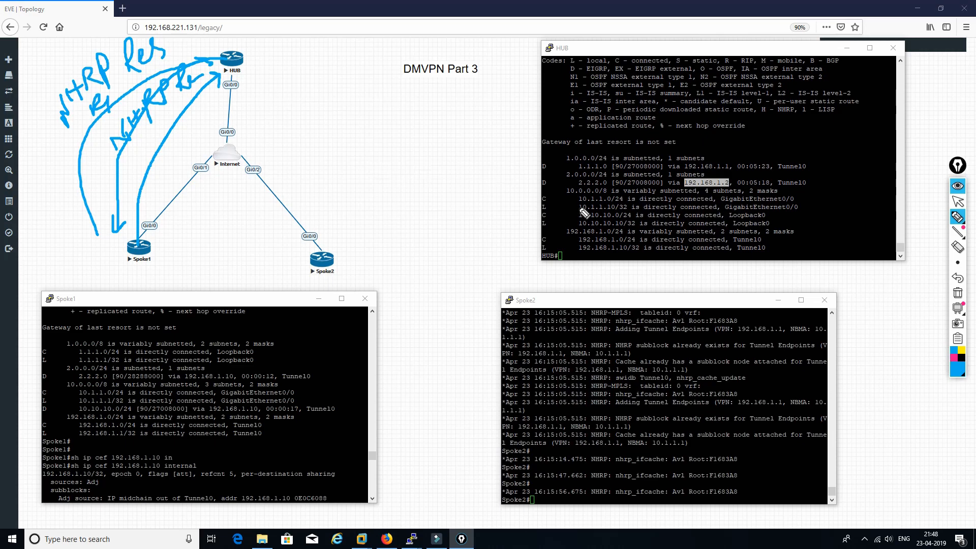
mouse_move(108, 246)
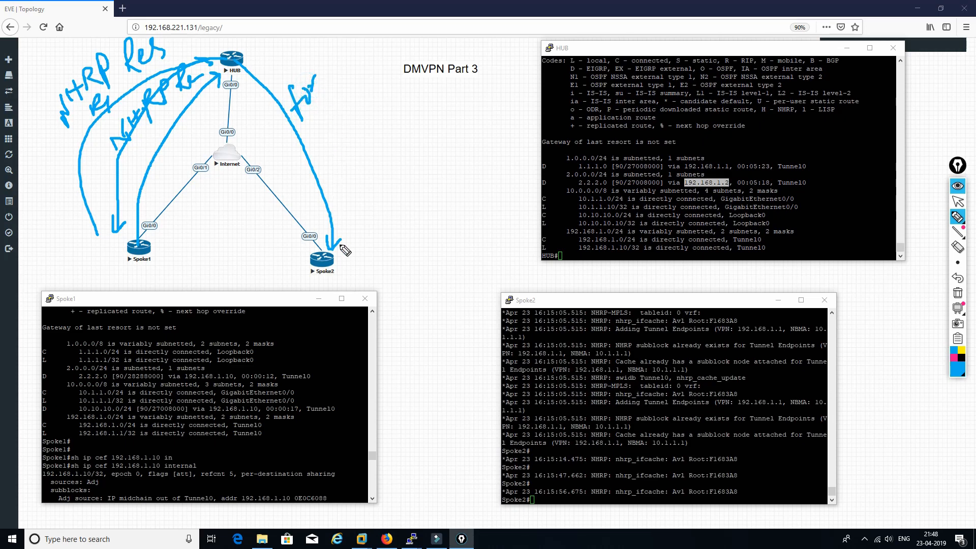
mouse_move(336, 206)
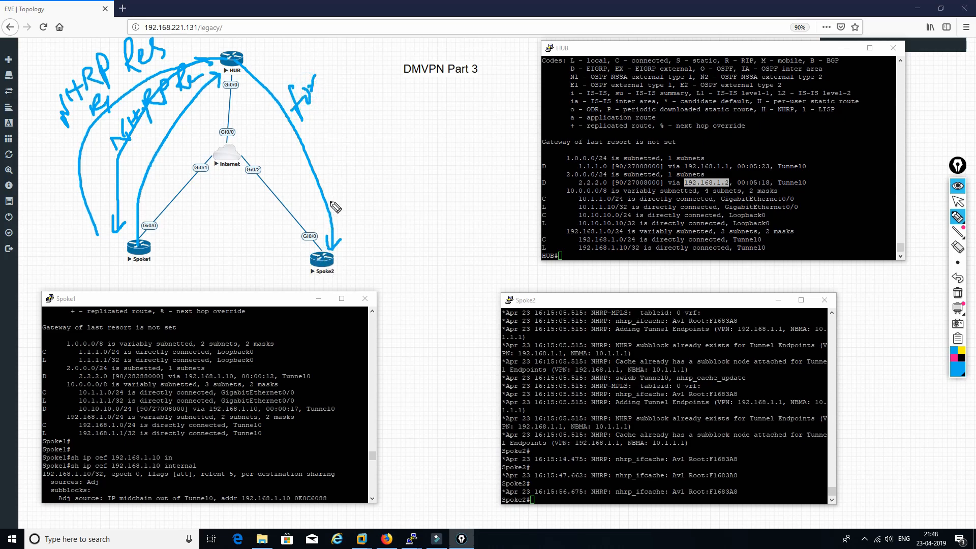
mouse_move(326, 270)
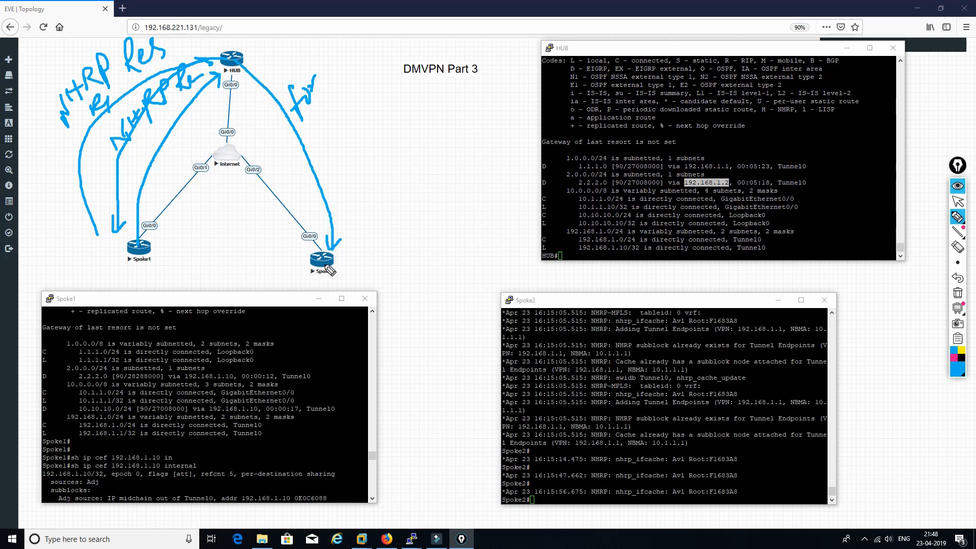
mouse_move(134, 240)
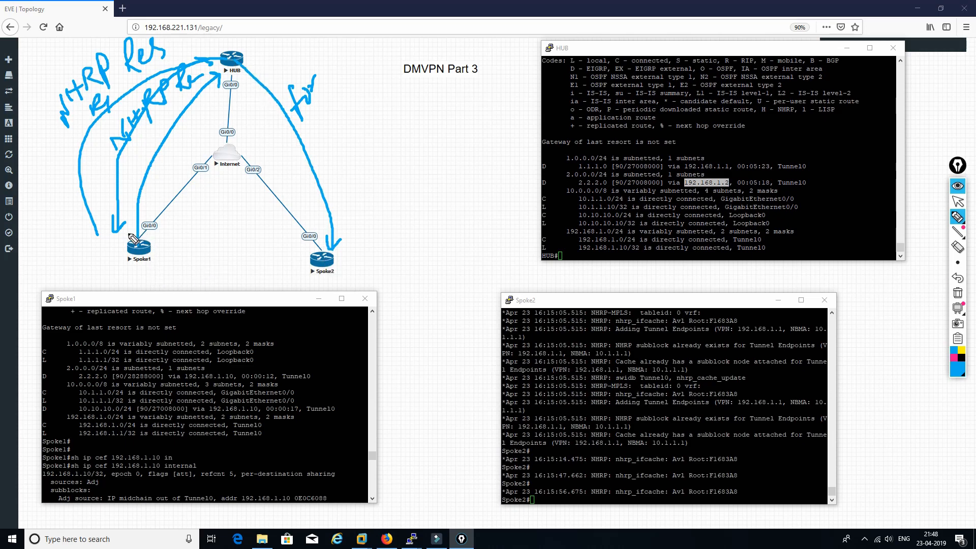
mouse_move(141, 271)
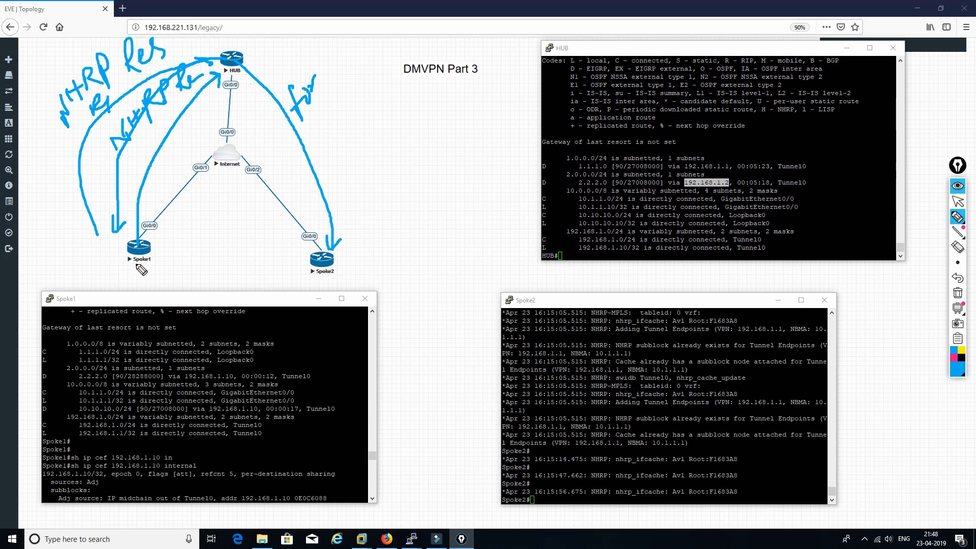
mouse_move(242, 65)
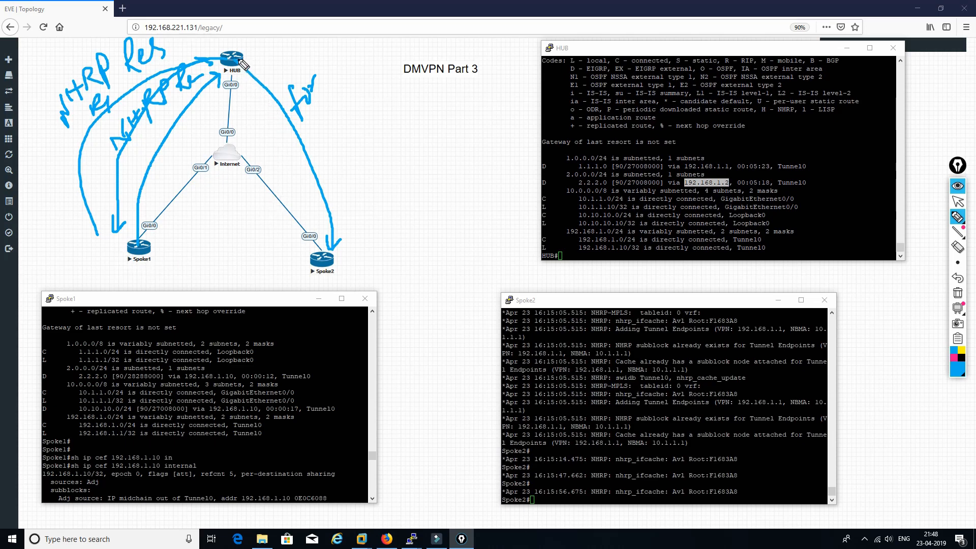
mouse_move(326, 255)
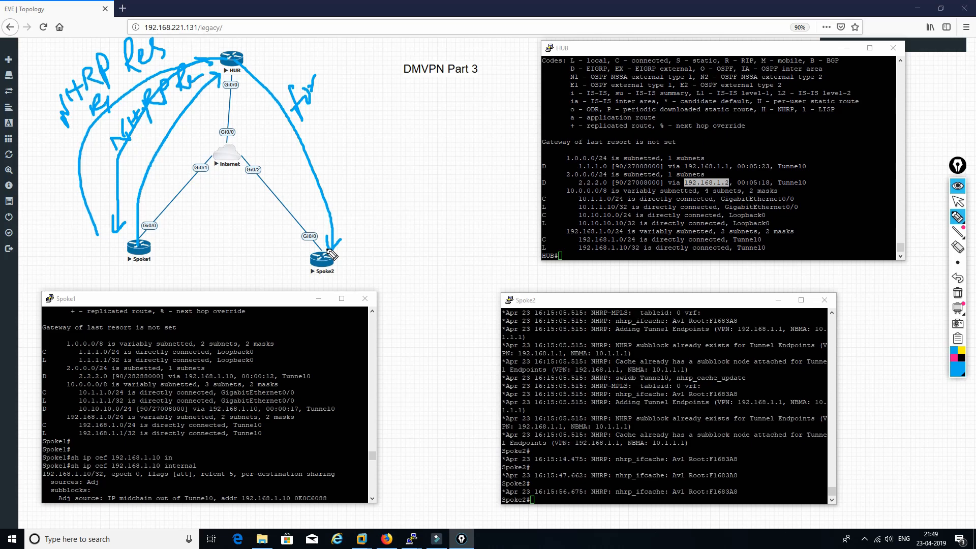
mouse_move(354, 200)
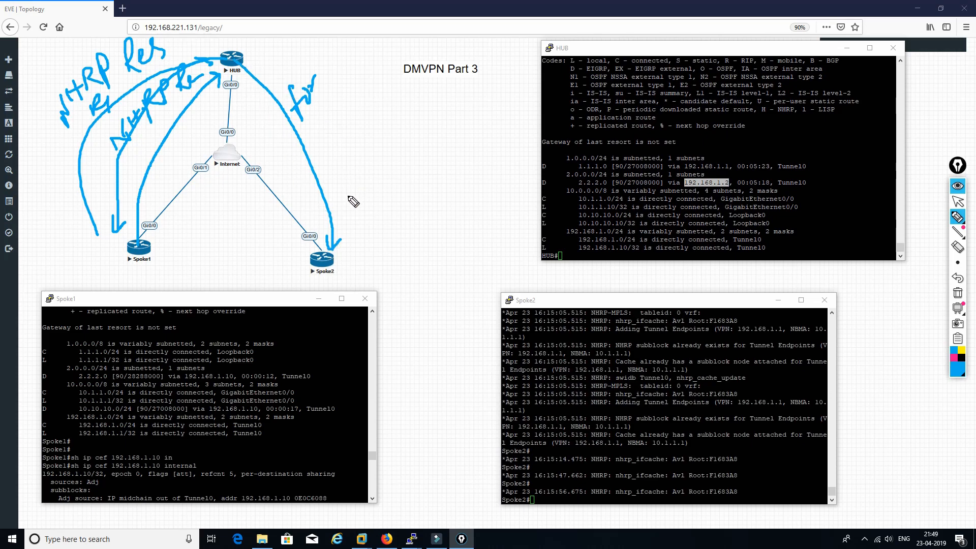
mouse_move(323, 267)
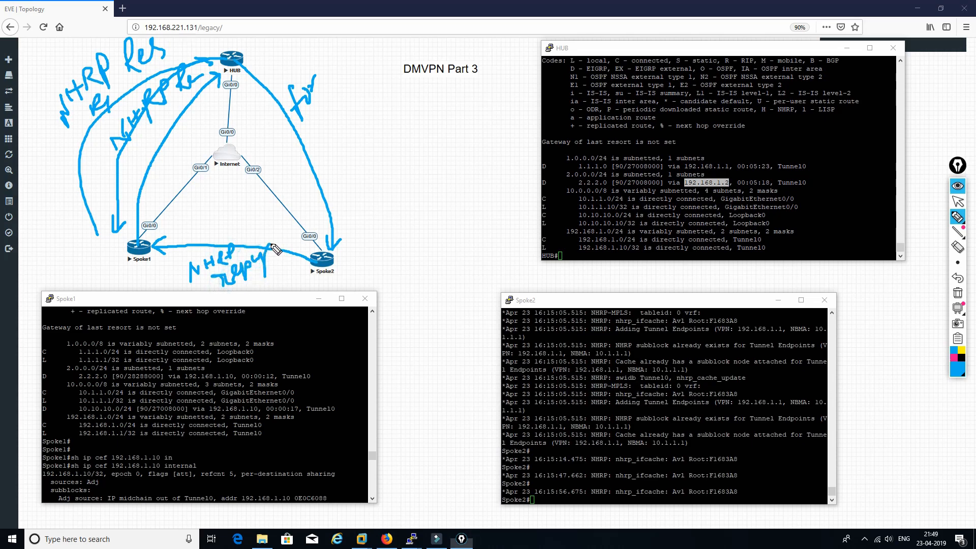
mouse_move(253, 235)
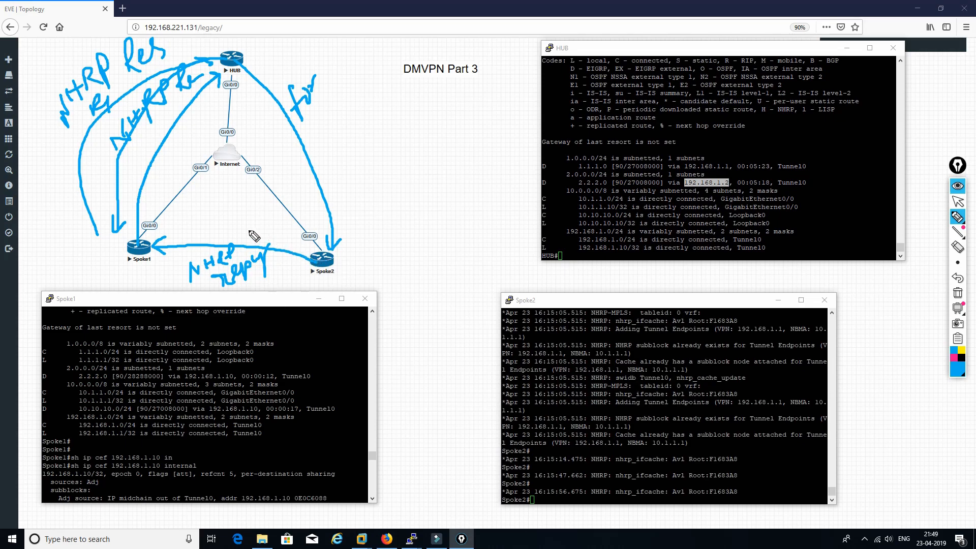
mouse_move(147, 257)
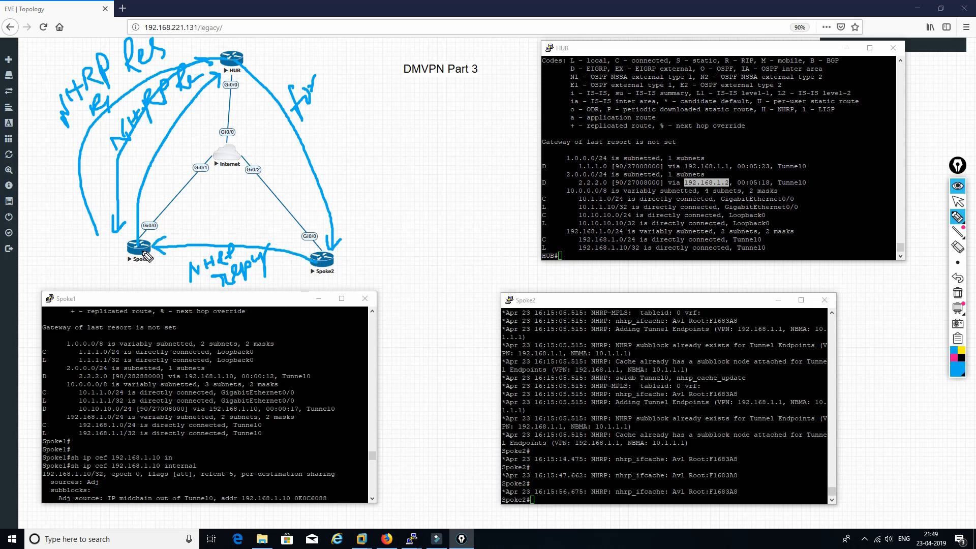
mouse_move(115, 252)
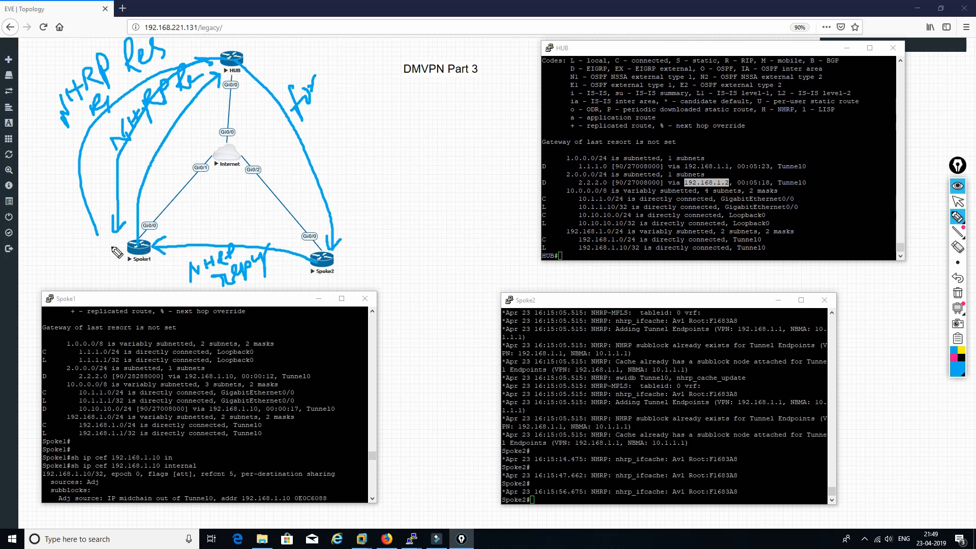
mouse_move(268, 253)
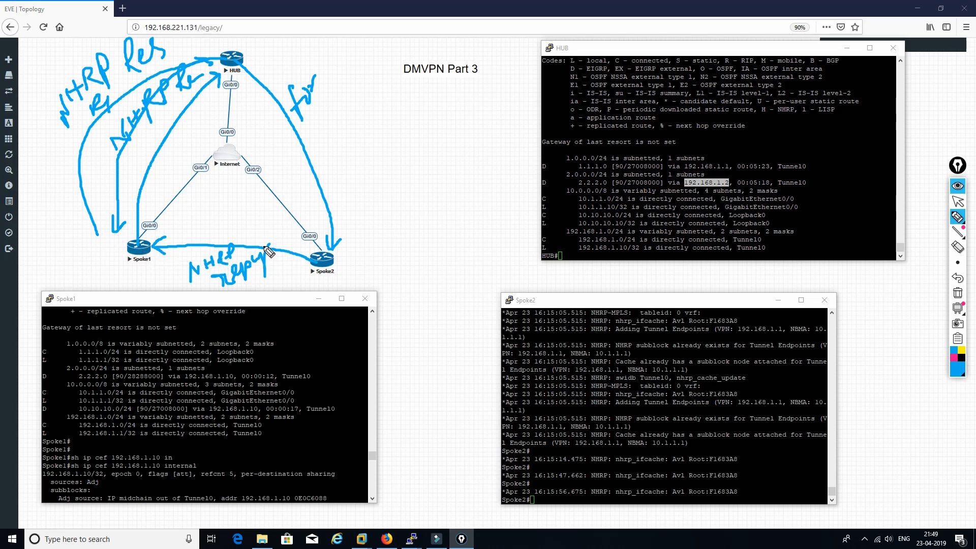
mouse_move(199, 155)
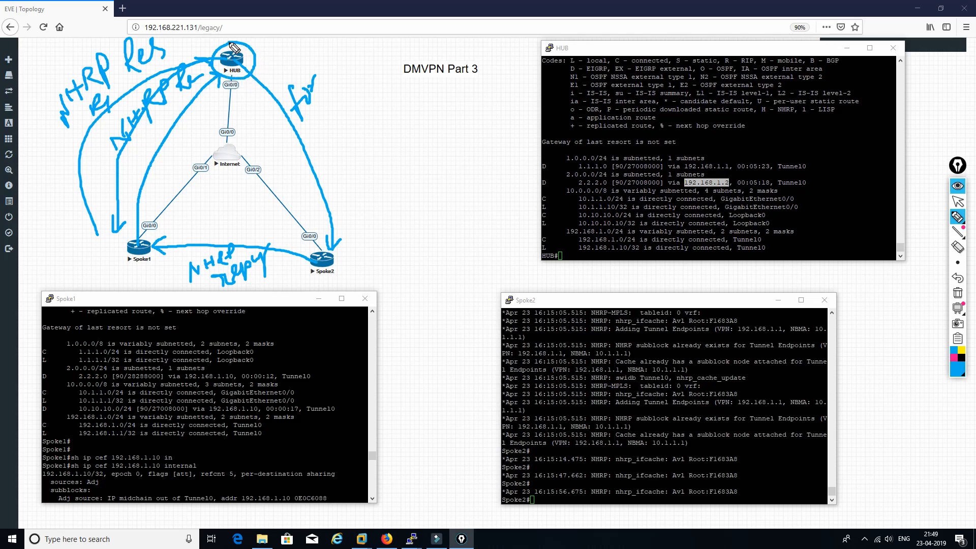
mouse_move(317, 250)
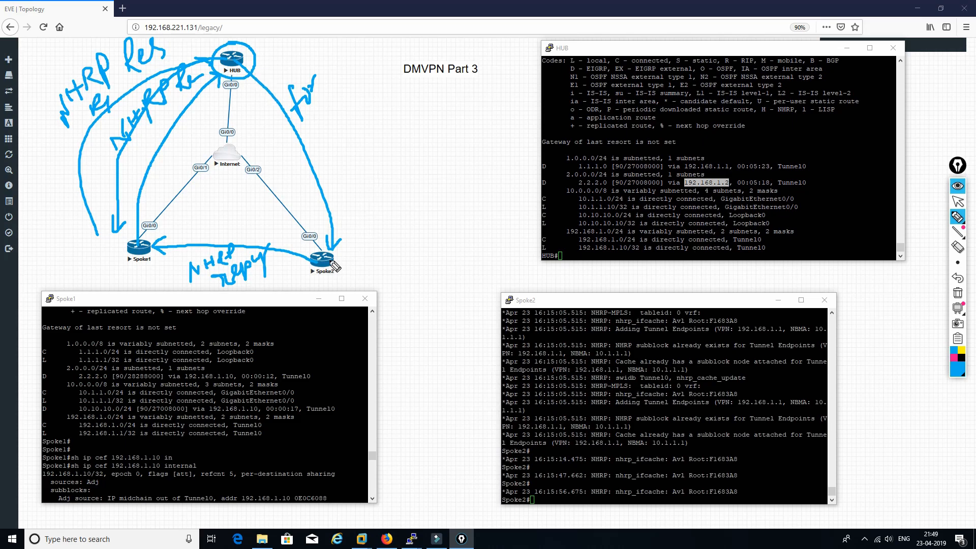
mouse_move(342, 266)
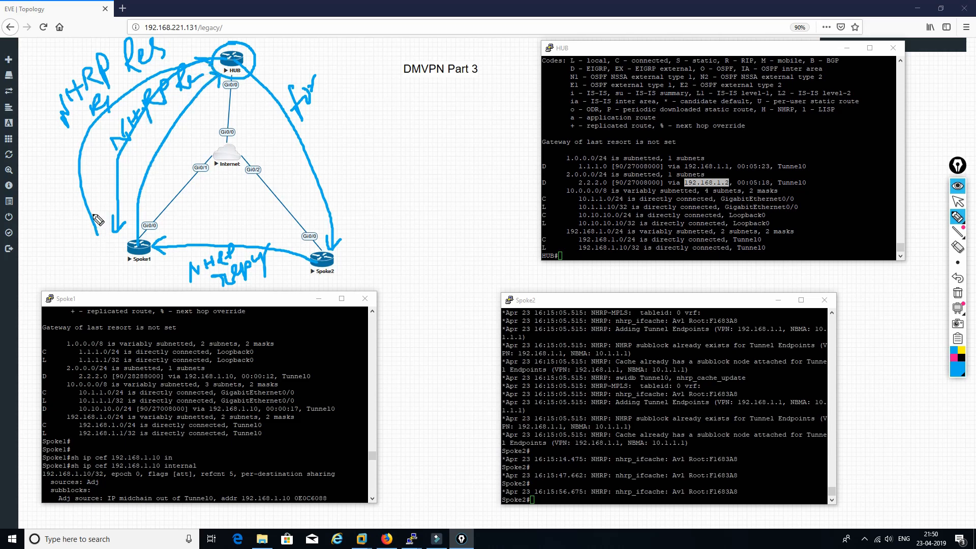
mouse_move(234, 67)
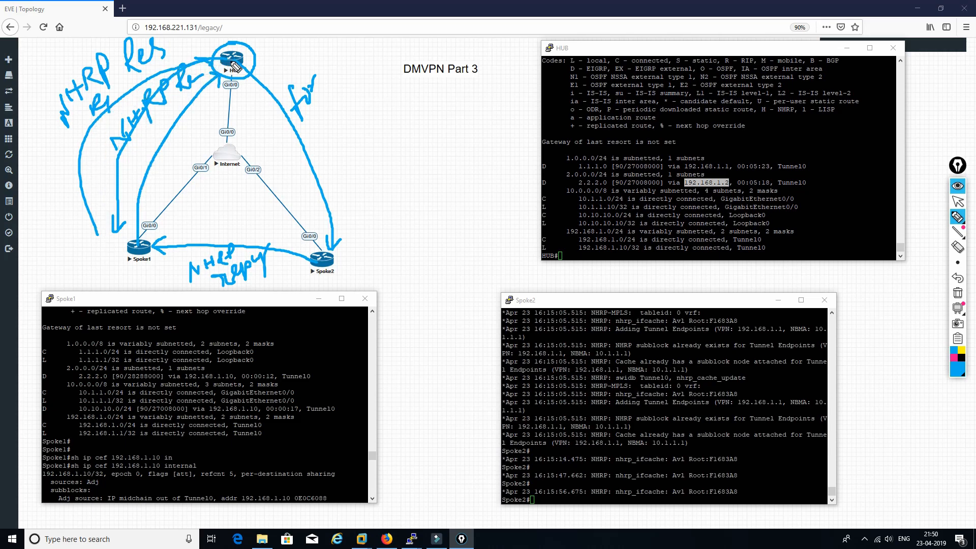
mouse_move(340, 249)
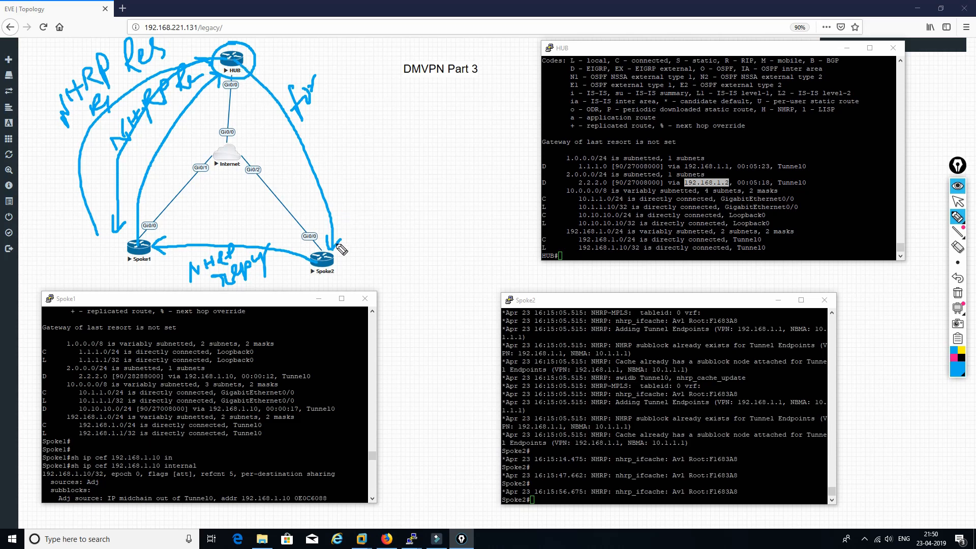
mouse_move(143, 249)
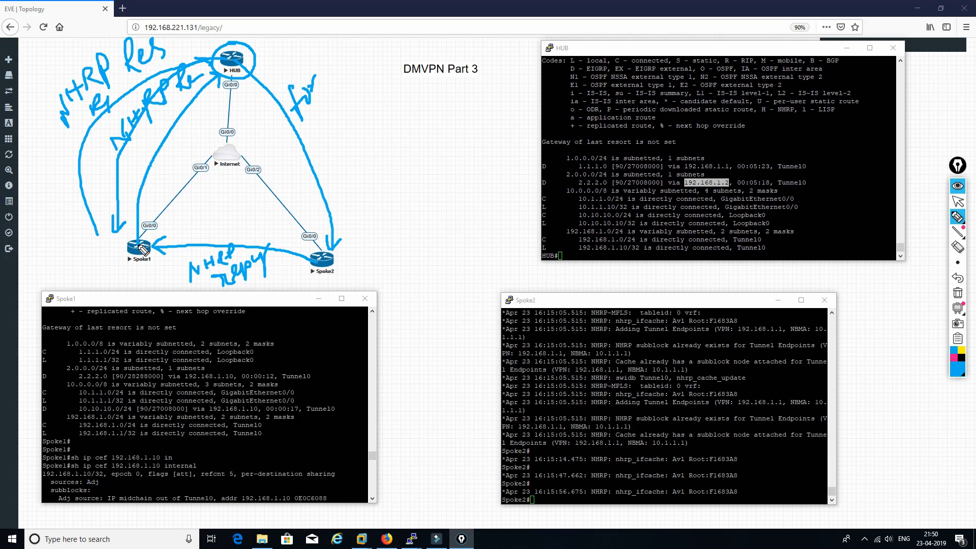
mouse_move(223, 103)
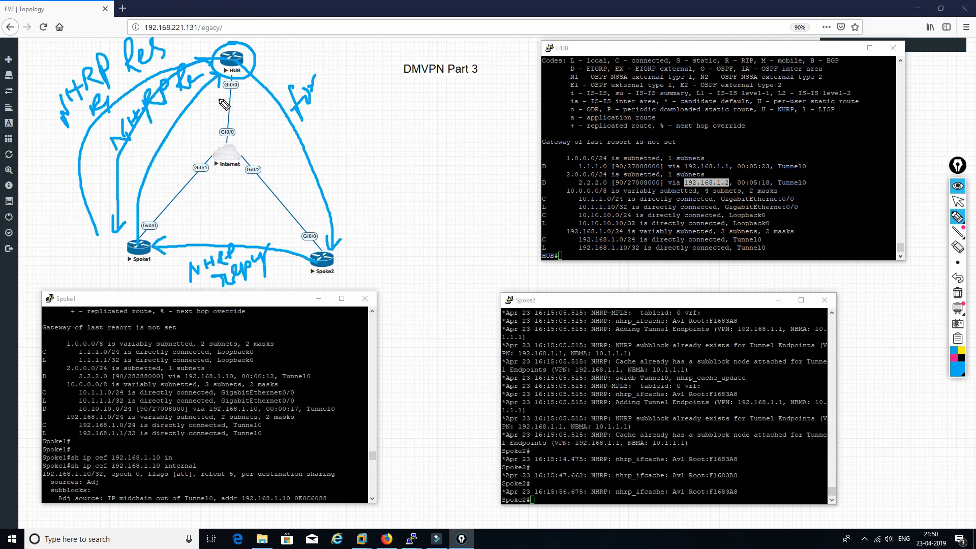
mouse_move(422, 172)
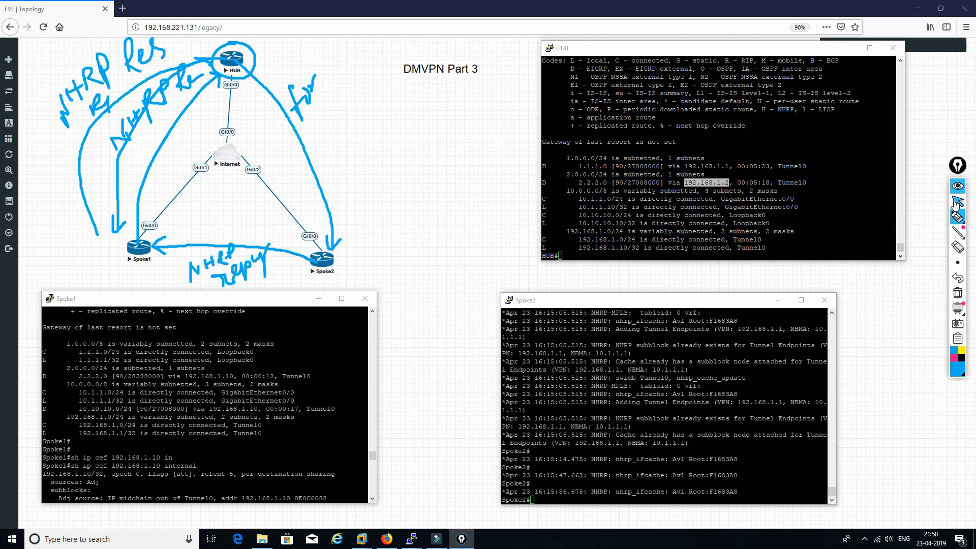
mouse_move(958, 294)
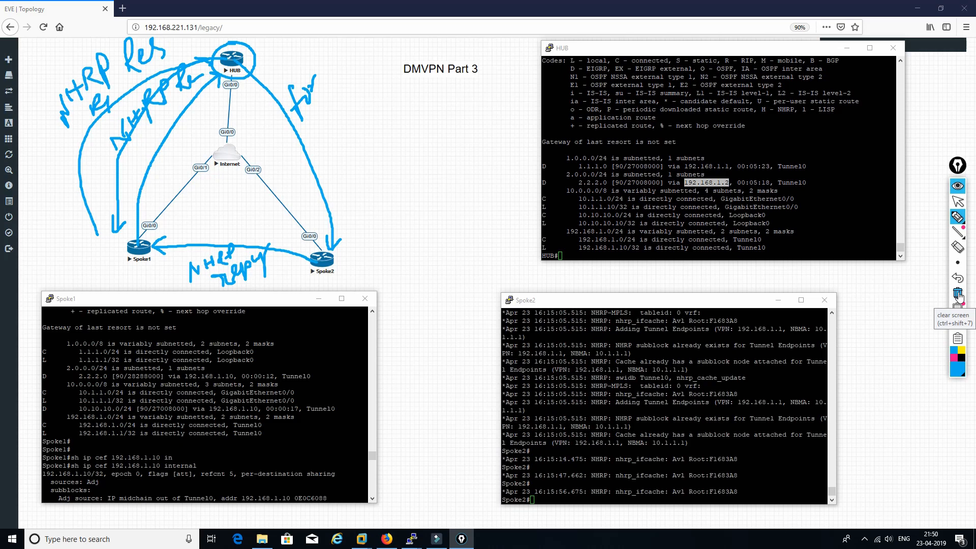
Stop all debugging on the hub and enter Tunnel0 configuration.
left_click(958, 293)
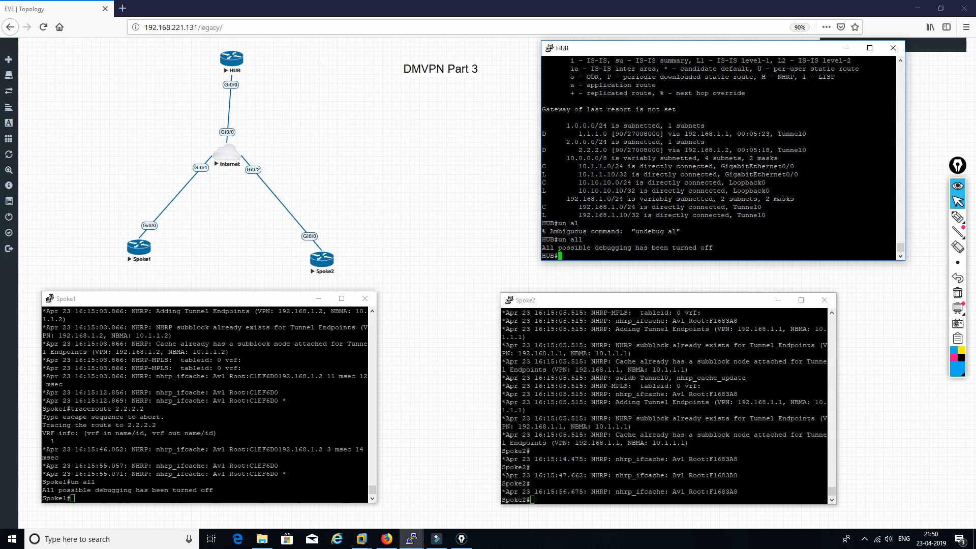
type("un all")
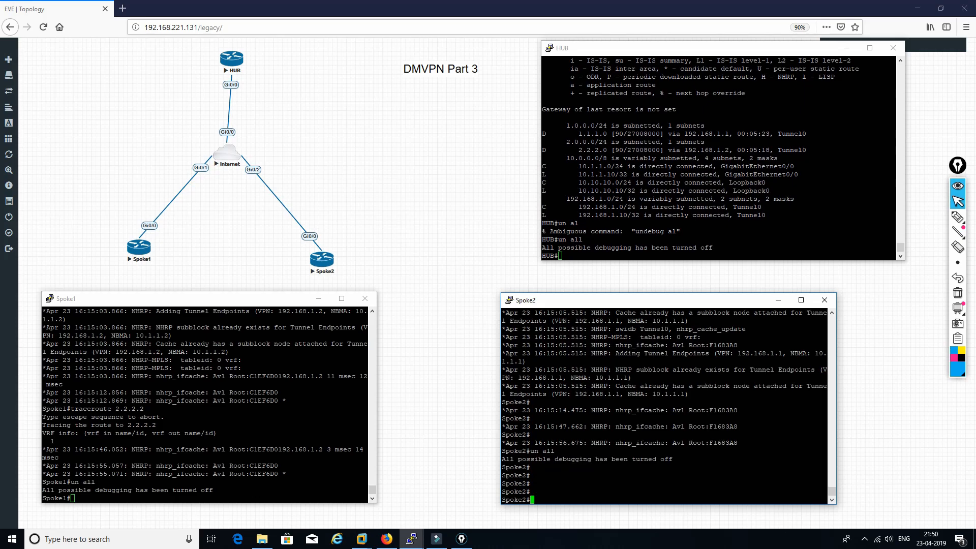
scroll("down", 3)
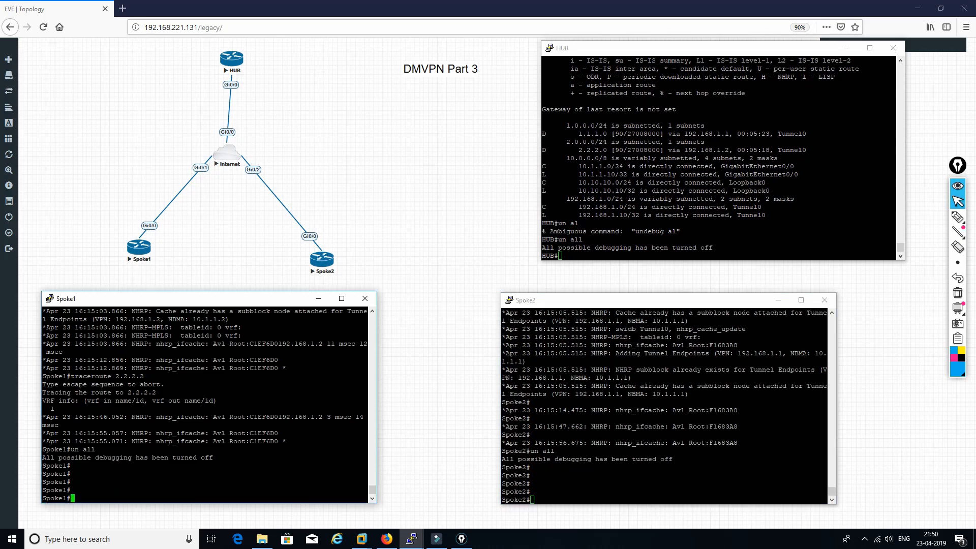
type("conf t")
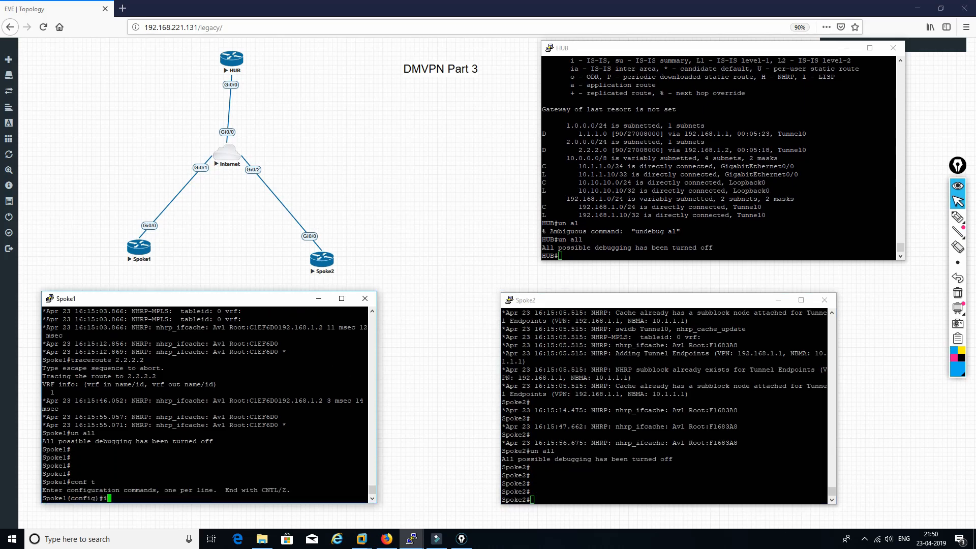
type("int tun0")
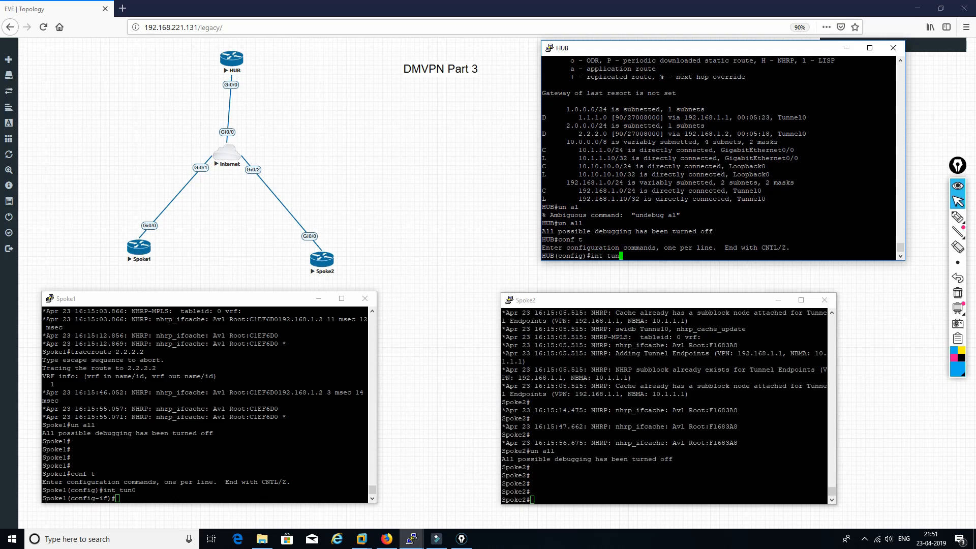
key("Return")
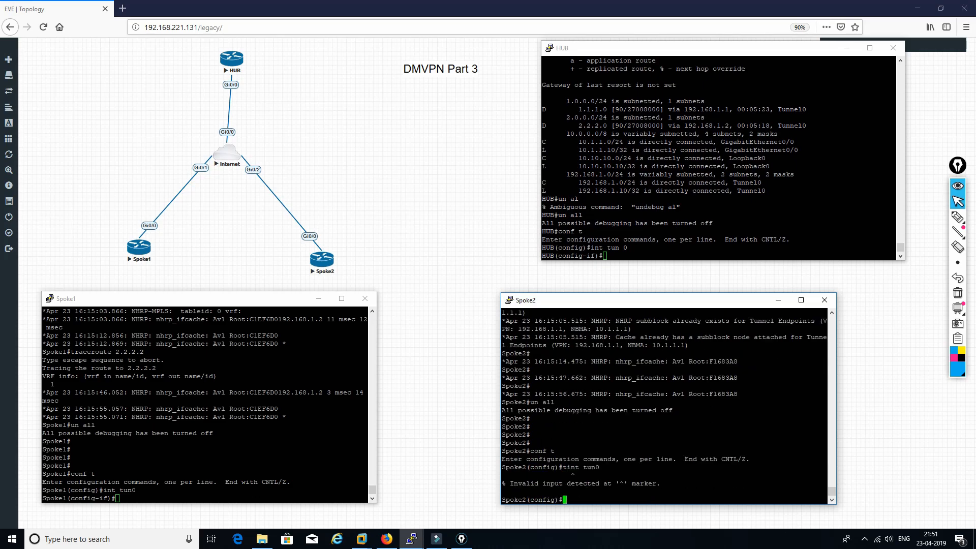
Apply tunnel protection ipsec profile IPSEC to Tunnel0.
type("int tun0")
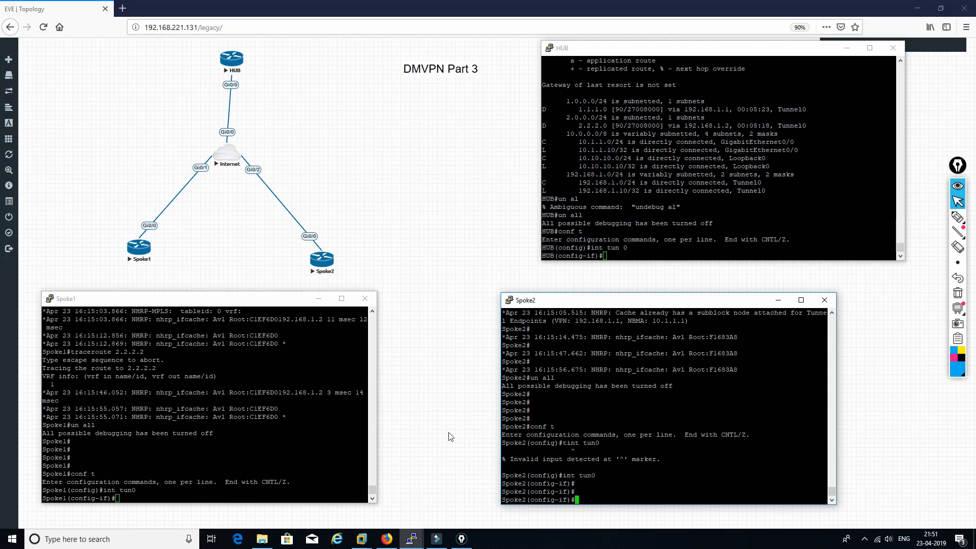
type("tunnel")
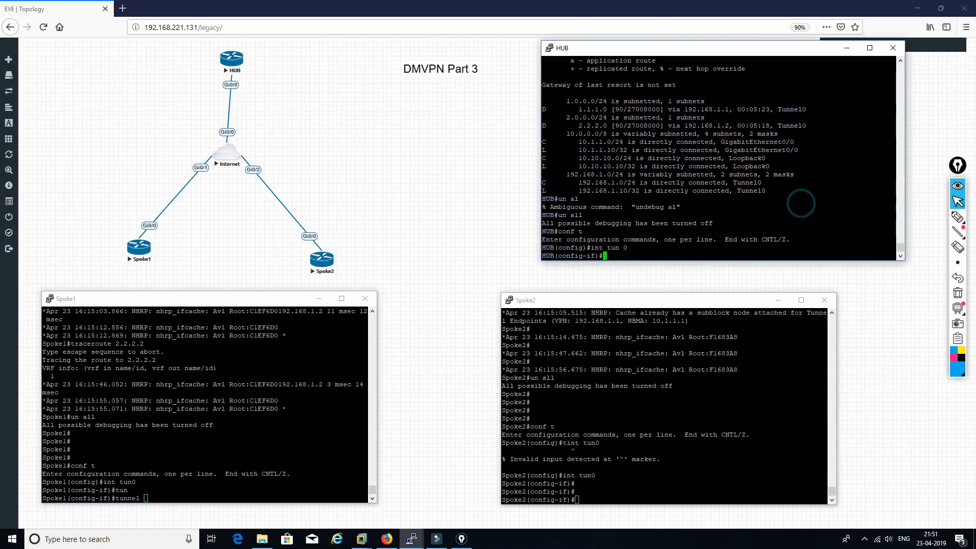
type("tunnel protection ipsec profile")
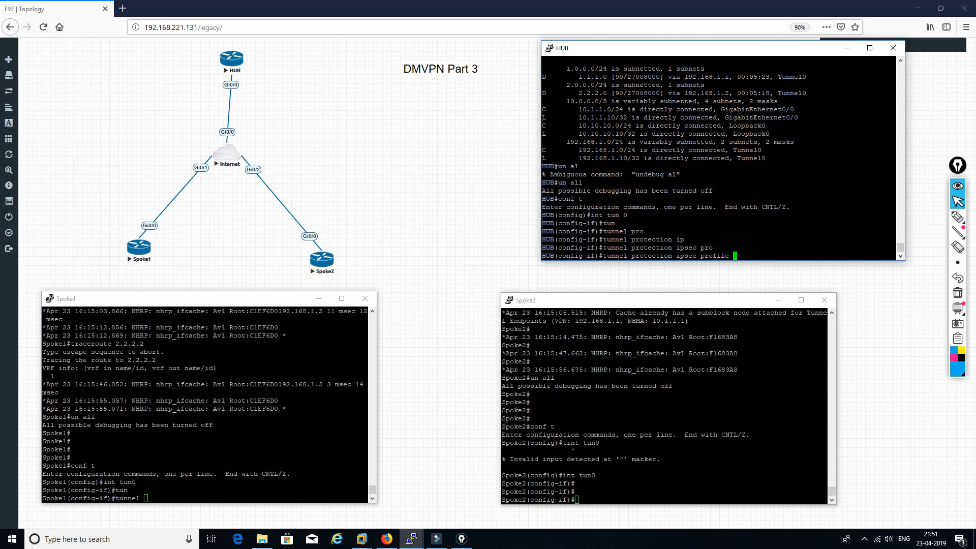
type("IPSEC")
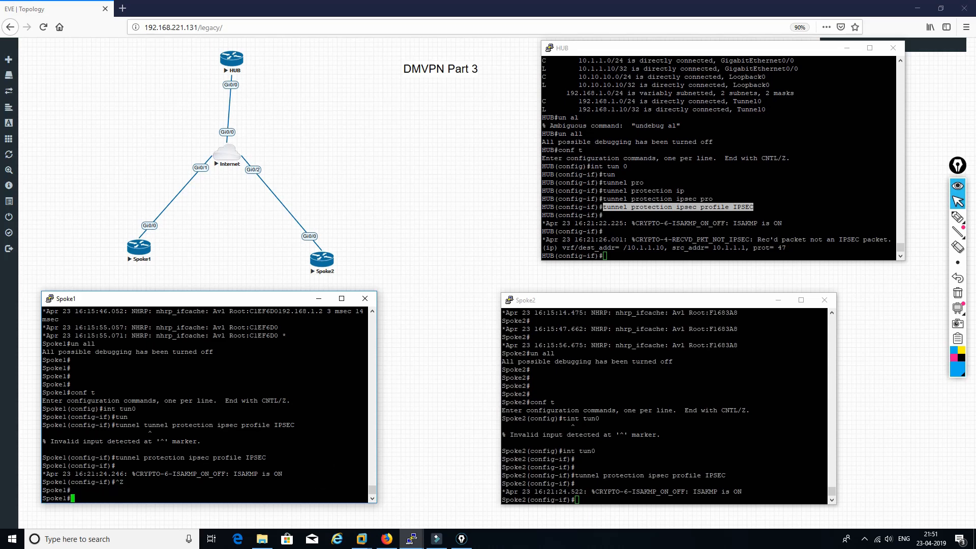
List Spoke1's DMVPN peers with show dmvpn.
type("sh dmv")
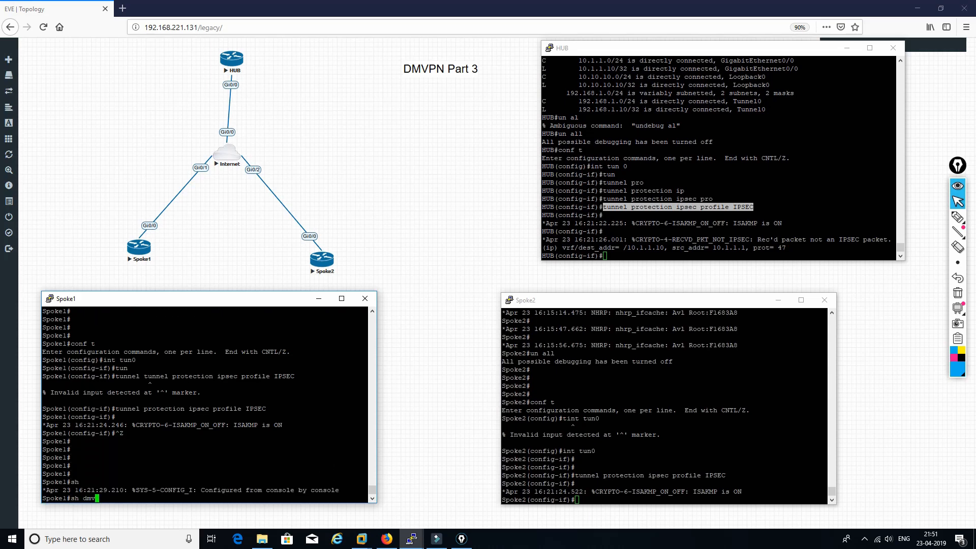
key("Return")
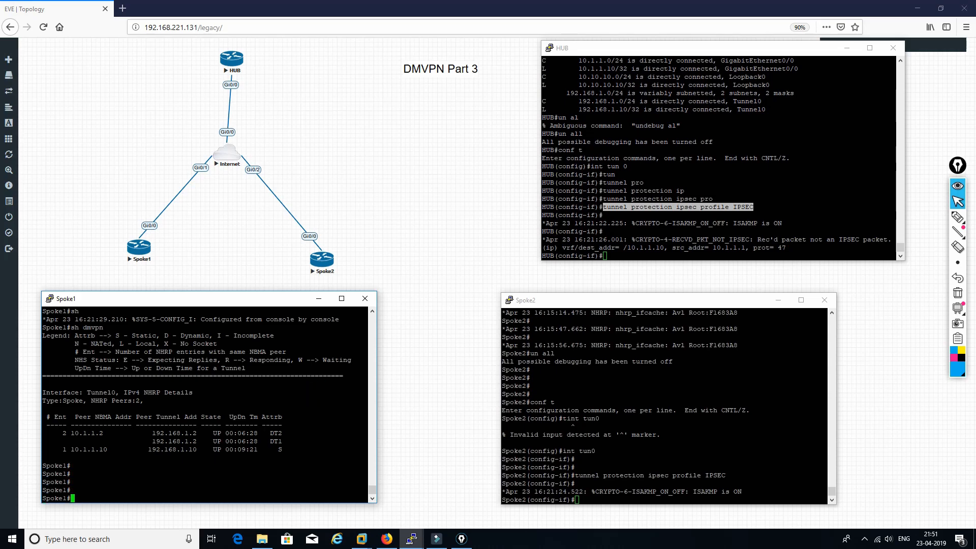
type("sh crypto isakmp sa")
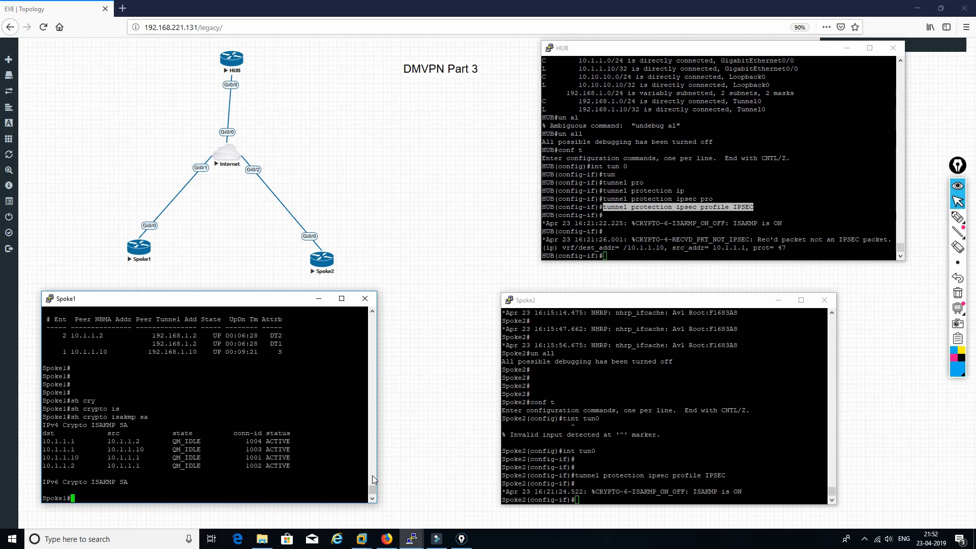
Leave config mode and list the ISAKMP security associations on the hub and spokes.
scroll("down", 3)
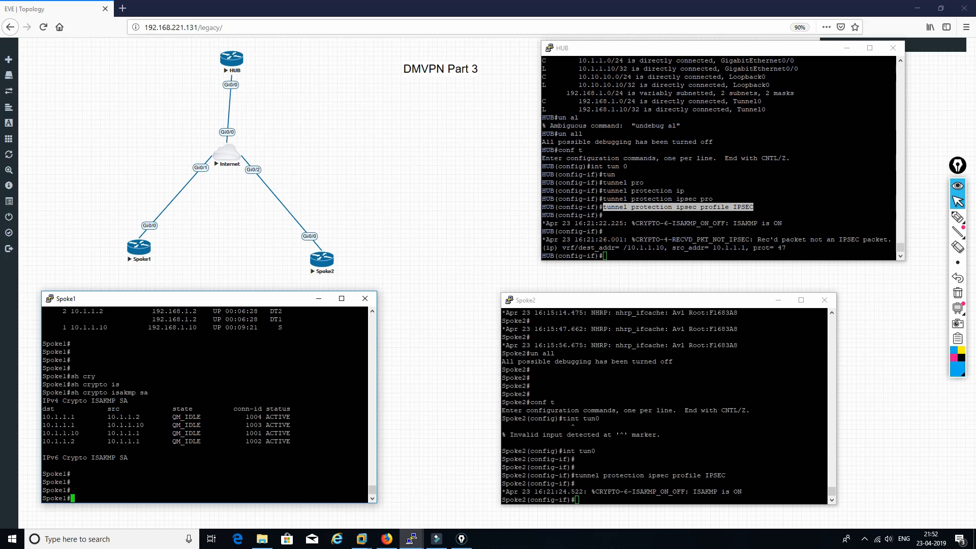
key("ctrl+z")
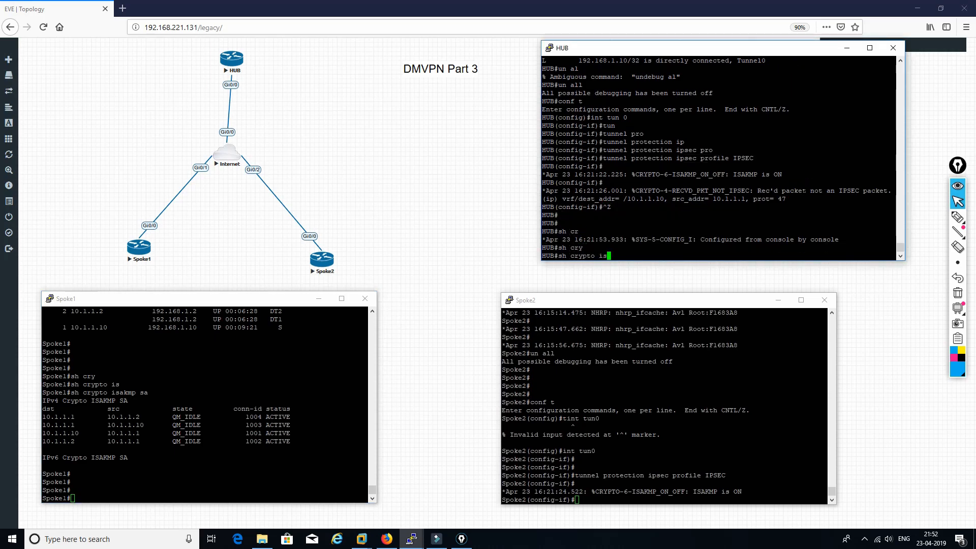
key("Return")
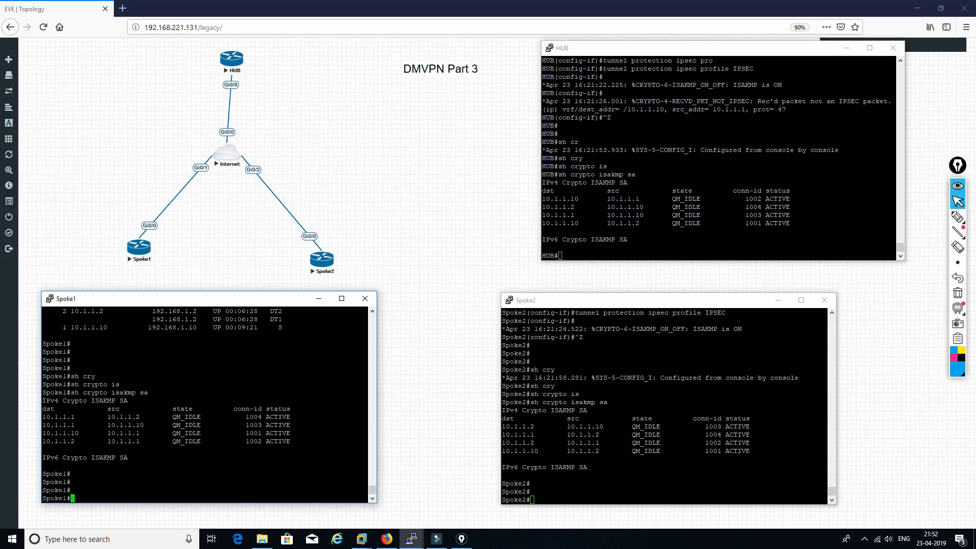
type("sh")
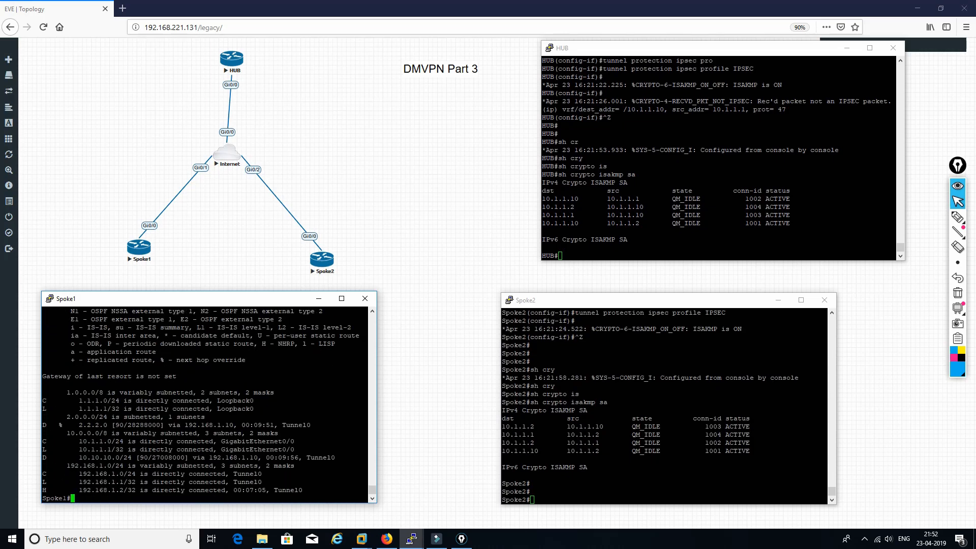
Point out the % next-hop override on 2.2.2.0 and refresh Spoke1's routing table.
double_click(90, 425)
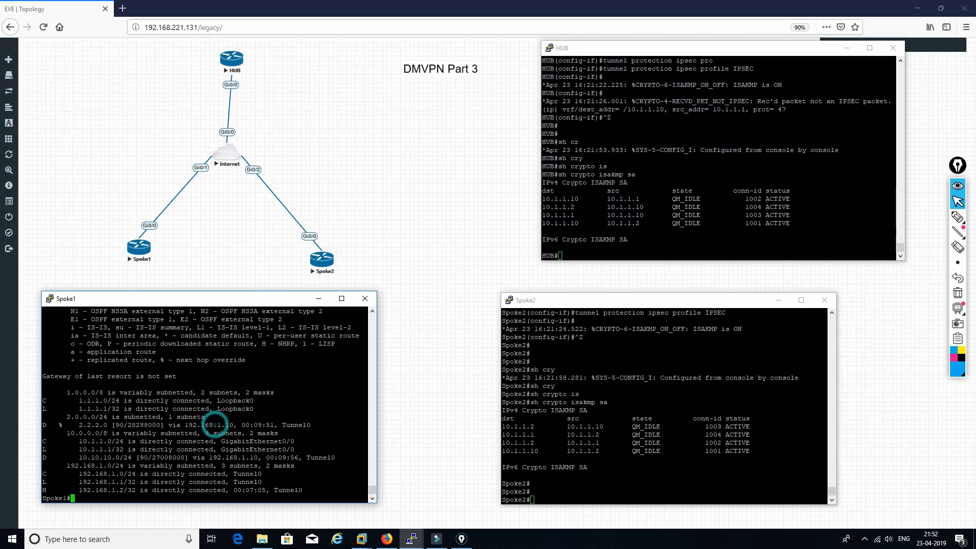
double_click(207, 425)
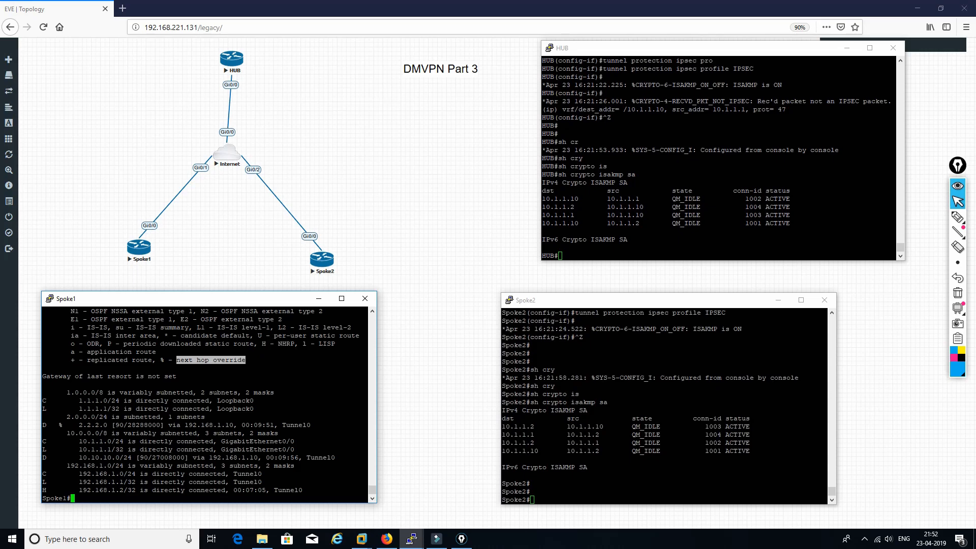
type("sh ip route")
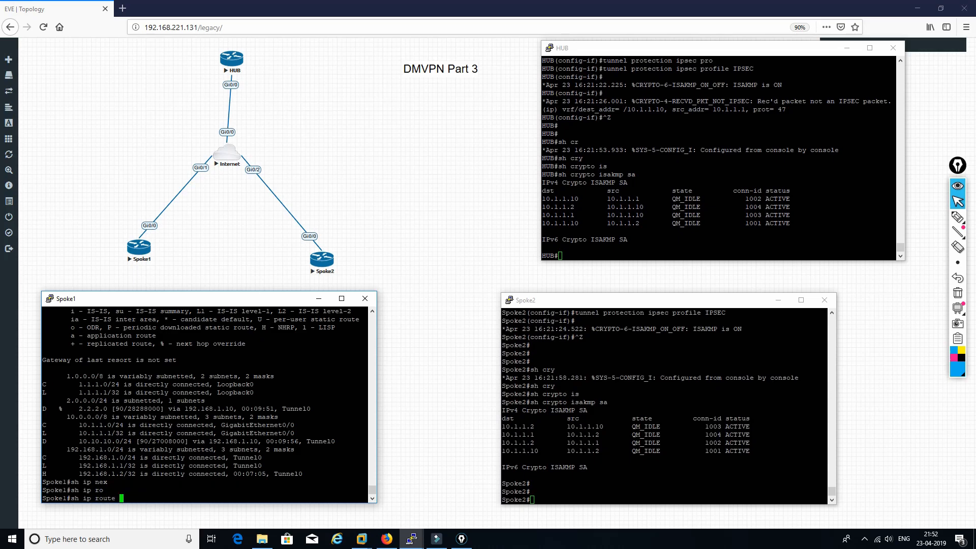
key("Return")
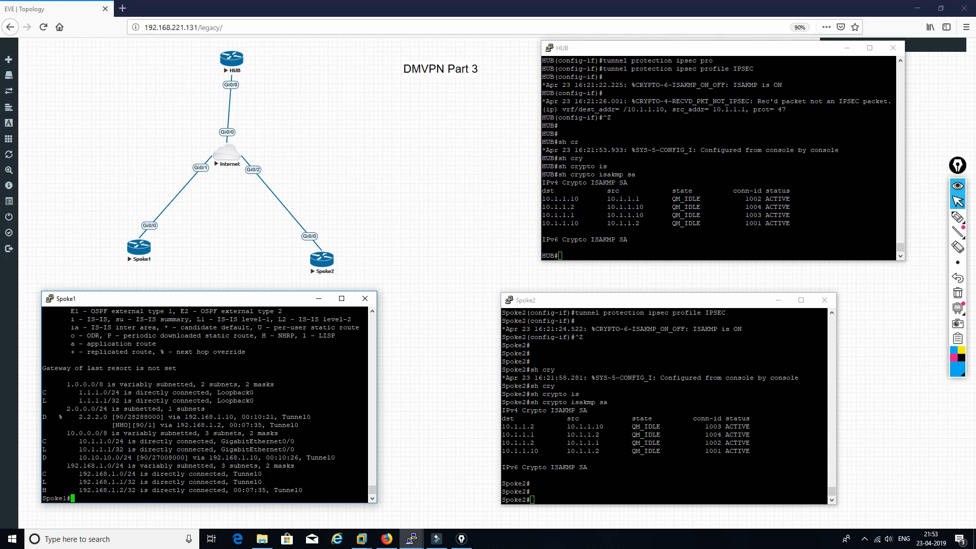
Point out the [NHO] entry via Spoke2's 192.168.1.2.
double_click(199, 425)
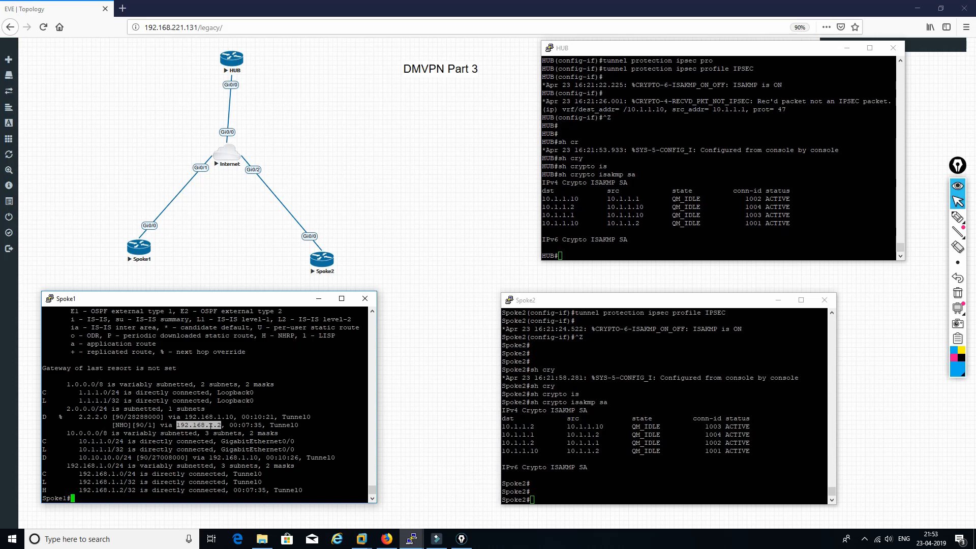
mouse_move(321, 260)
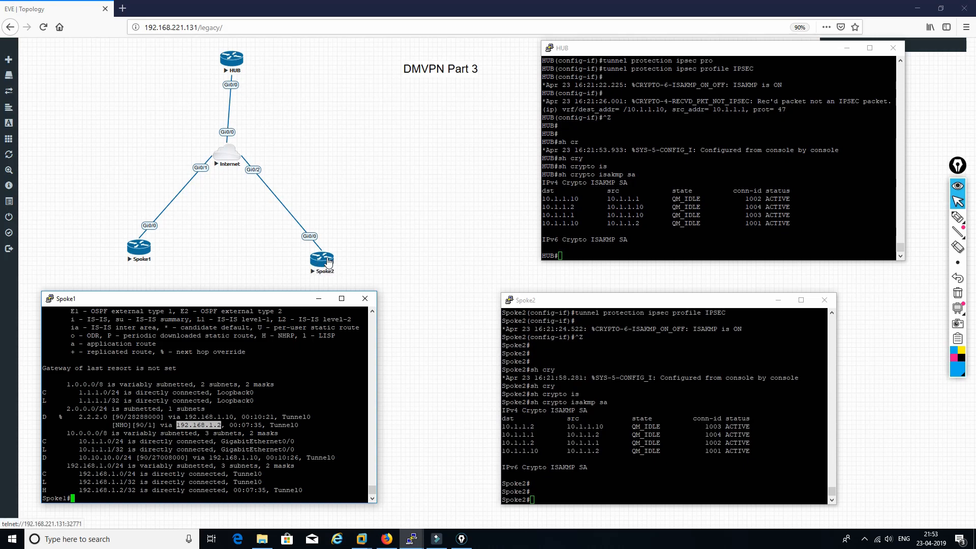
mouse_move(324, 261)
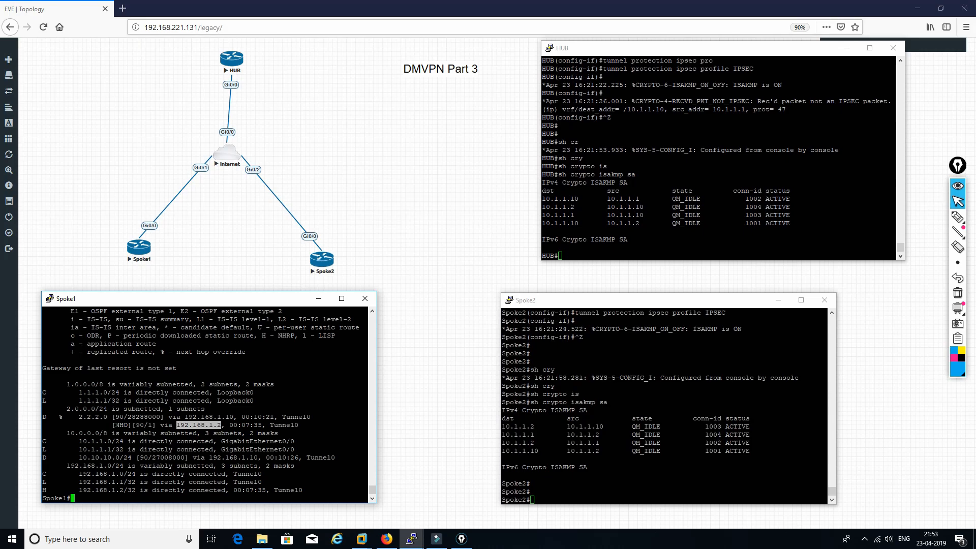
type("sh")
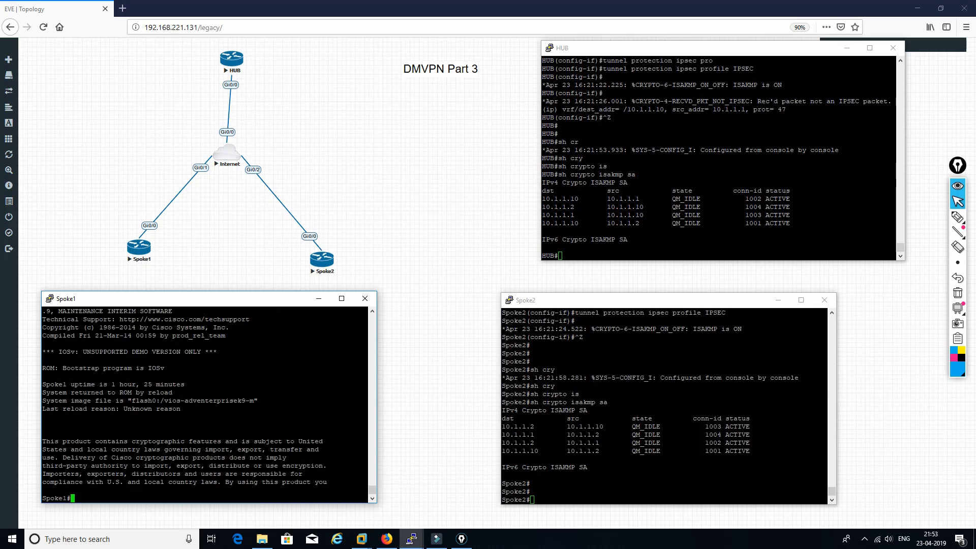
Recheck Spoke1's ISAKMP SAs, all four QM_IDLE and ACTIVE.
type("sh ip route")
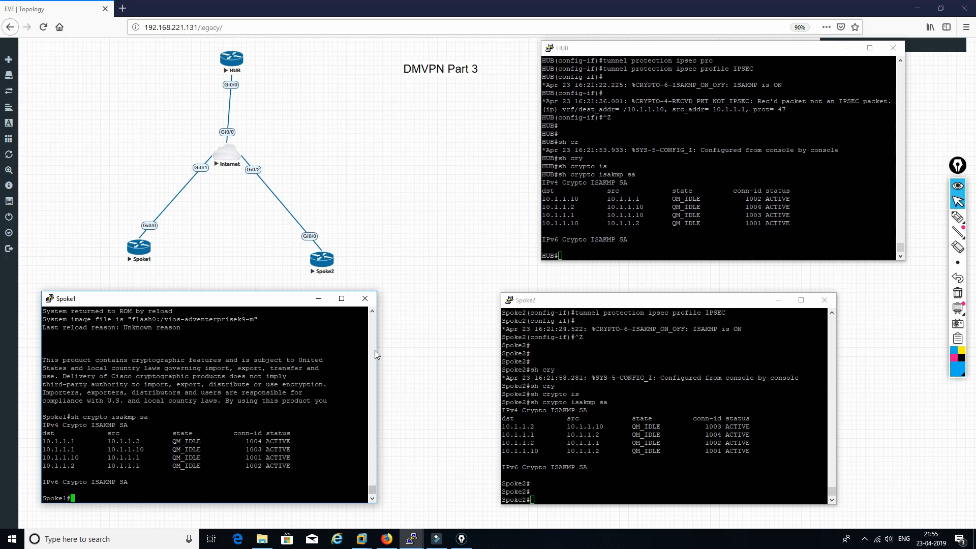
mouse_move(421, 334)
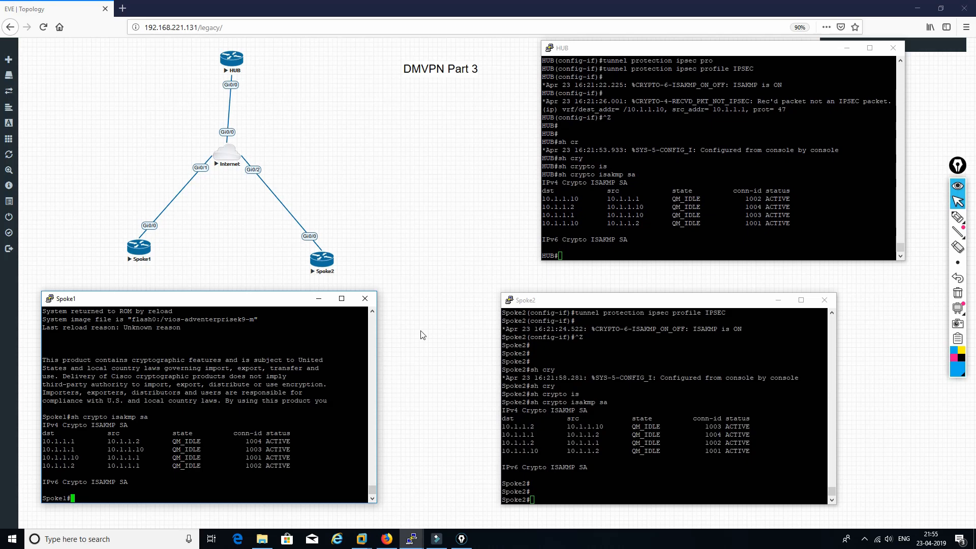